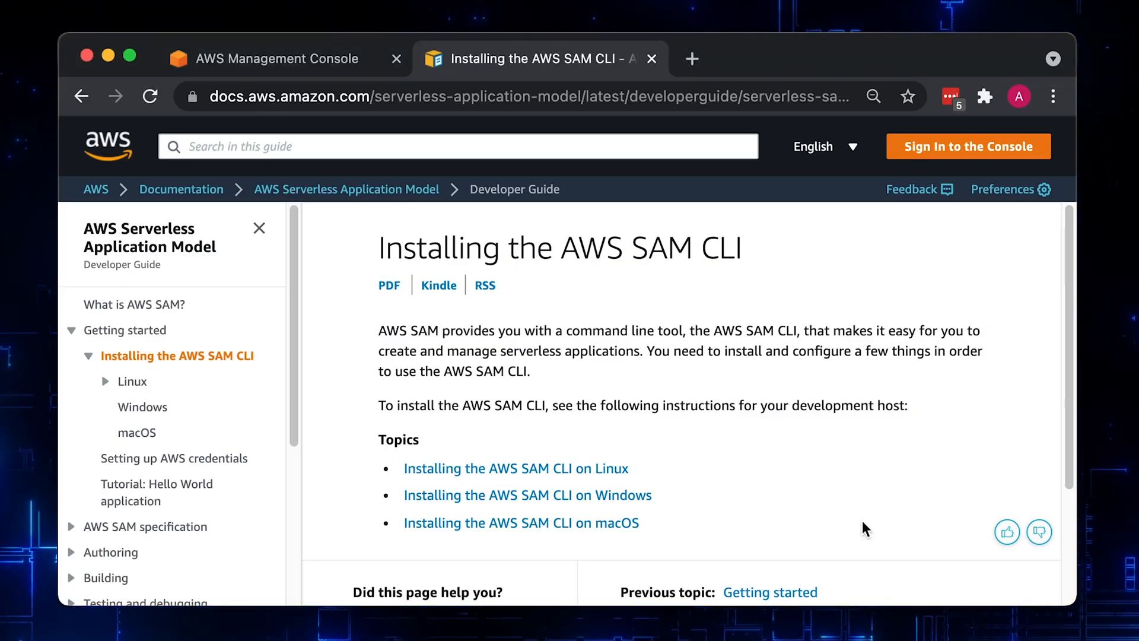
mouse_move(713, 524)
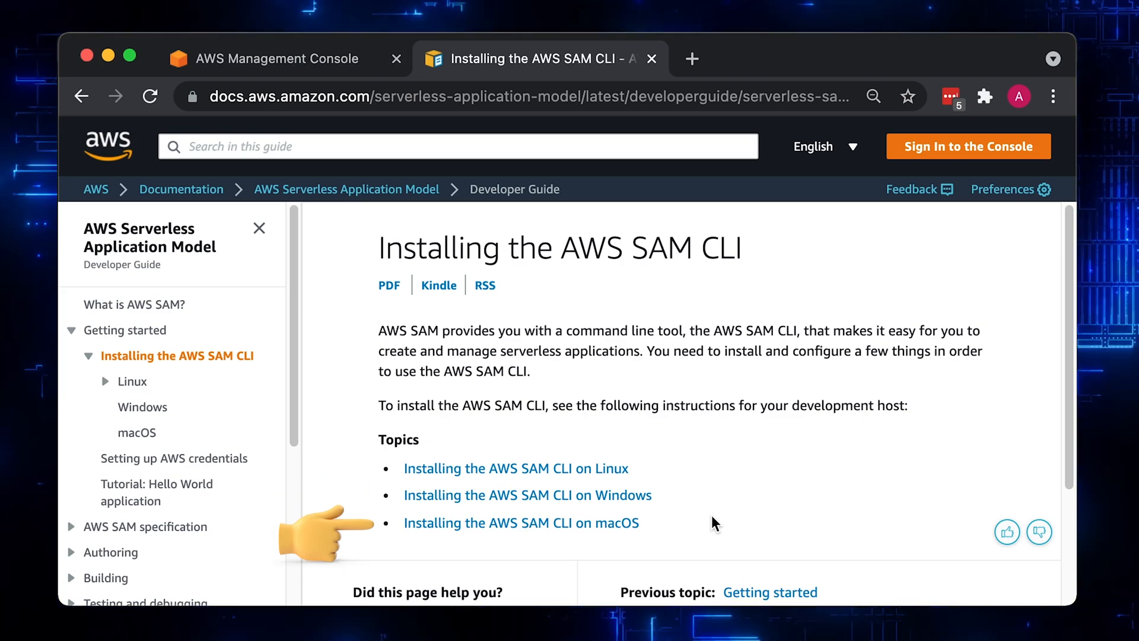
Open the macOS AWS SAM CLI install guide and scroll down to Step 4: Install Homebrew
click(522, 522)
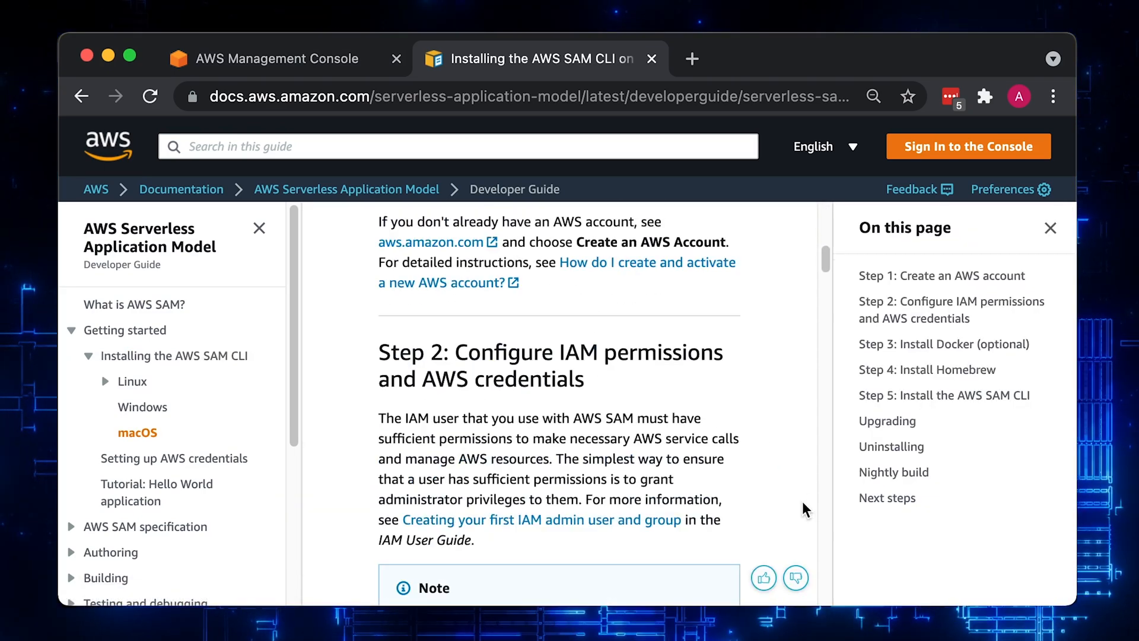
scroll(down, 3)
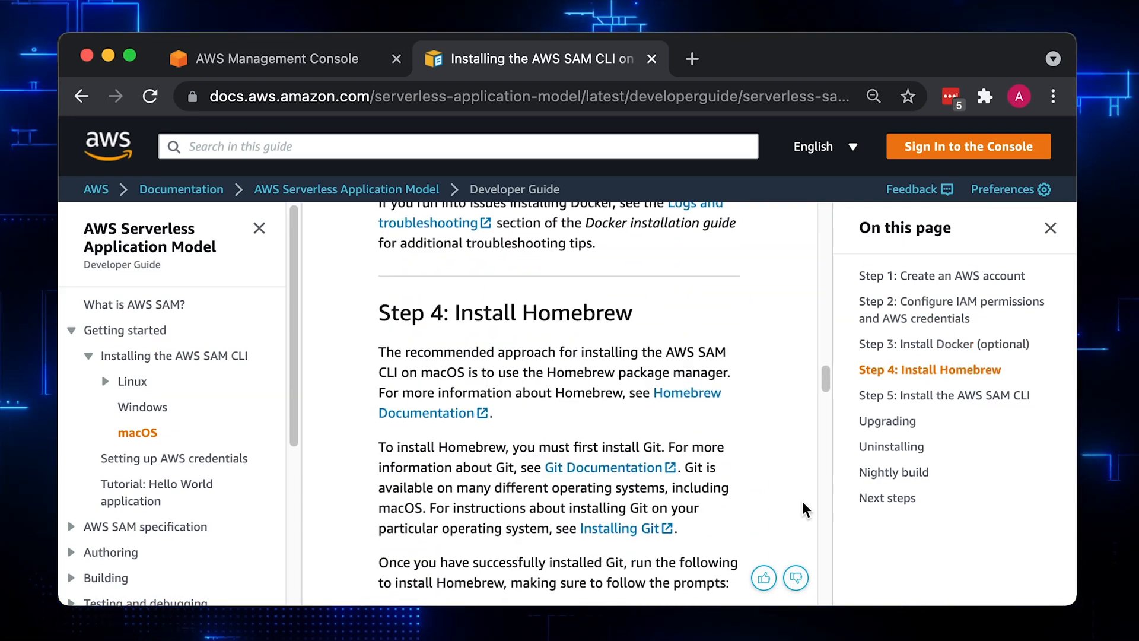
scroll(down, 3)
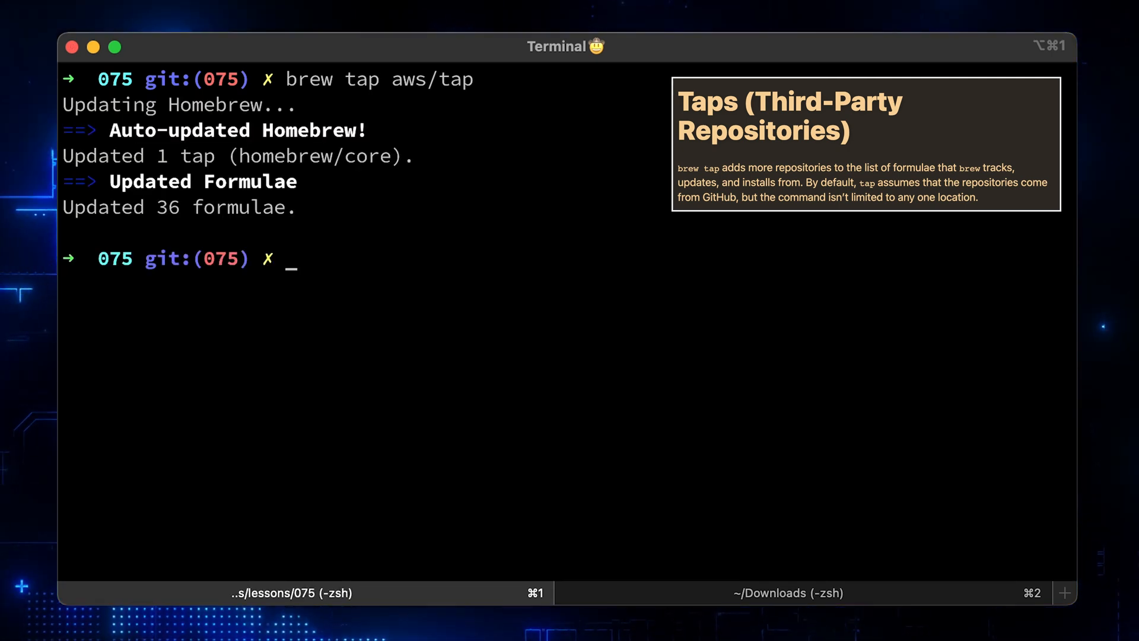
Install aws-sam-cli with Homebrew and check the installed sam version
text(brew install aws-sam-cli)
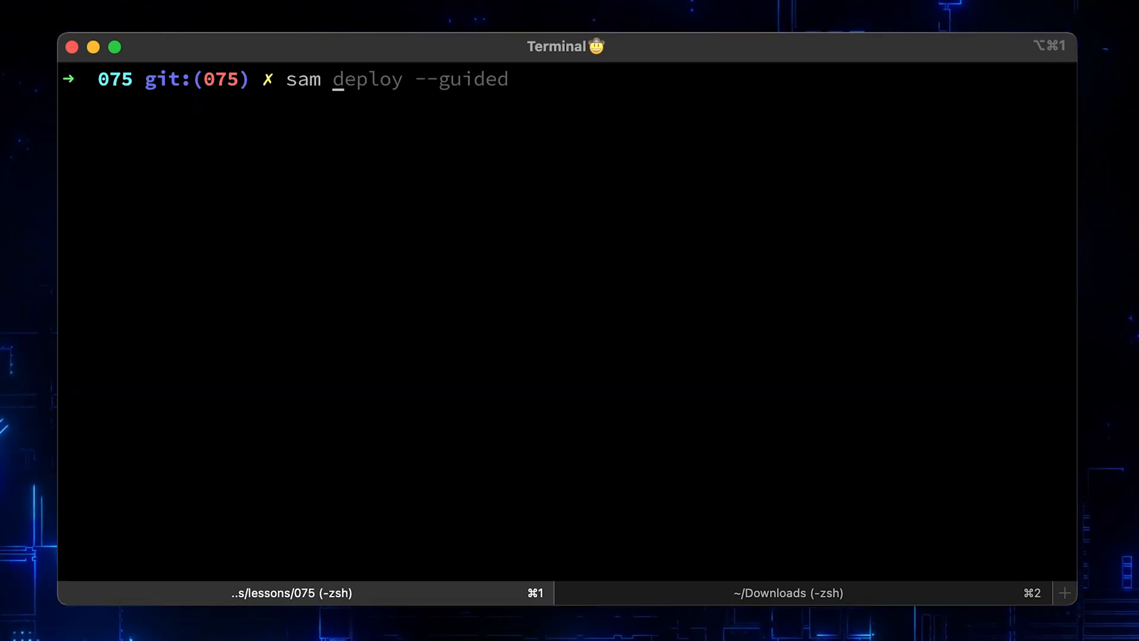
text(sam --version)
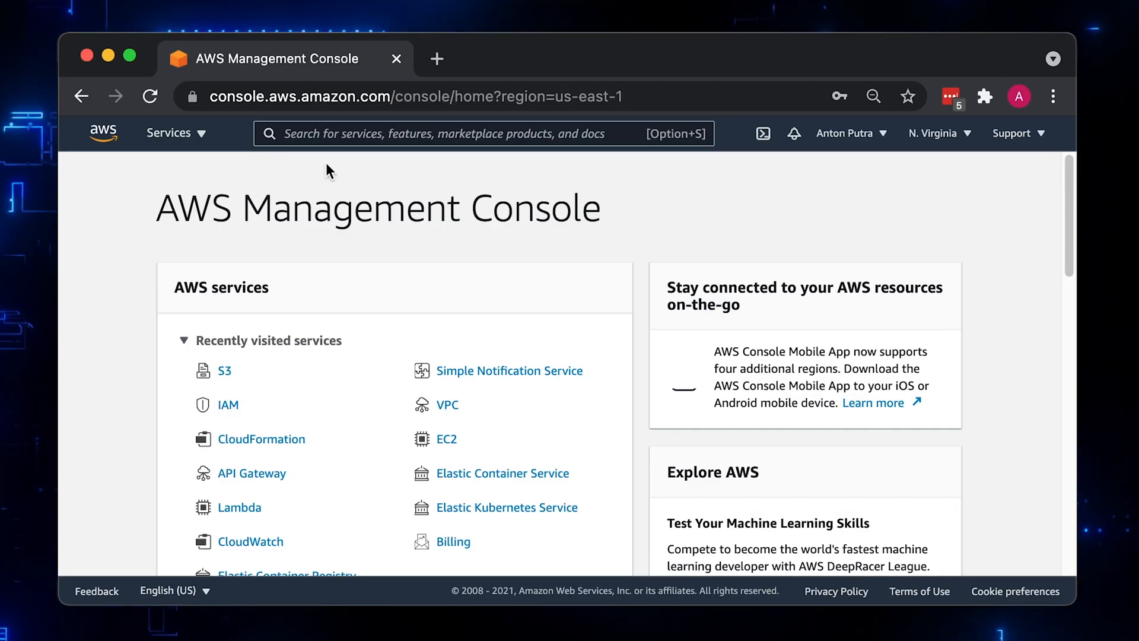
Search for IAM and go to its Users list
text(iam)
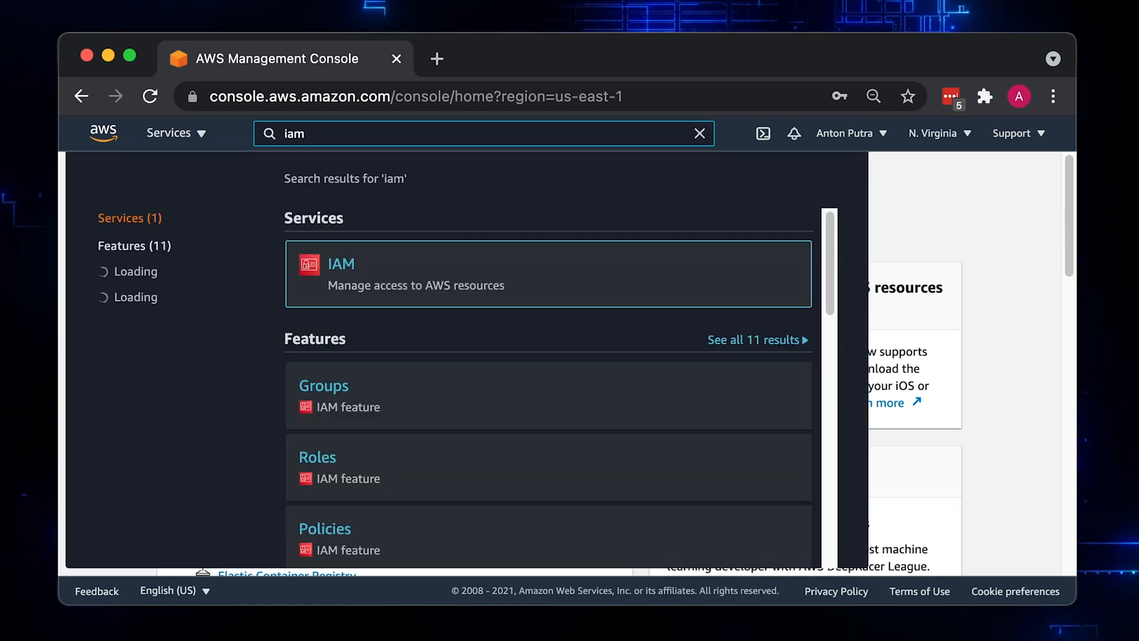
click(341, 264)
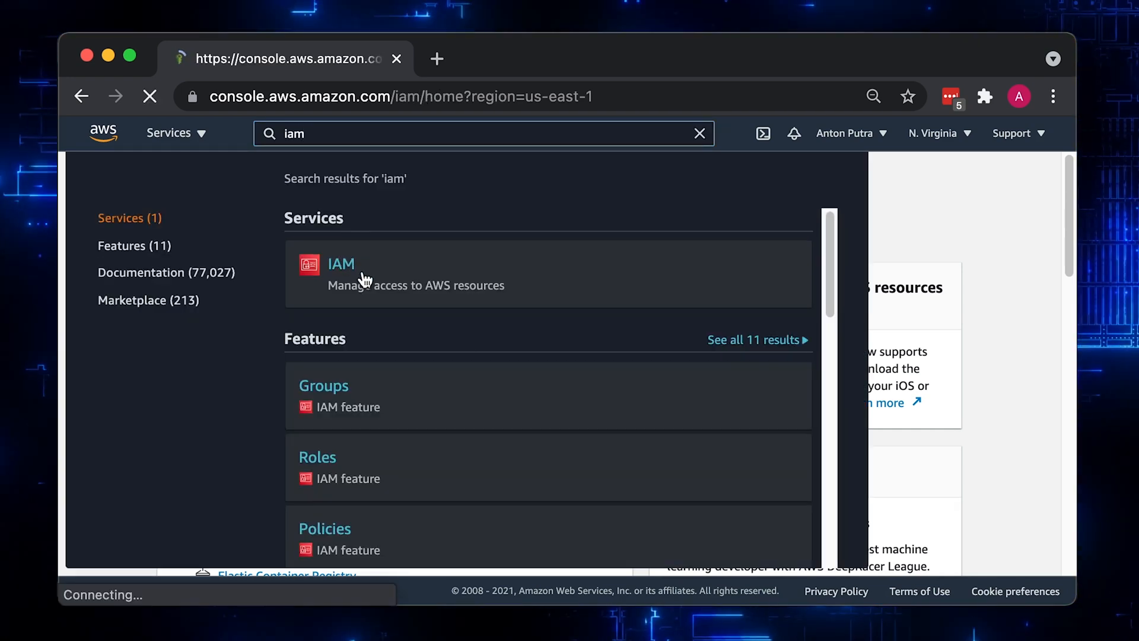
click(340, 264)
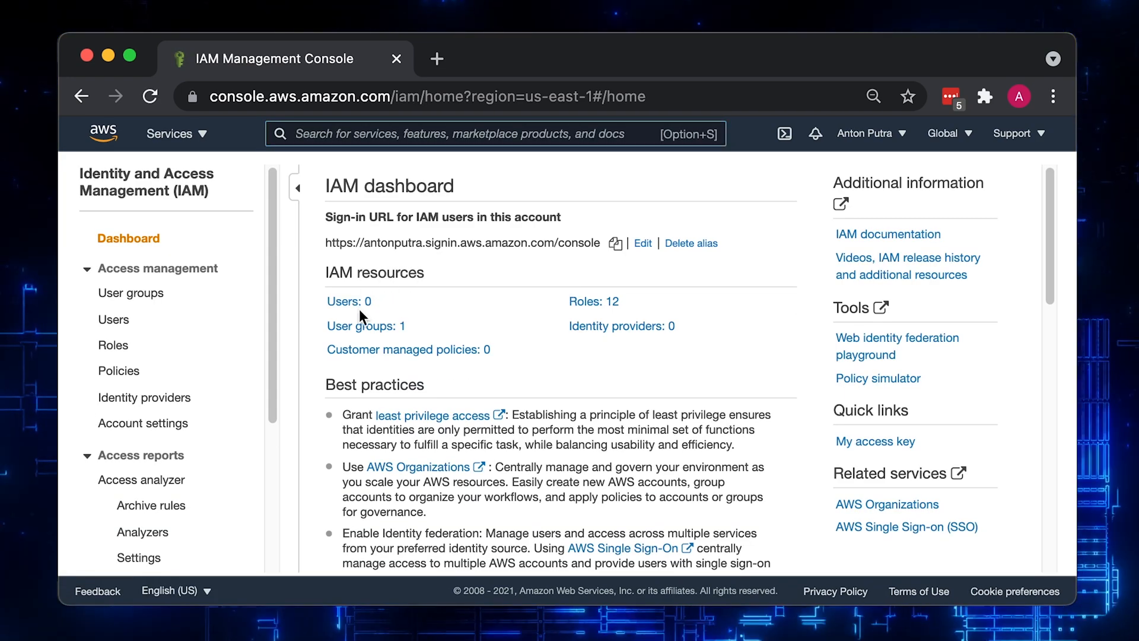
click(113, 319)
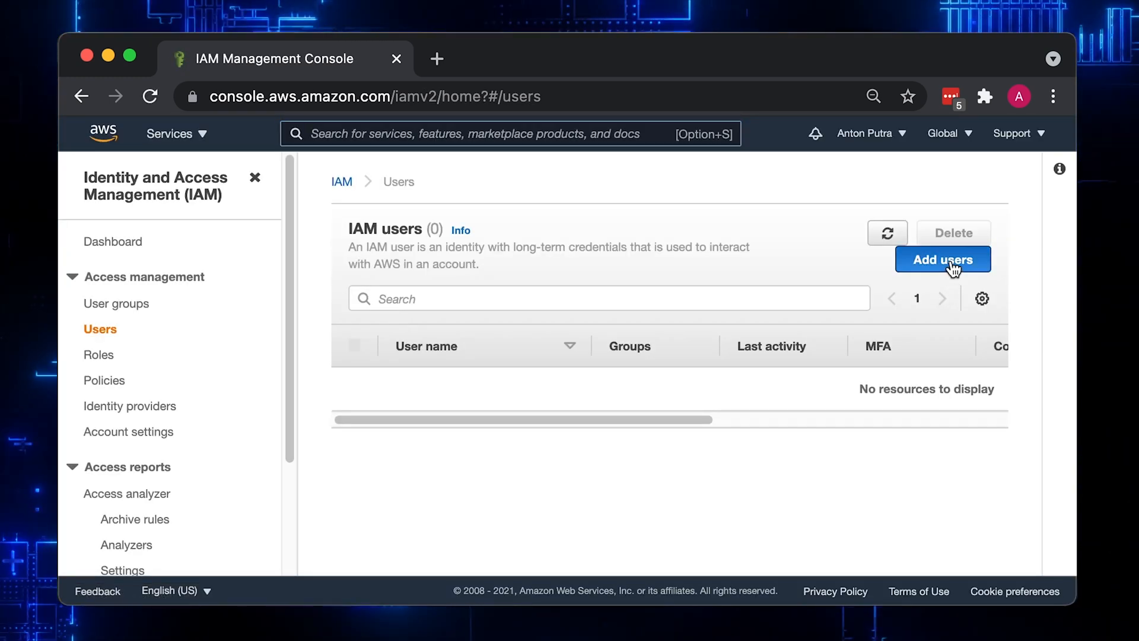
Create user 'admin' with programmatic access in the Admin group and download its .csv
click(942, 259)
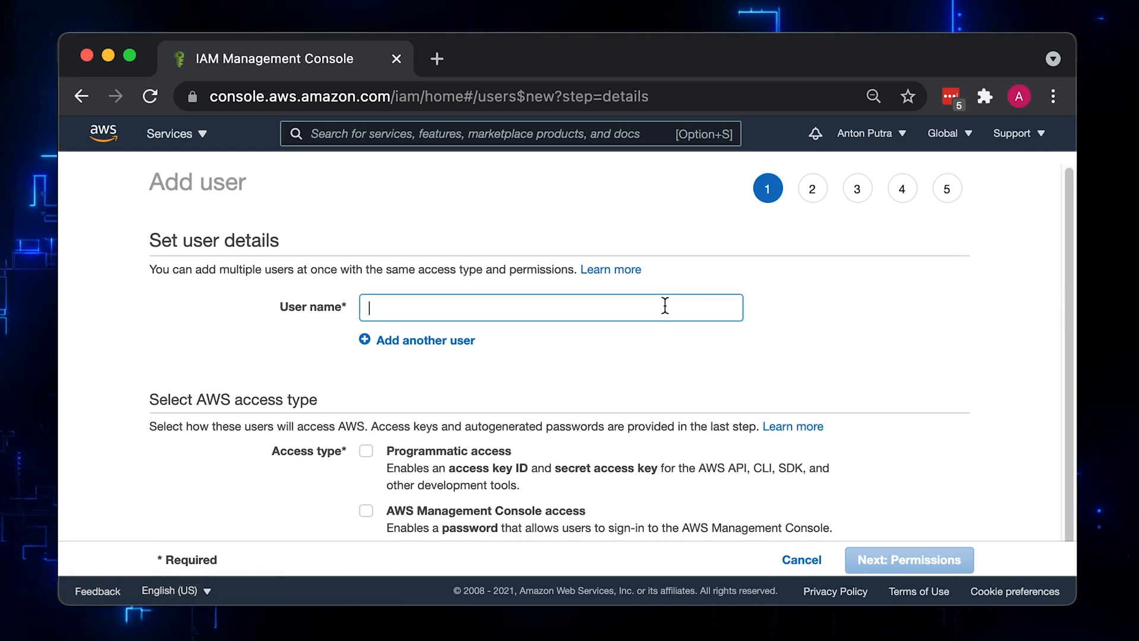
text(admin)
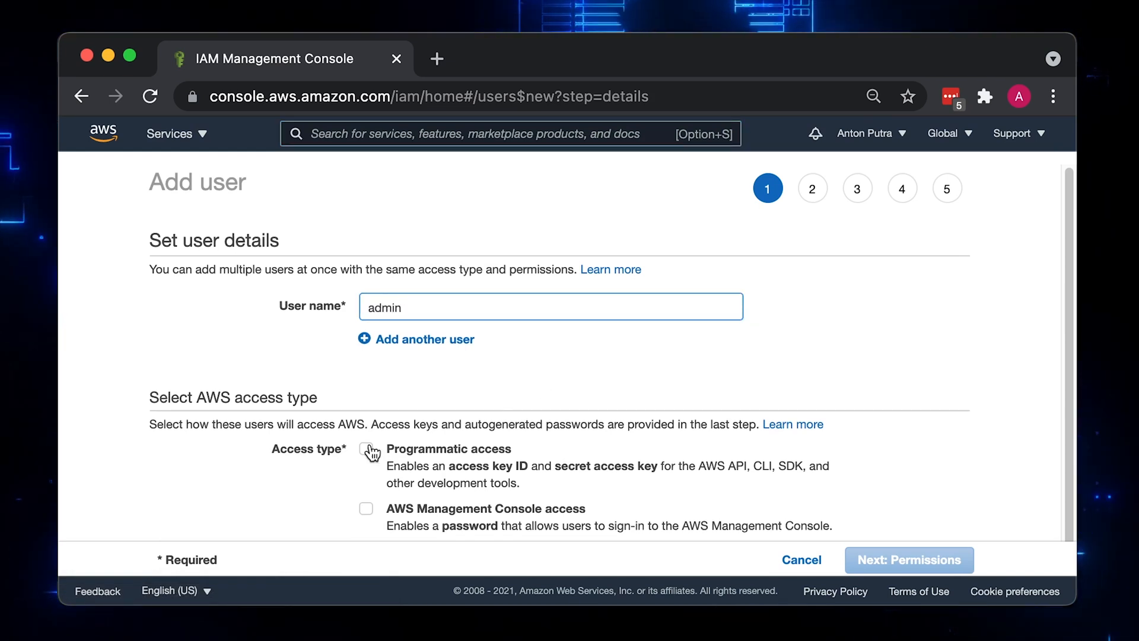
click(366, 449)
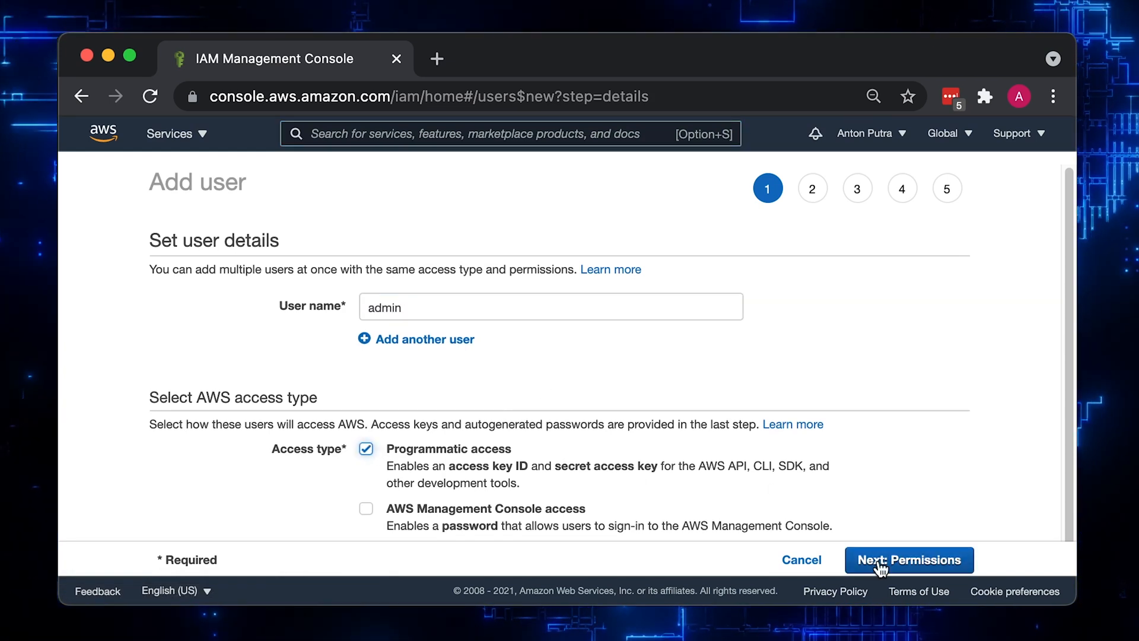
click(909, 559)
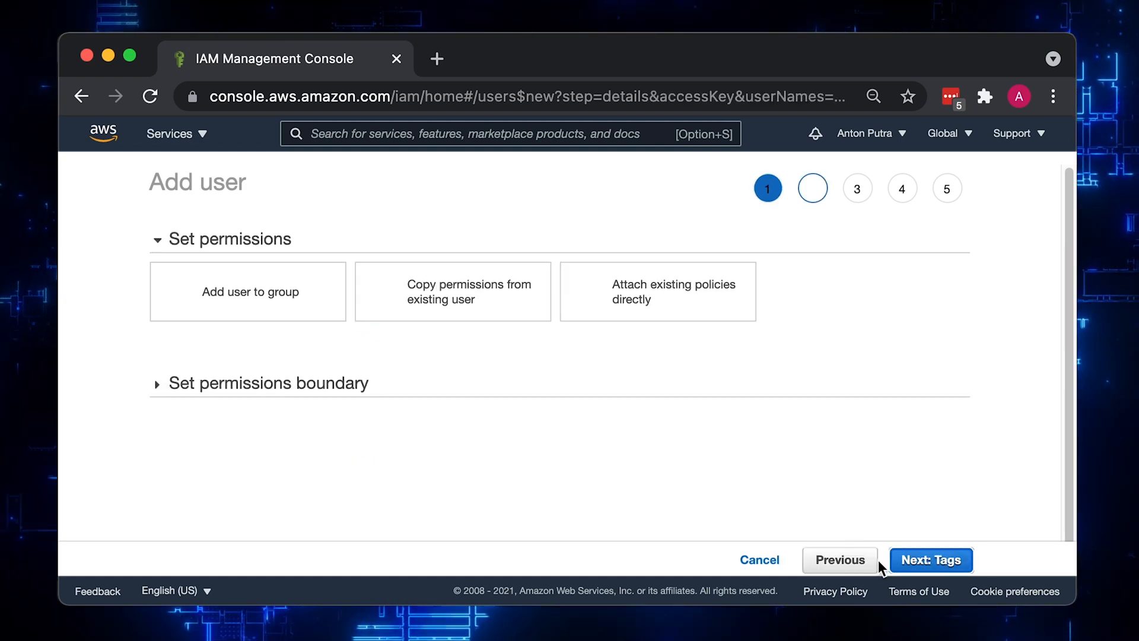
click(247, 291)
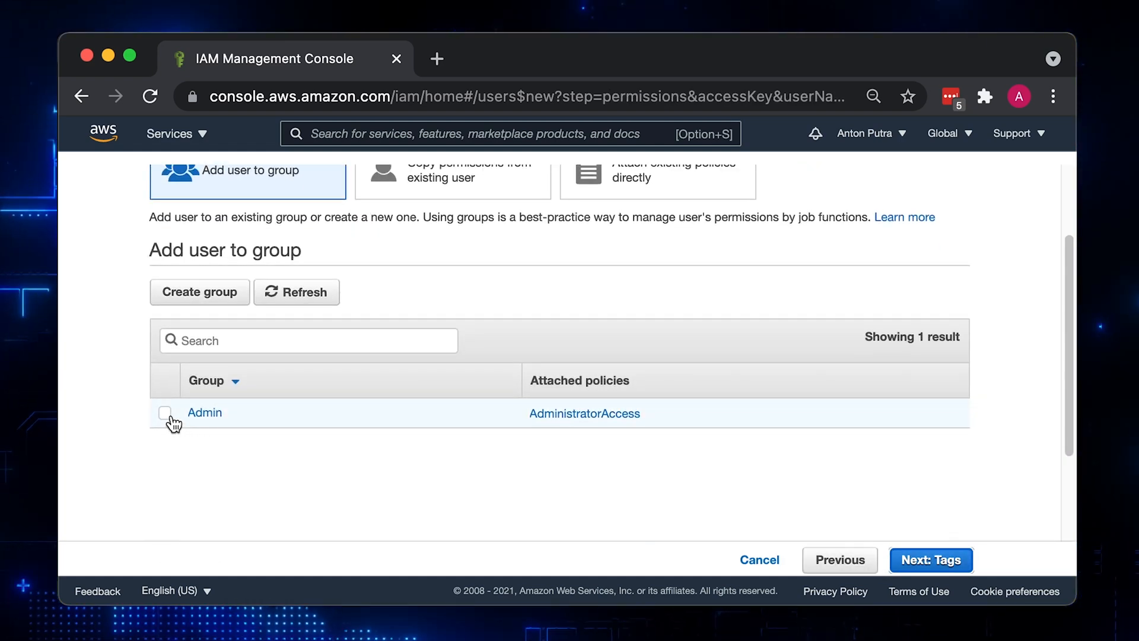
click(930, 560)
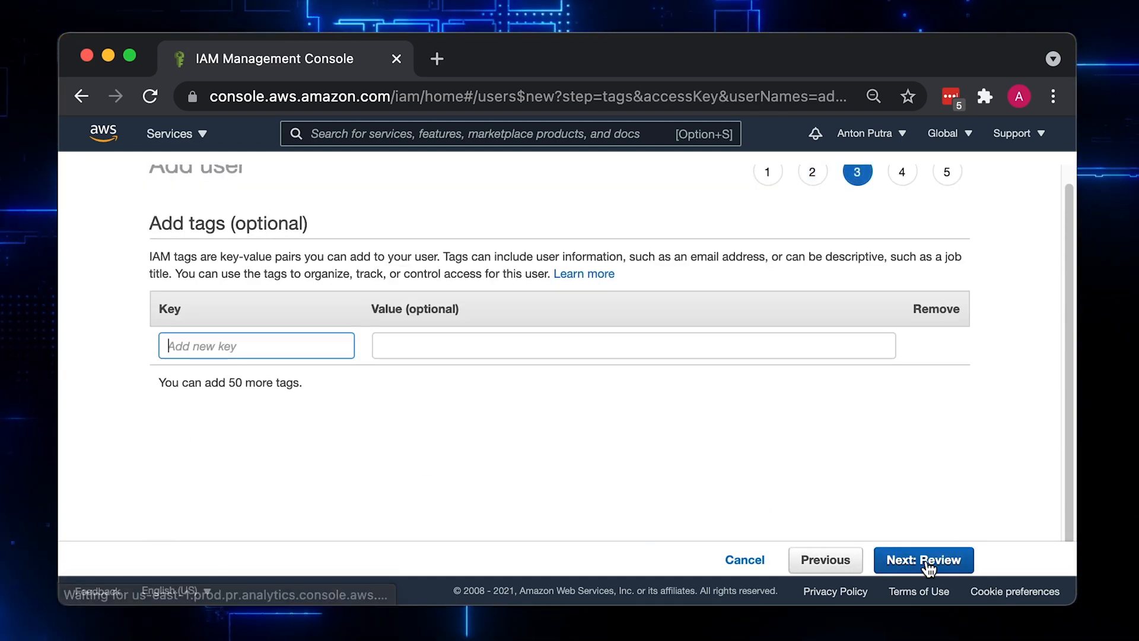
click(925, 559)
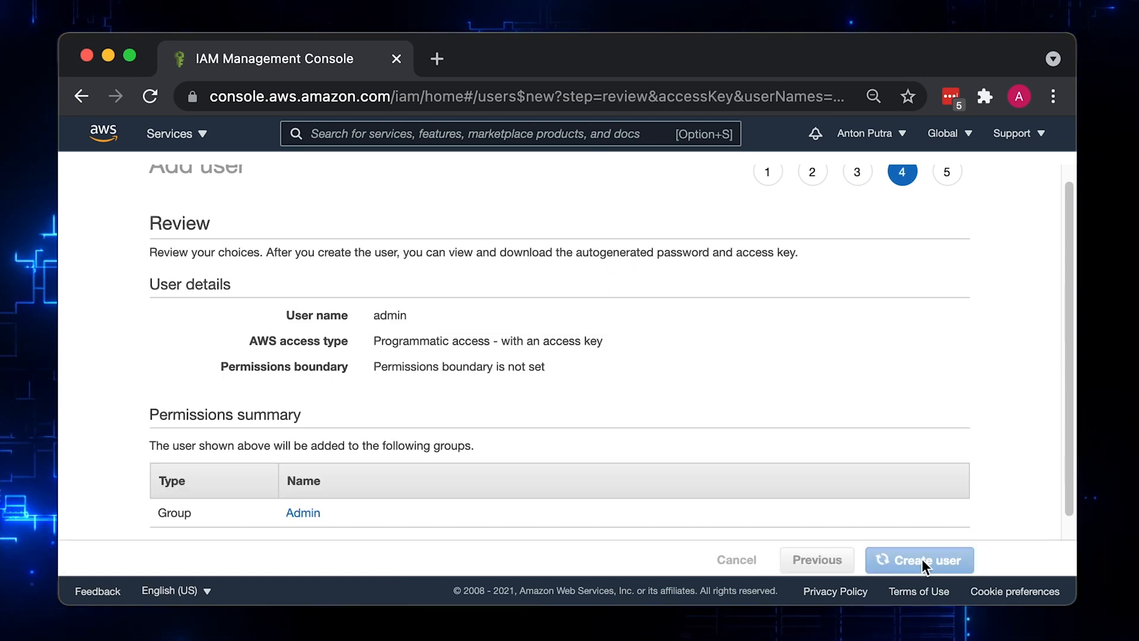
click(919, 559)
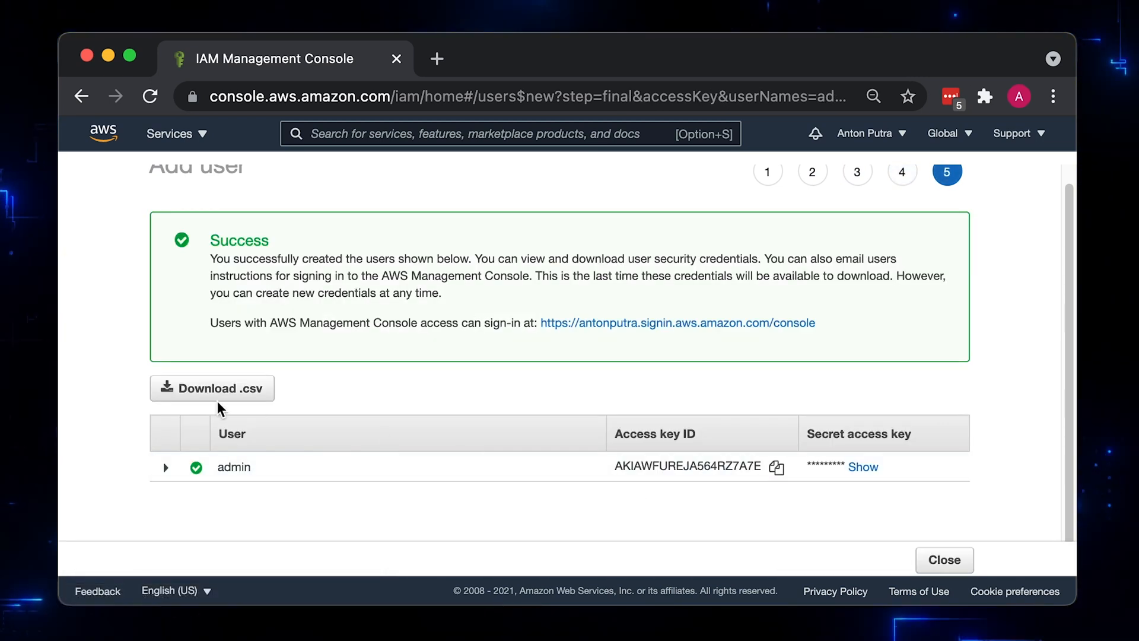
click(211, 388)
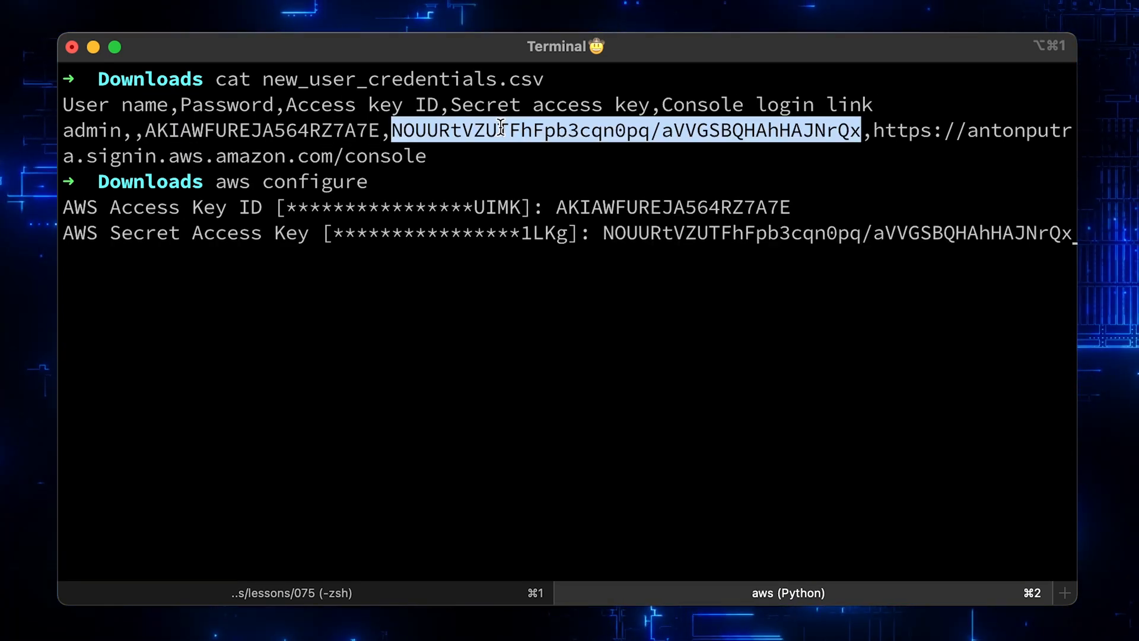
Confirm the admin user's secret access key in aws configure
key(Enter)
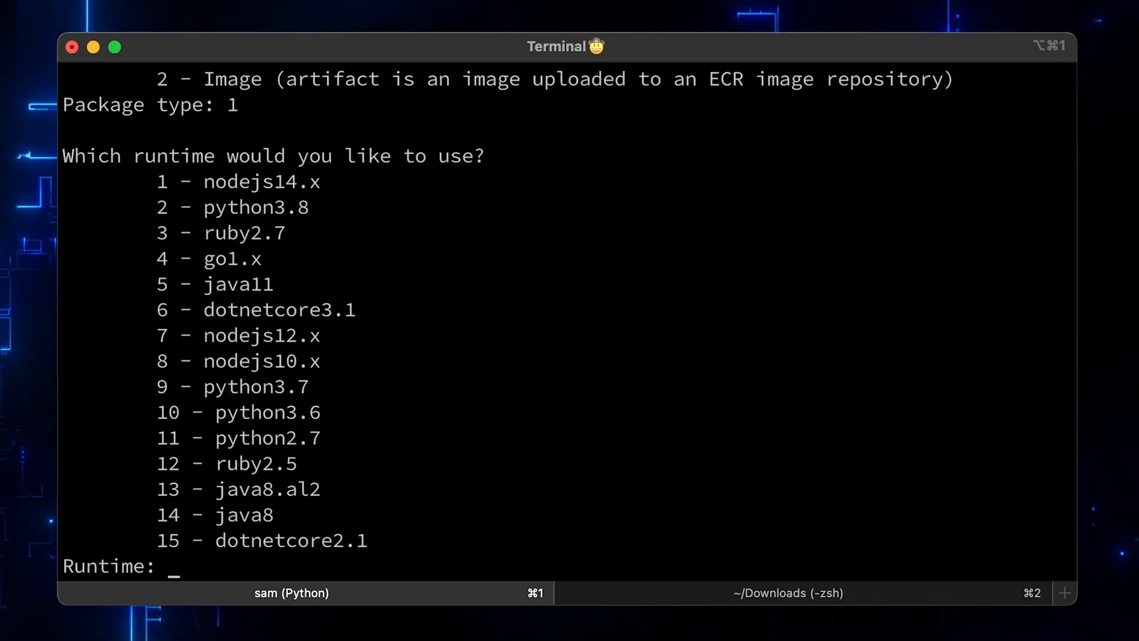
Answer sam init with runtime 1 (nodejs14.x), project name sam, and template 1 (Hello World Example)
text(1)
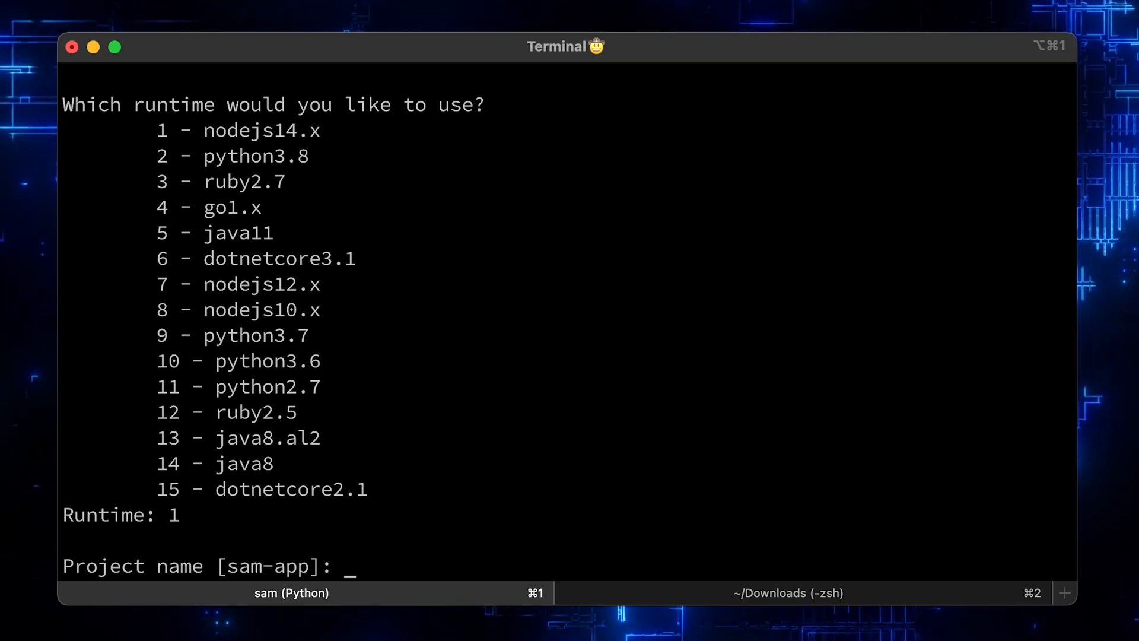
text(sam)
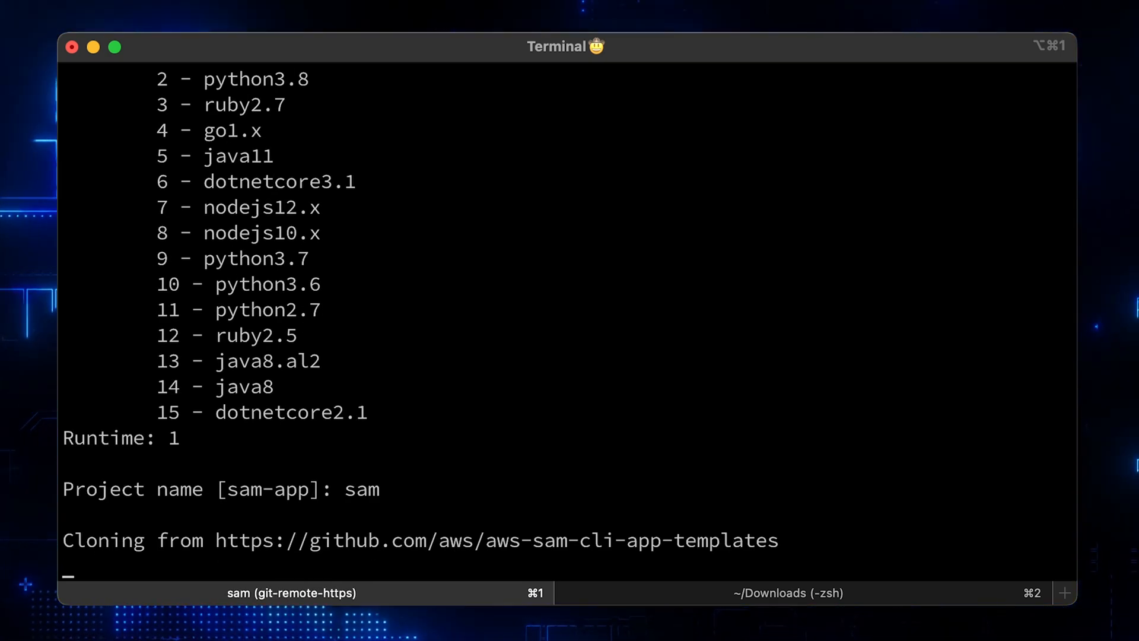
key(enter)
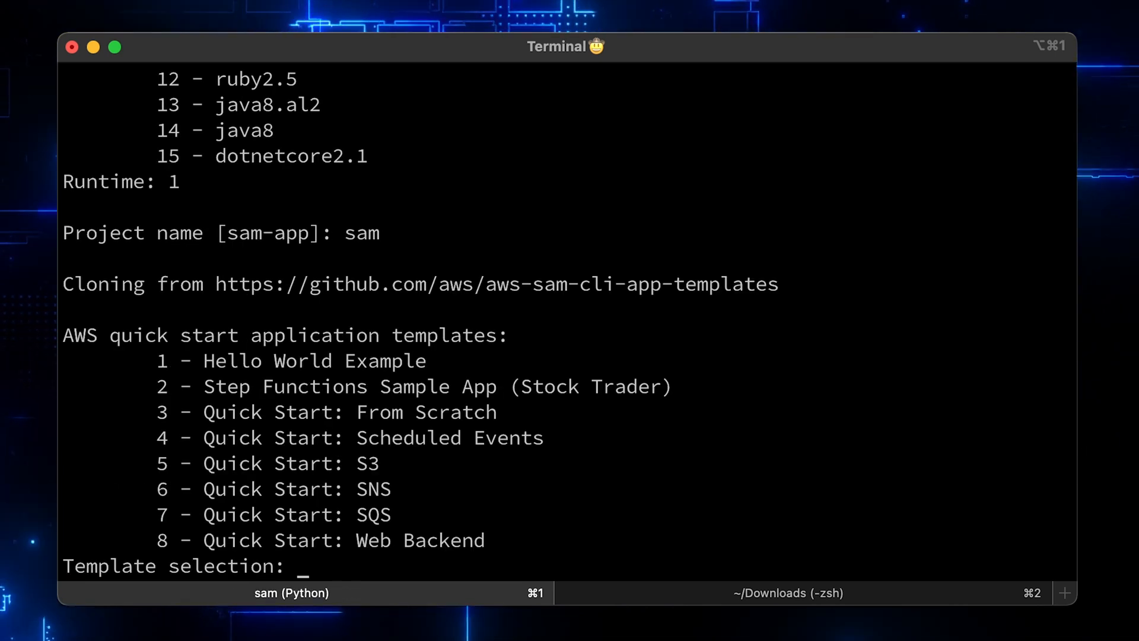
text(1)
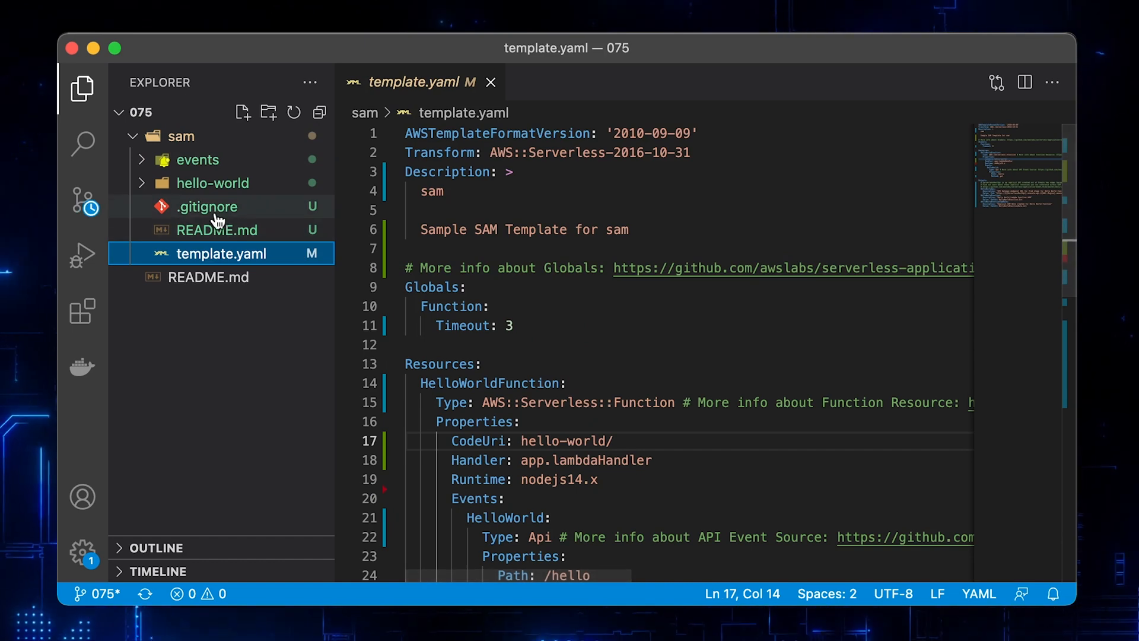
Browse the hello-world folder, then add a new folder named api under sam
click(212, 183)
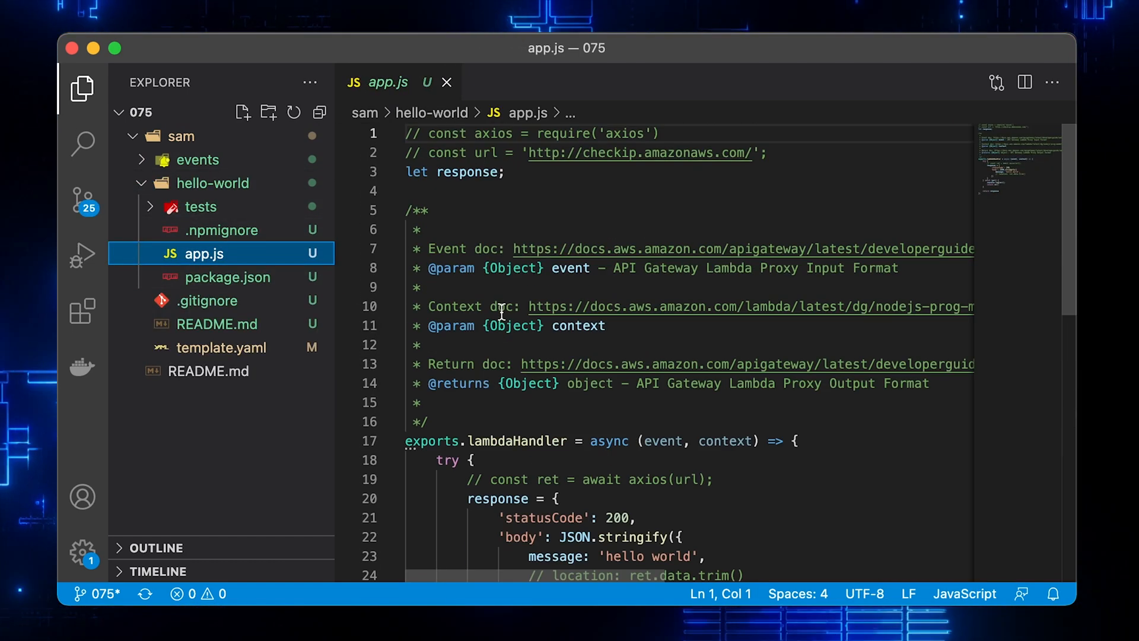
click(227, 277)
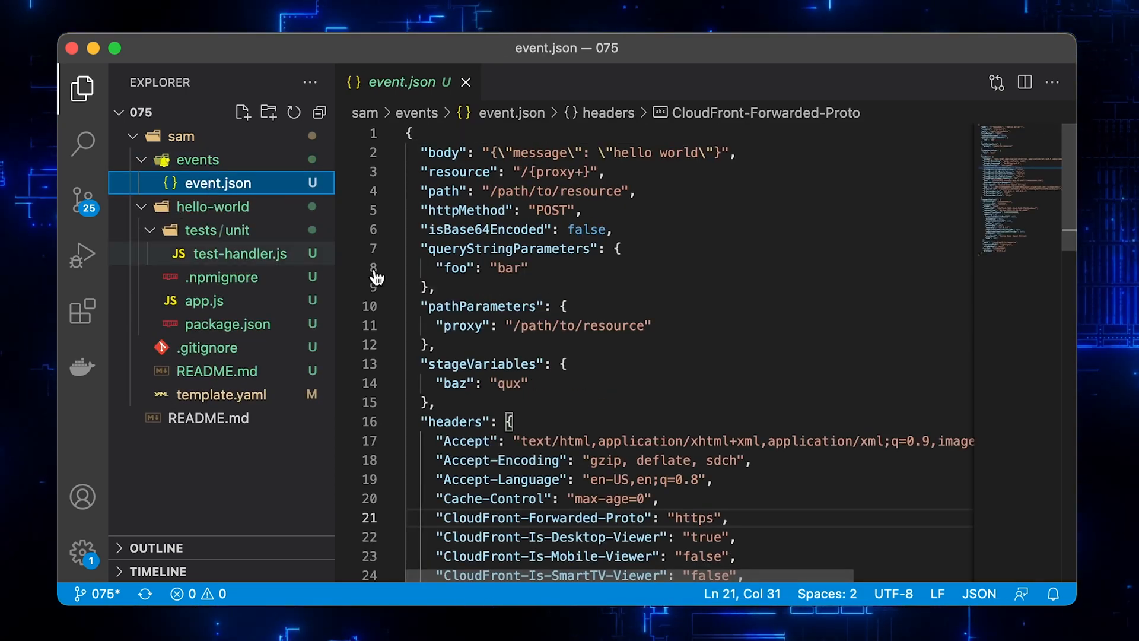
click(465, 82)
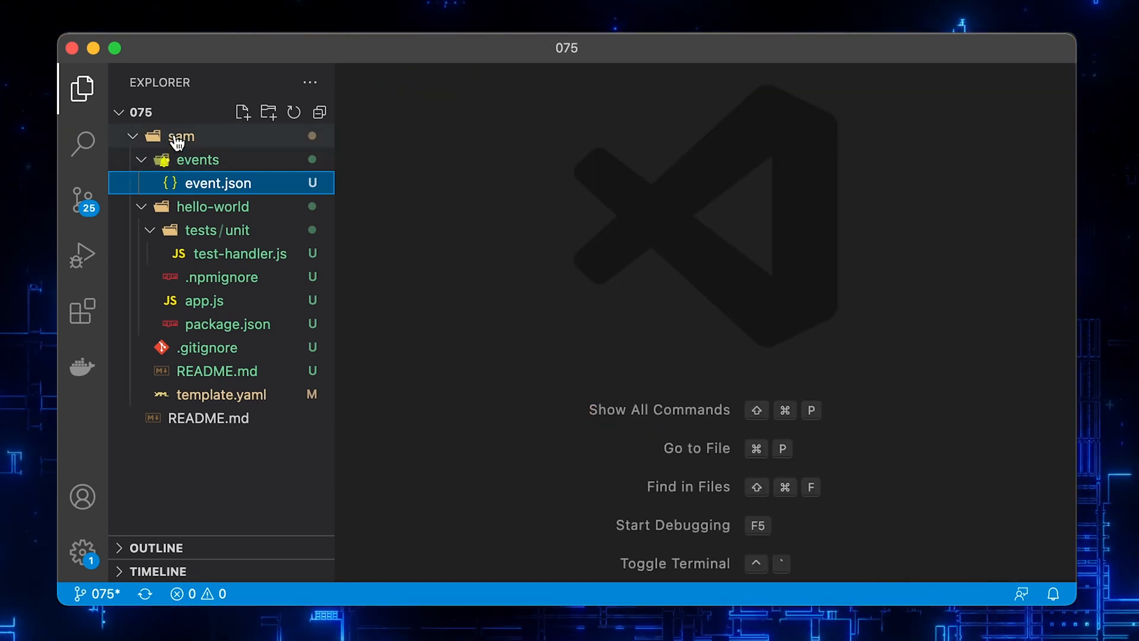
click(177, 136)
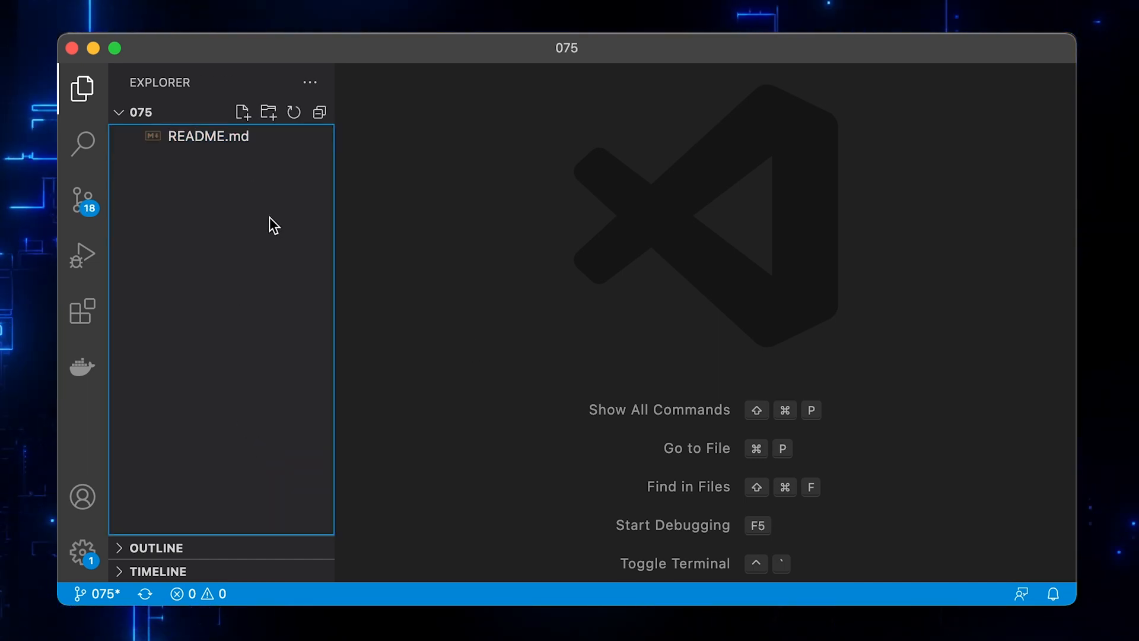
click(268, 112)
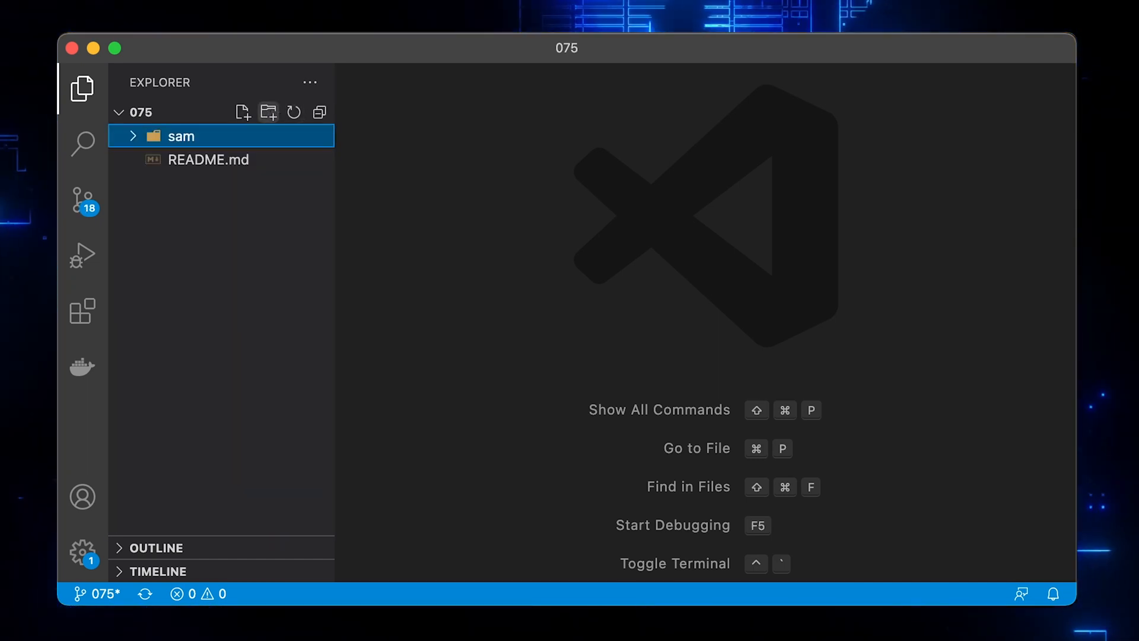
mouse_move(190, 134)
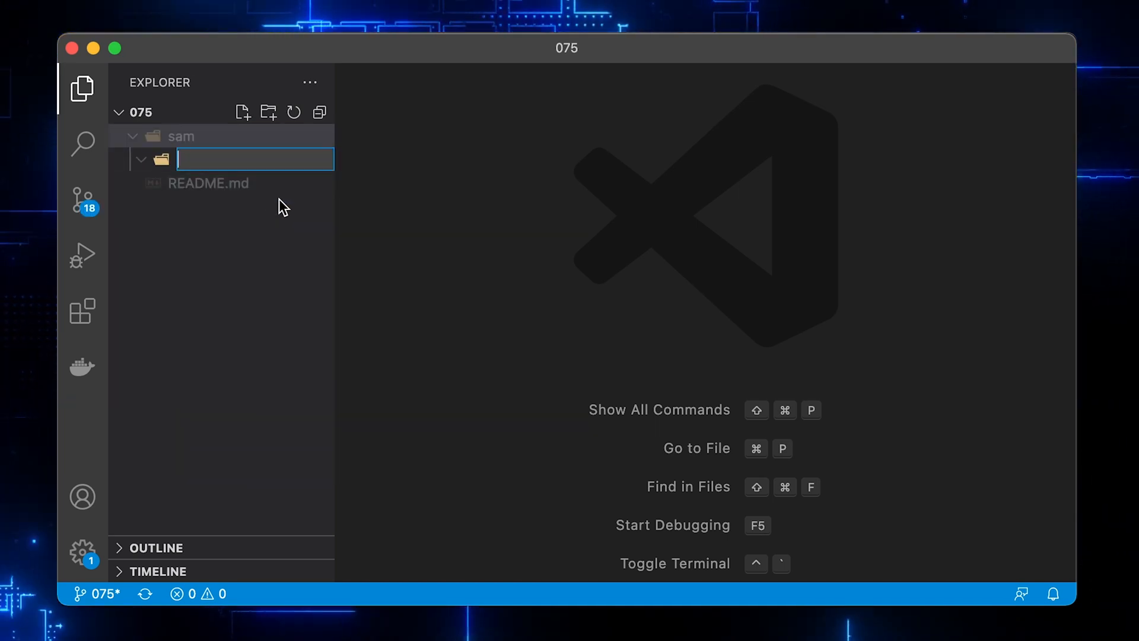
text(api)
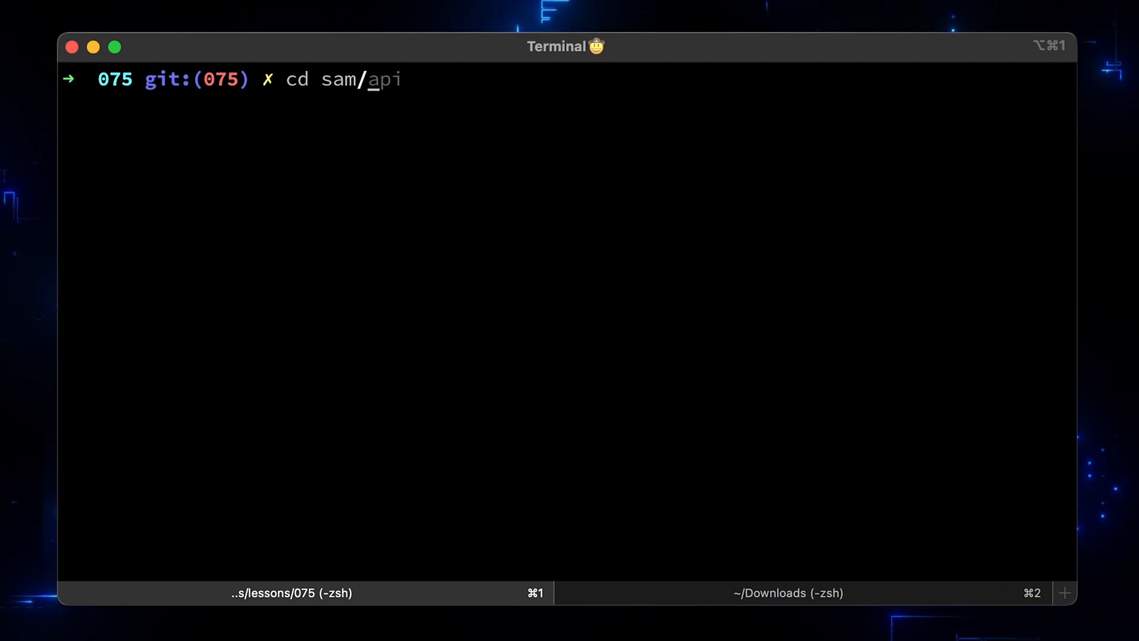
Change into sam/api and run npm init with entry point function.js, keeping other defaults
key(Enter)
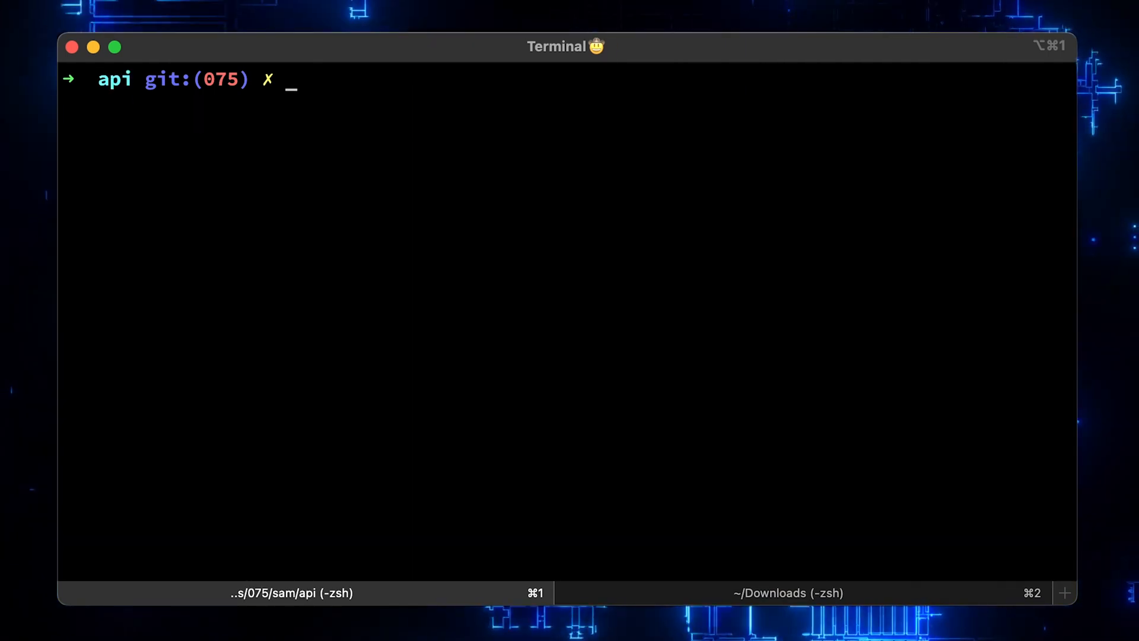
text(npm init)
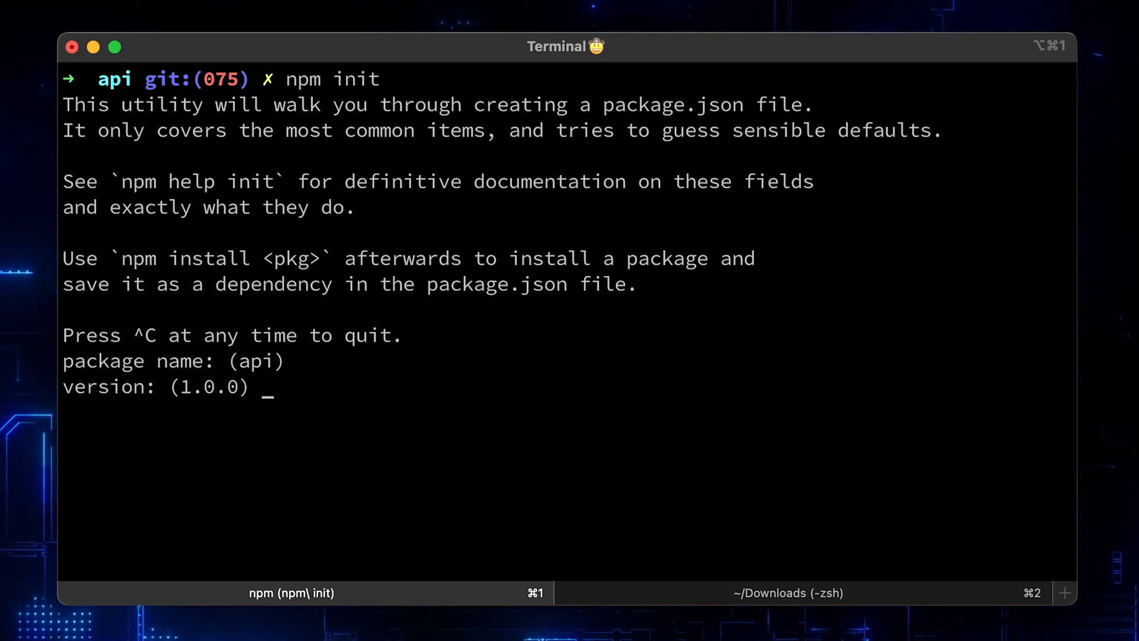
text(f)
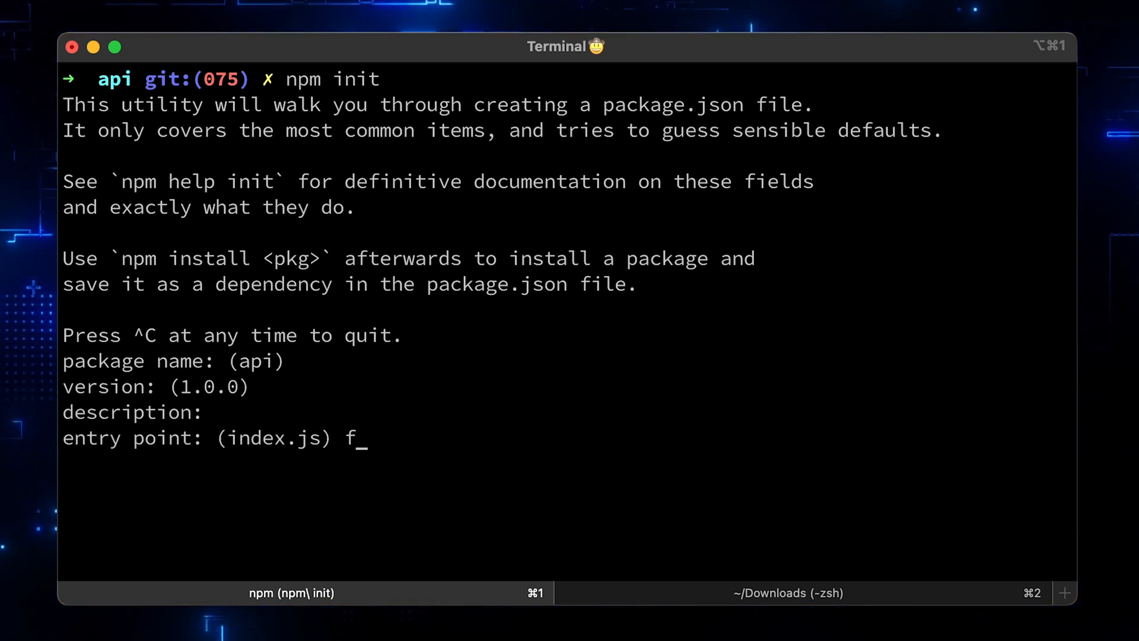
text(unction.js)
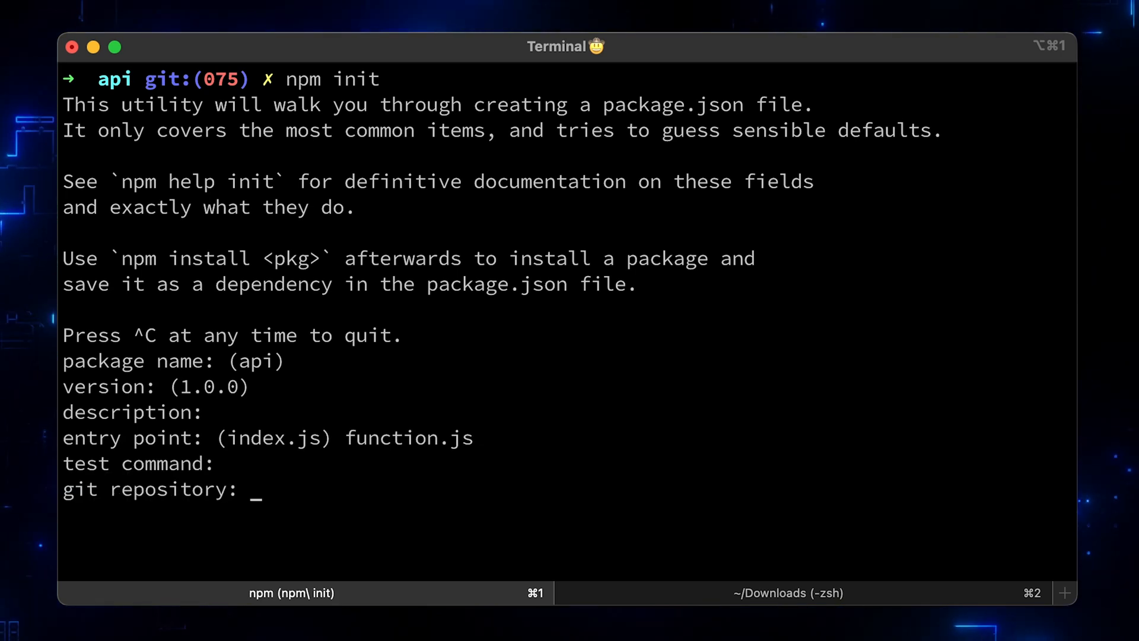
key(Enter)
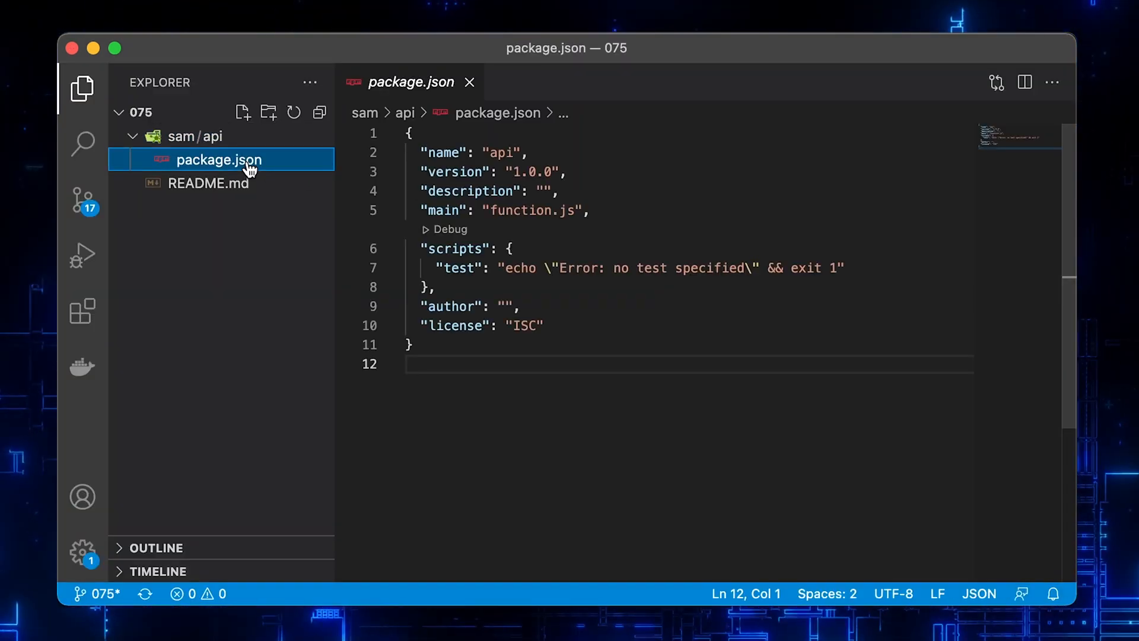
Create api/function.js with a lambdaHandler returning a Hello greeting, save and close it
click(469, 82)
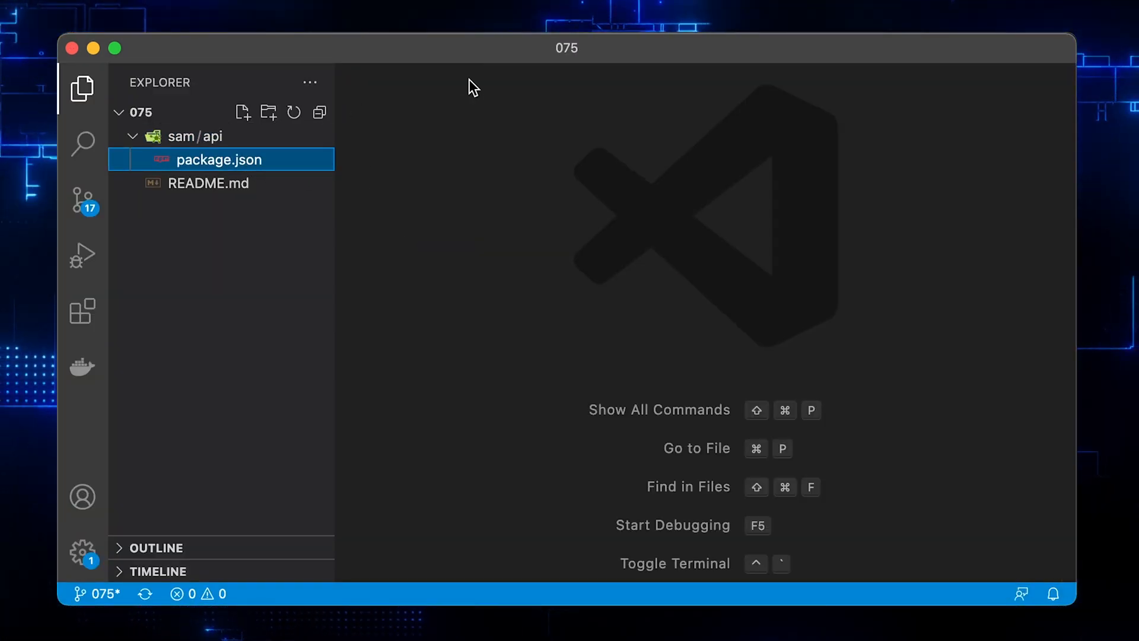
right_click(196, 136)
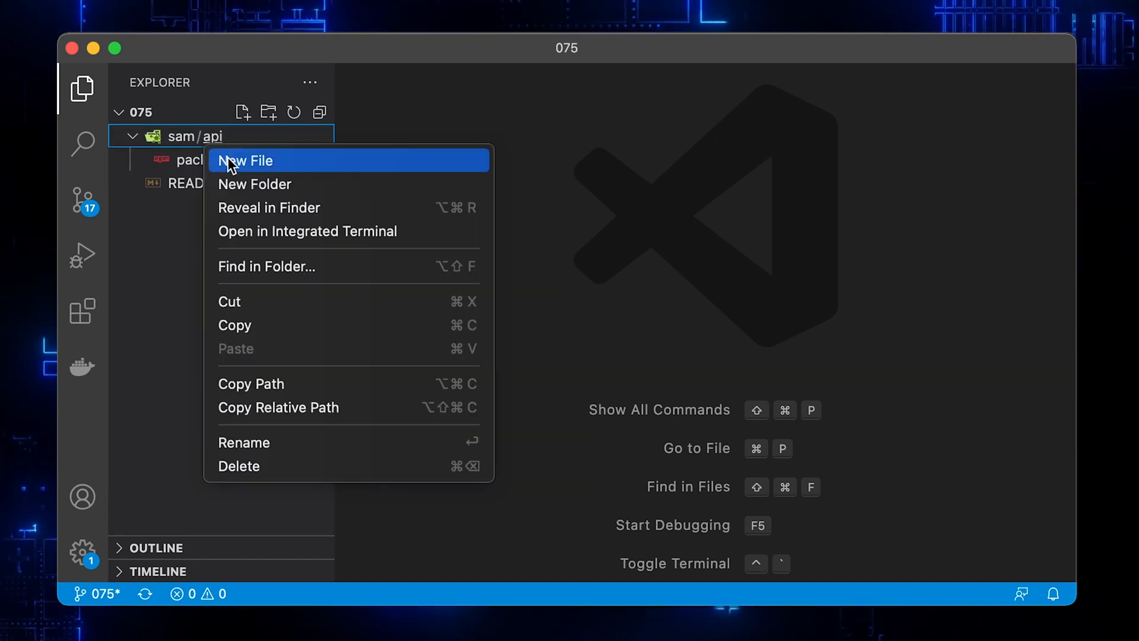
click(246, 160)
text(function.js)
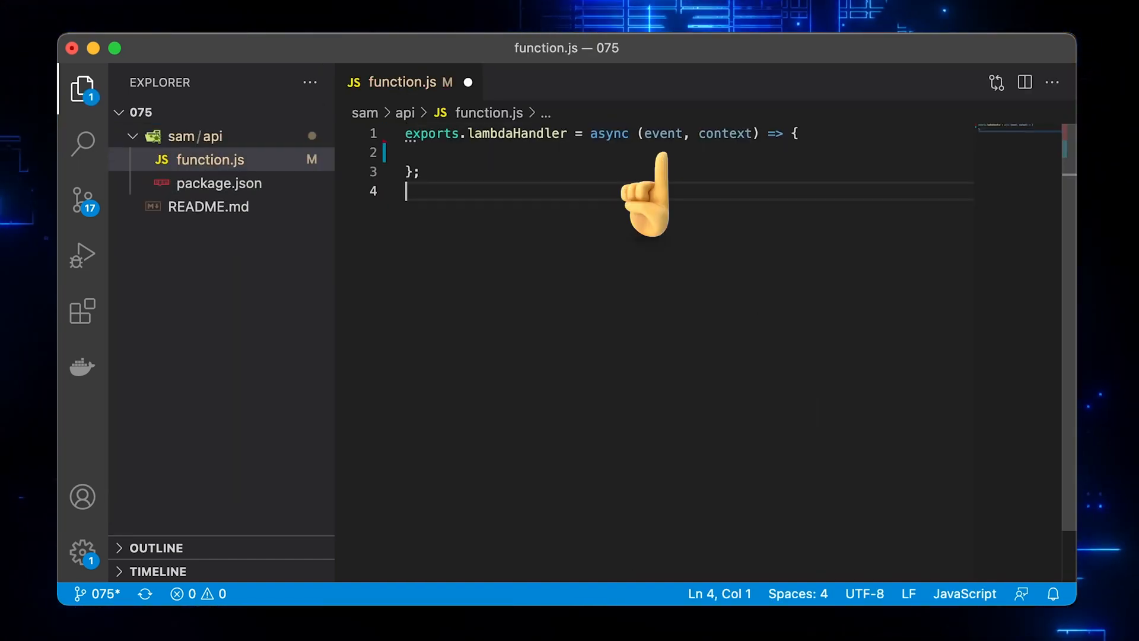
mouse_move(720, 201)
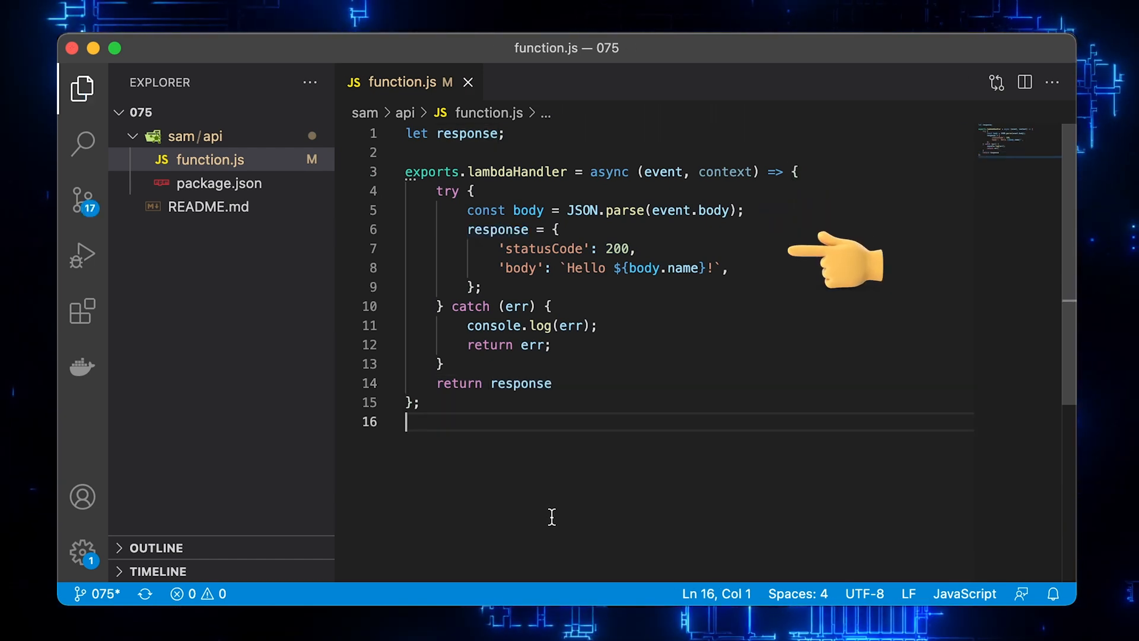
key(Cmd+s)
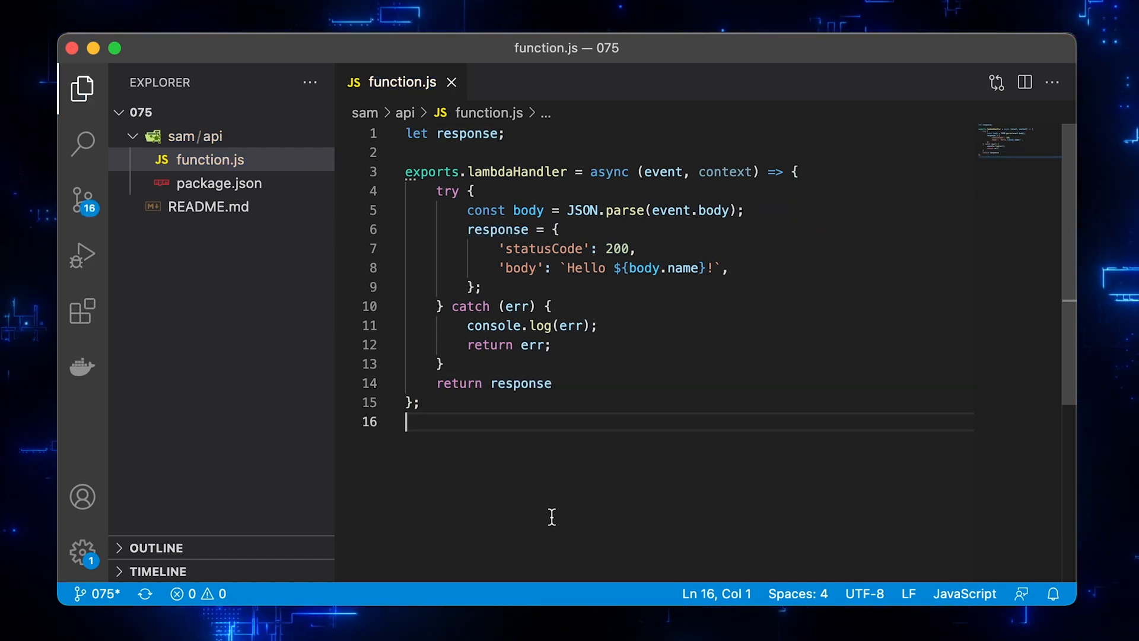
click(451, 81)
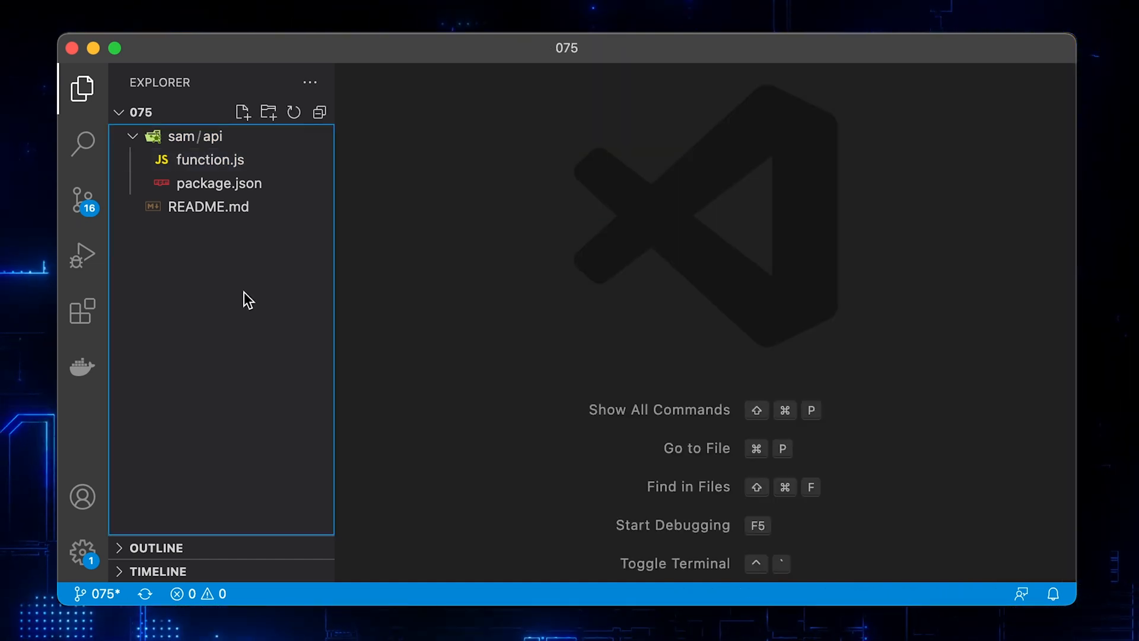
Create sam/template.yaml with Transform, Globals, APIFunction, HelloAPI and Outputs sections, then save
right_click(184, 137)
text(AWSTemplateFormatVersion: '2010-09-09)
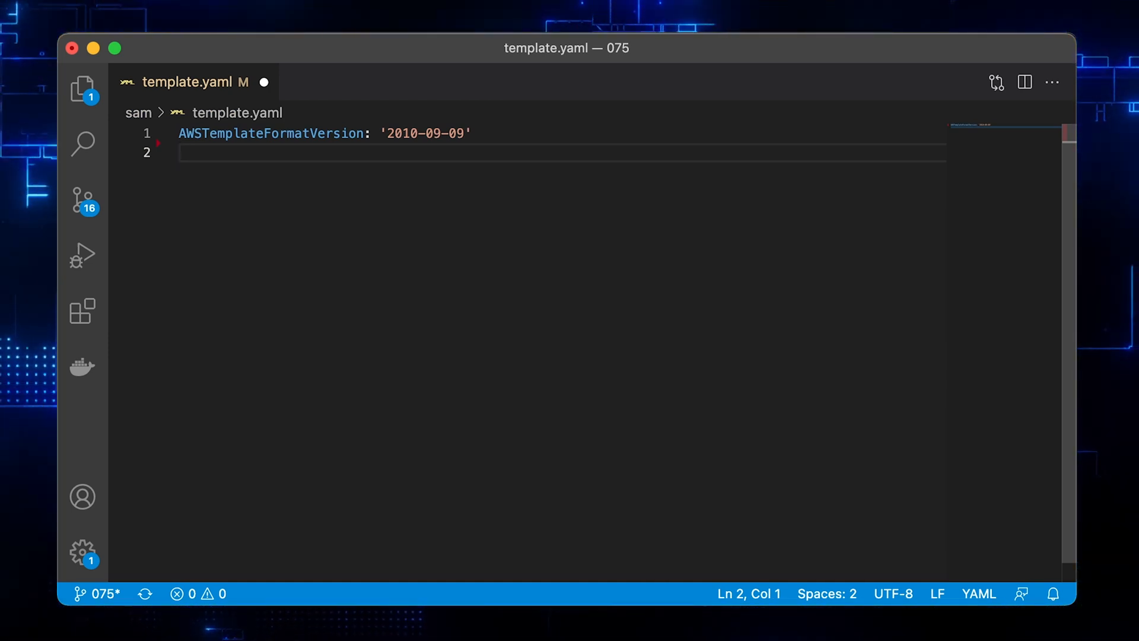
text(Transform: AWS::Serverless-2016-10-31)
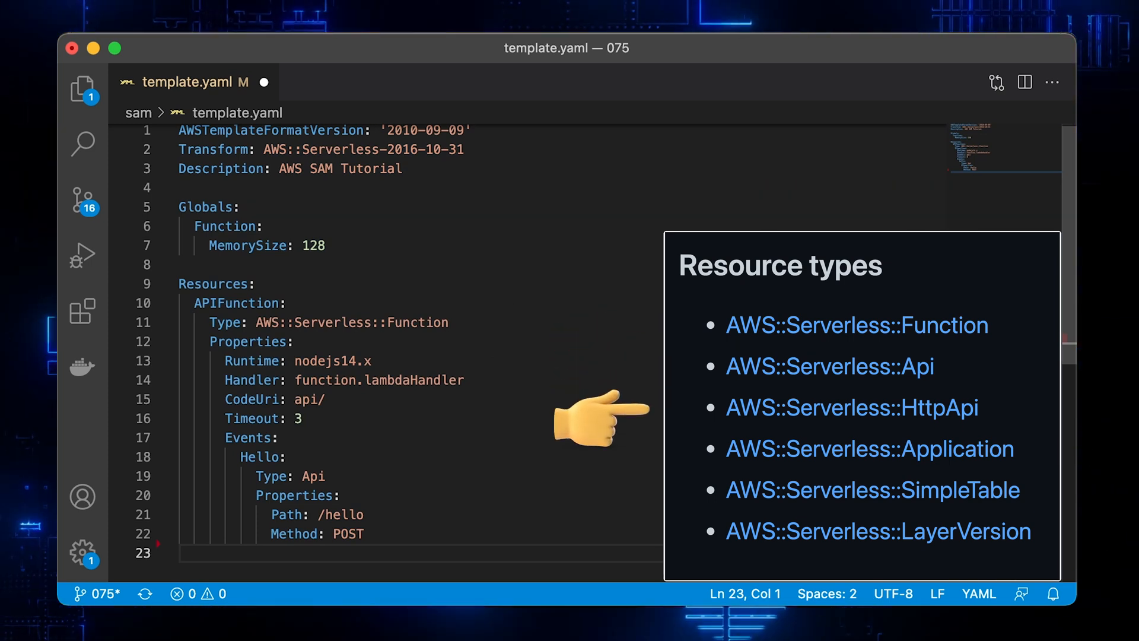
mouse_move(599, 512)
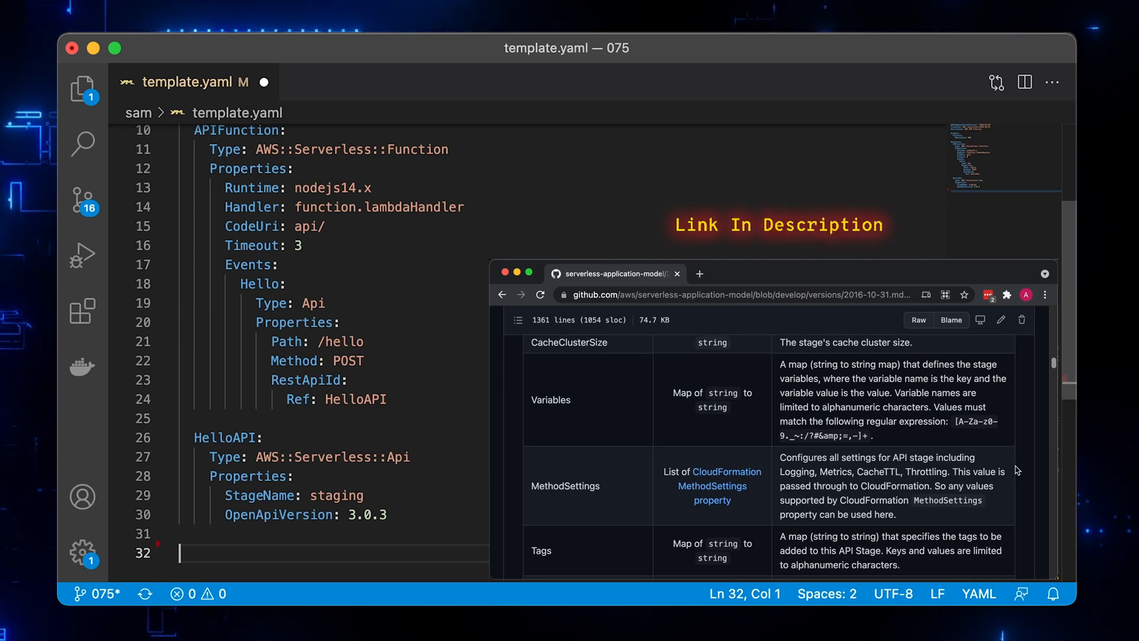
scroll(down, 3)
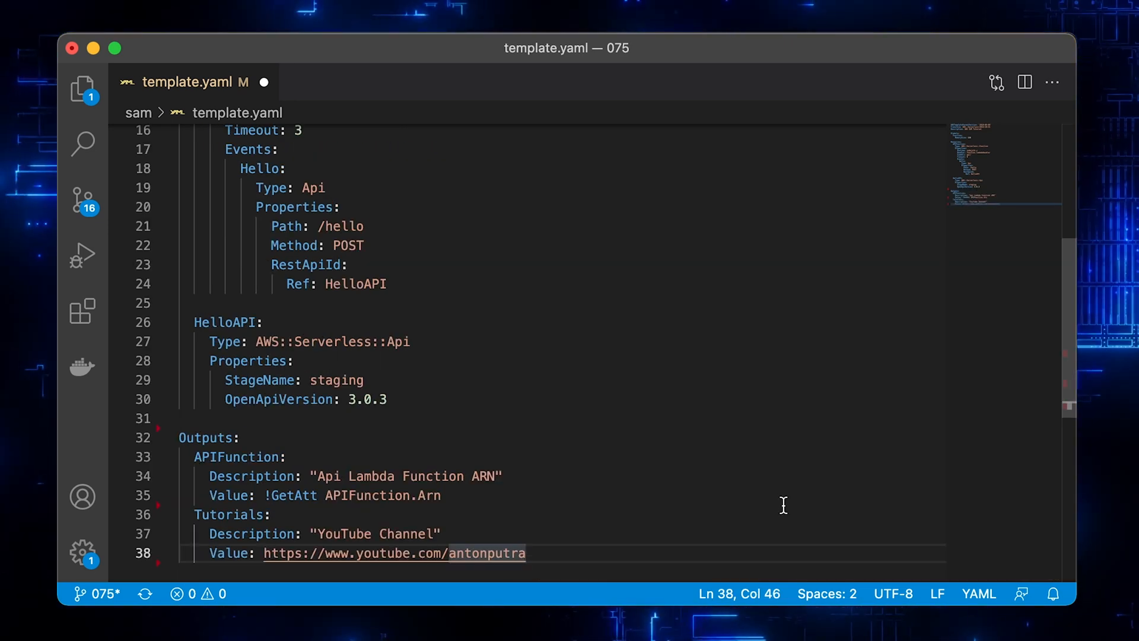
key(Enter)
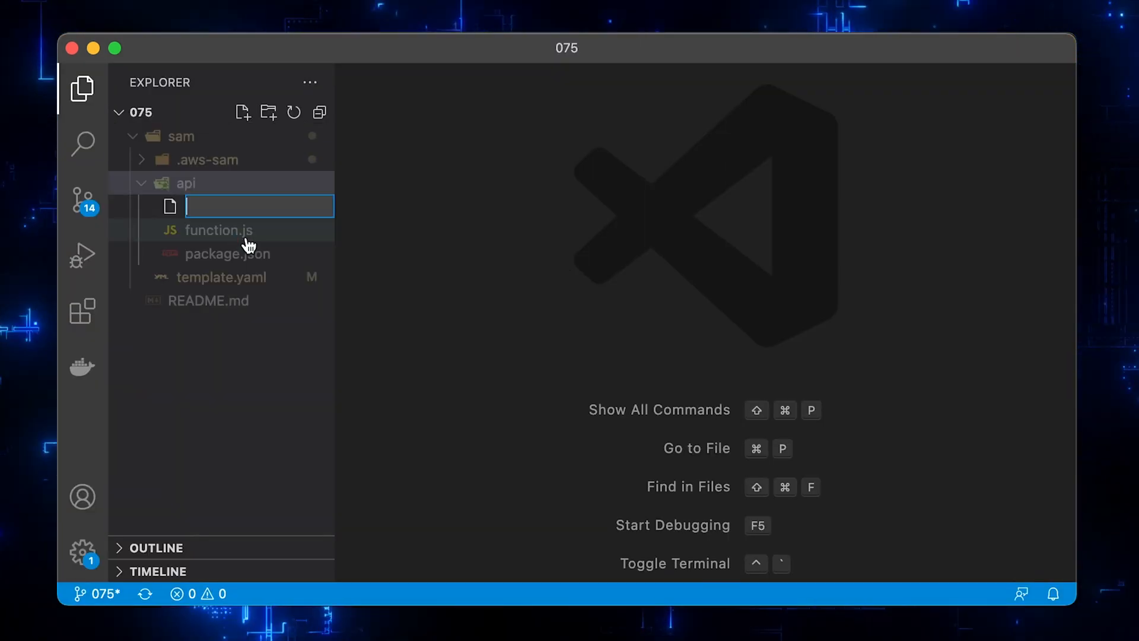
Name the new api file event.json and review the sample API Gateway POST event
text(event.json)
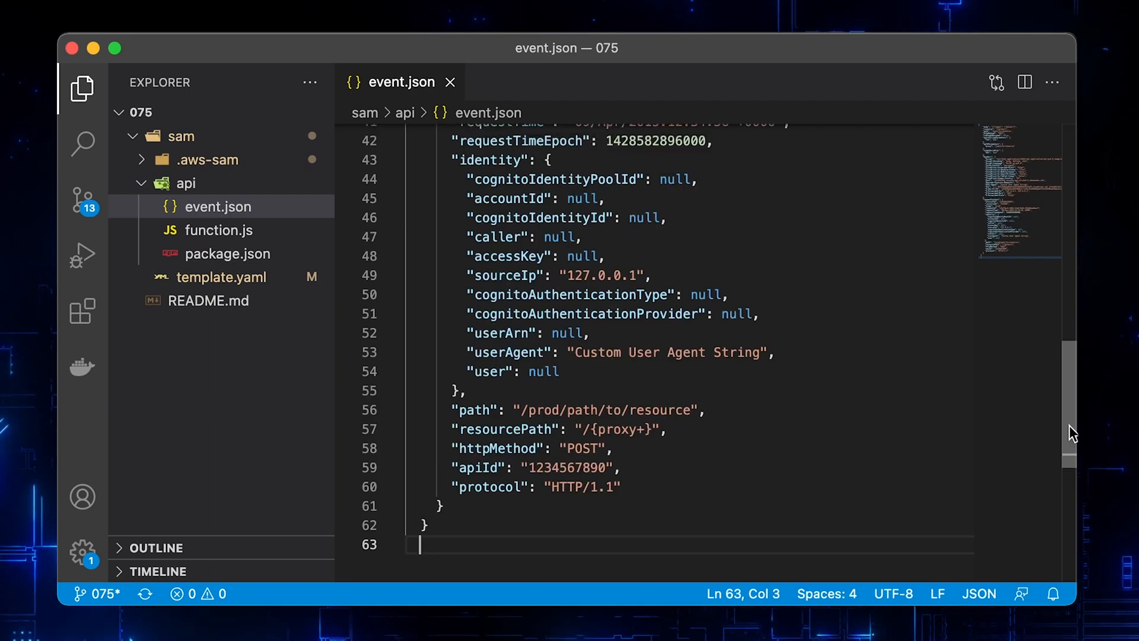
scroll(up, 3)
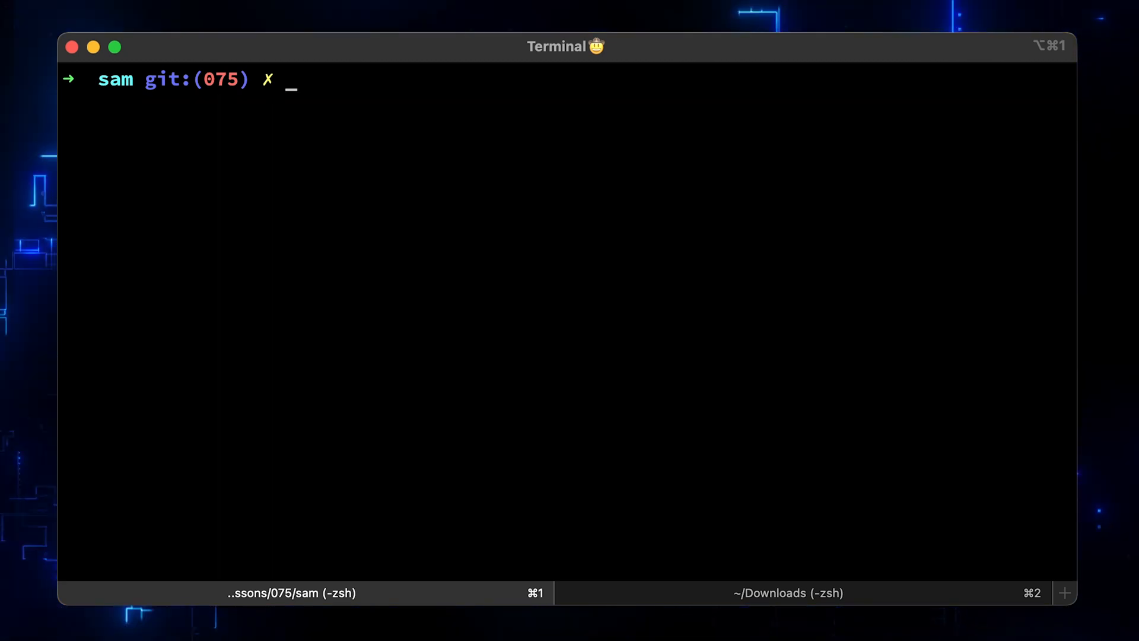
Run sam deploy --guided as stack 'sam', accept the defaults, and approve the changeset
text(sam deploy --guided)
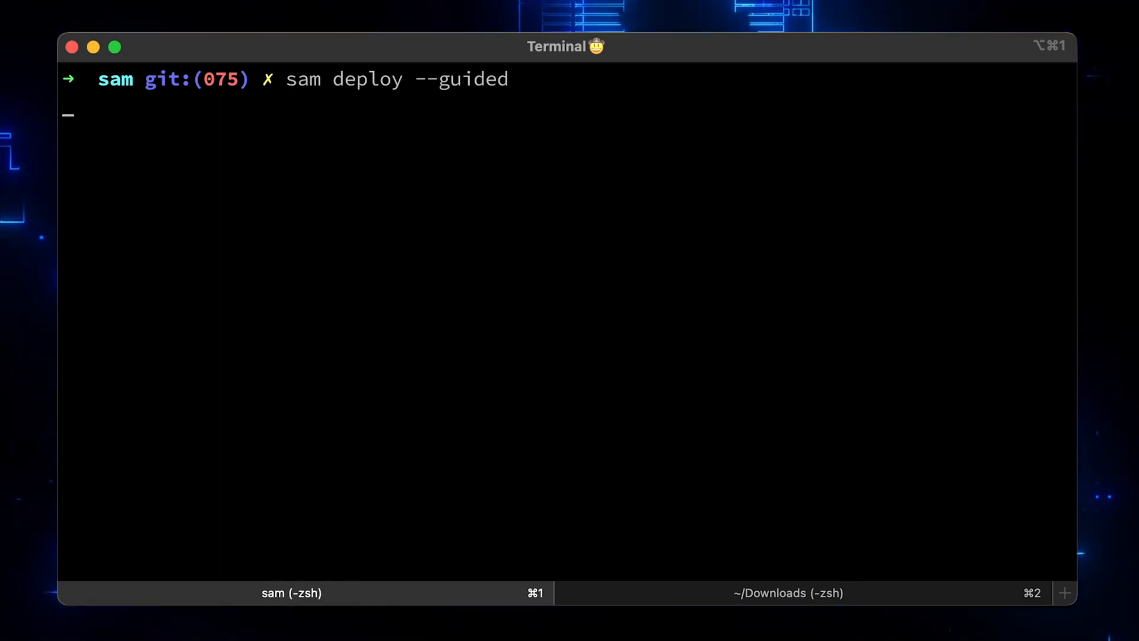
key(Enter)
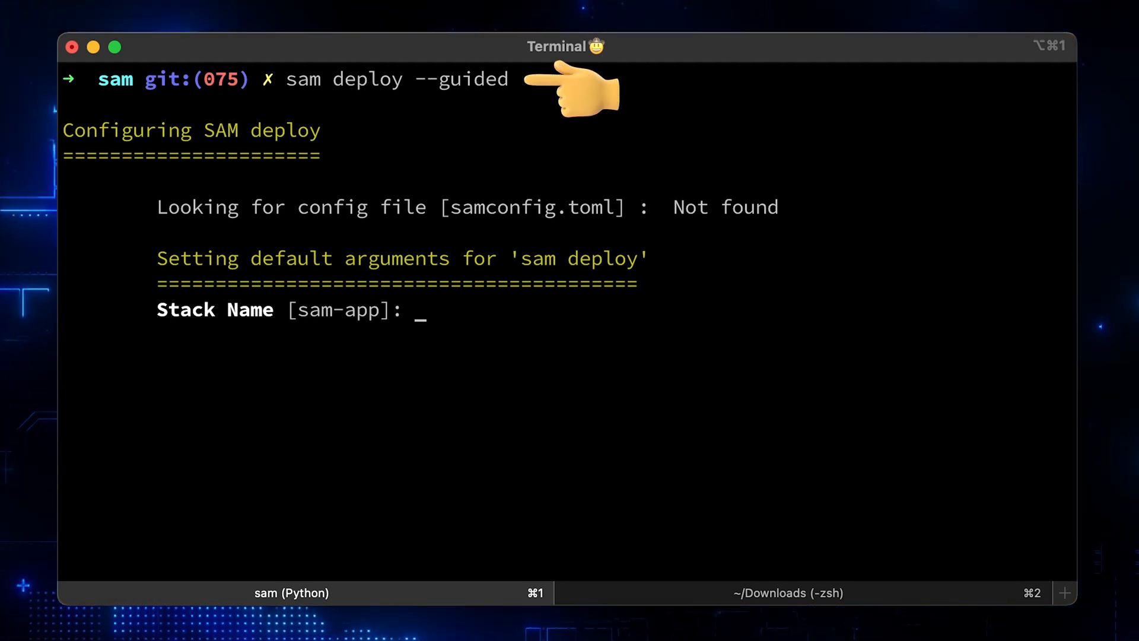
text(sam)
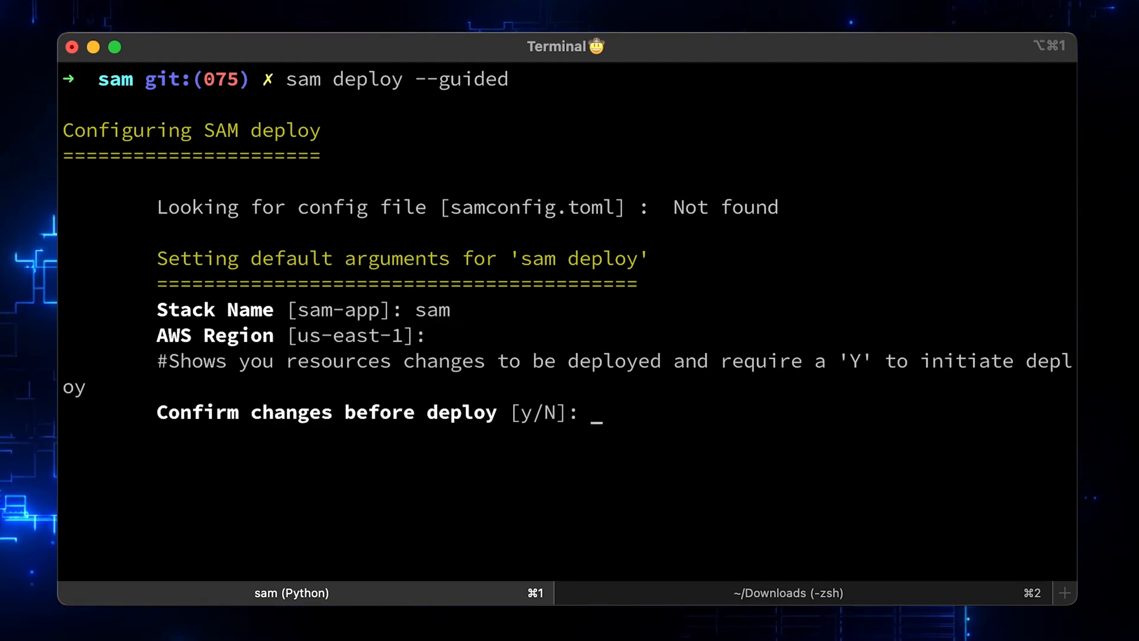
text(y)
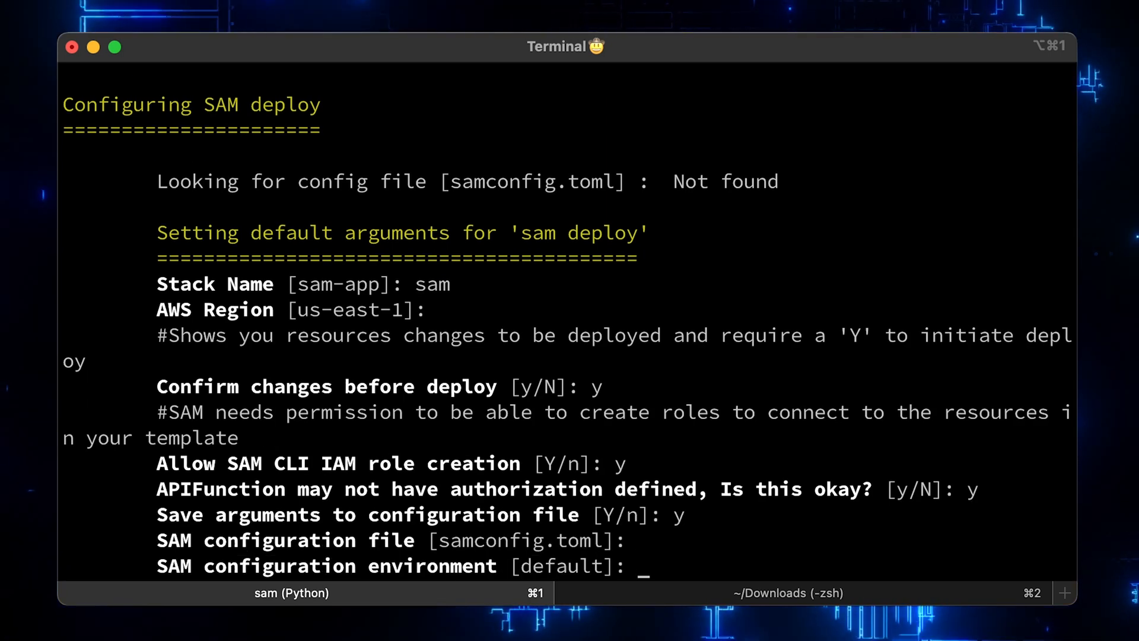
key(enter)
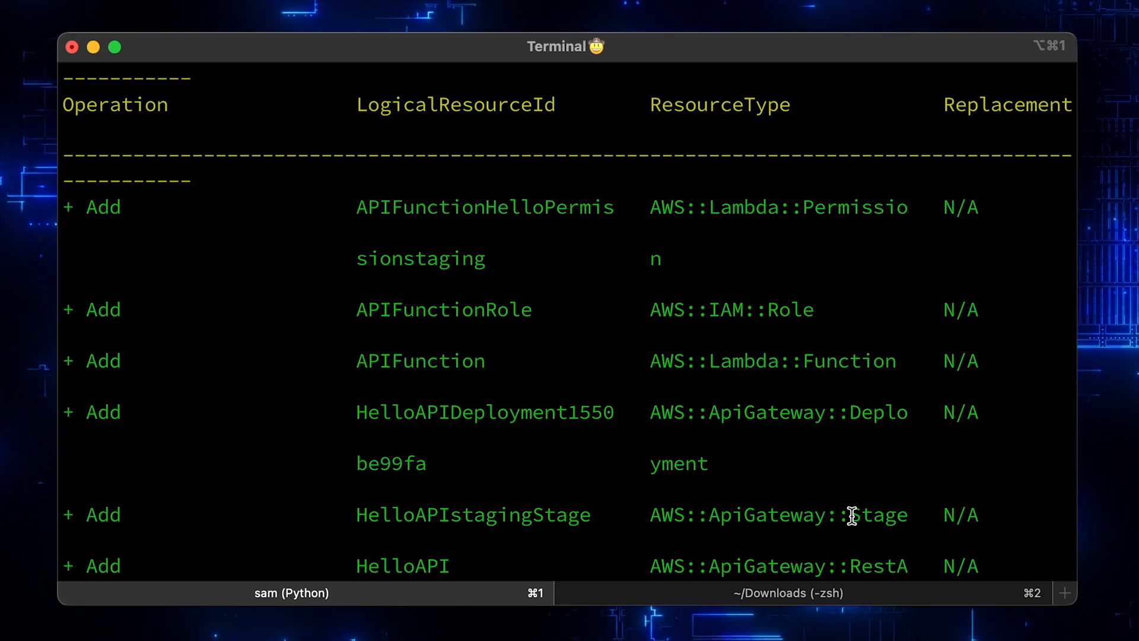
scroll(down, 3)
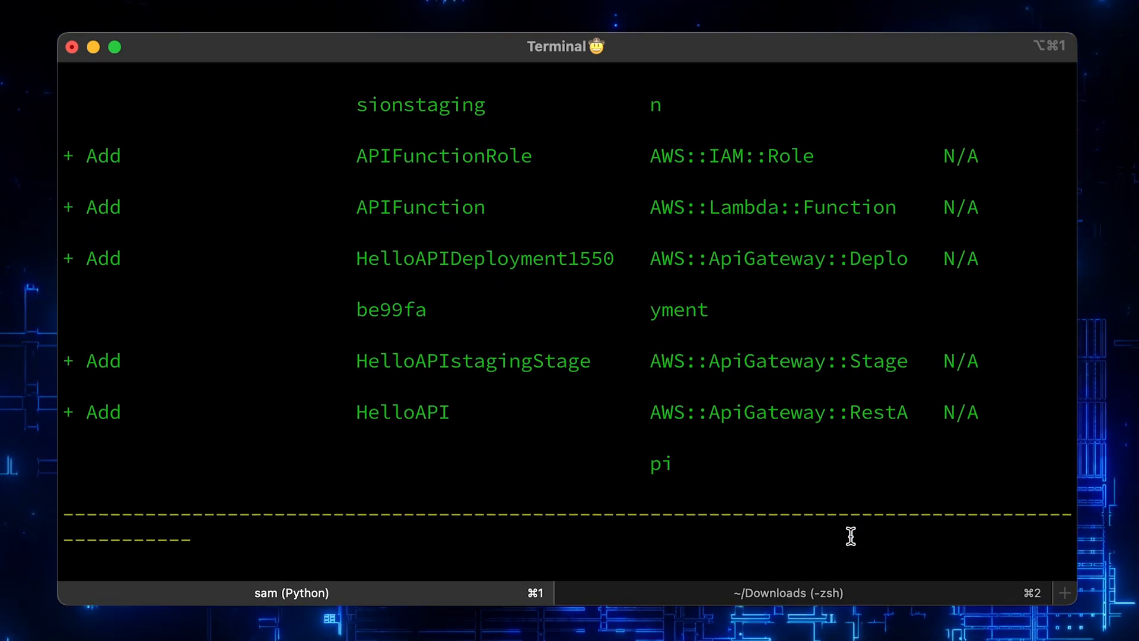
scroll(down, 3)
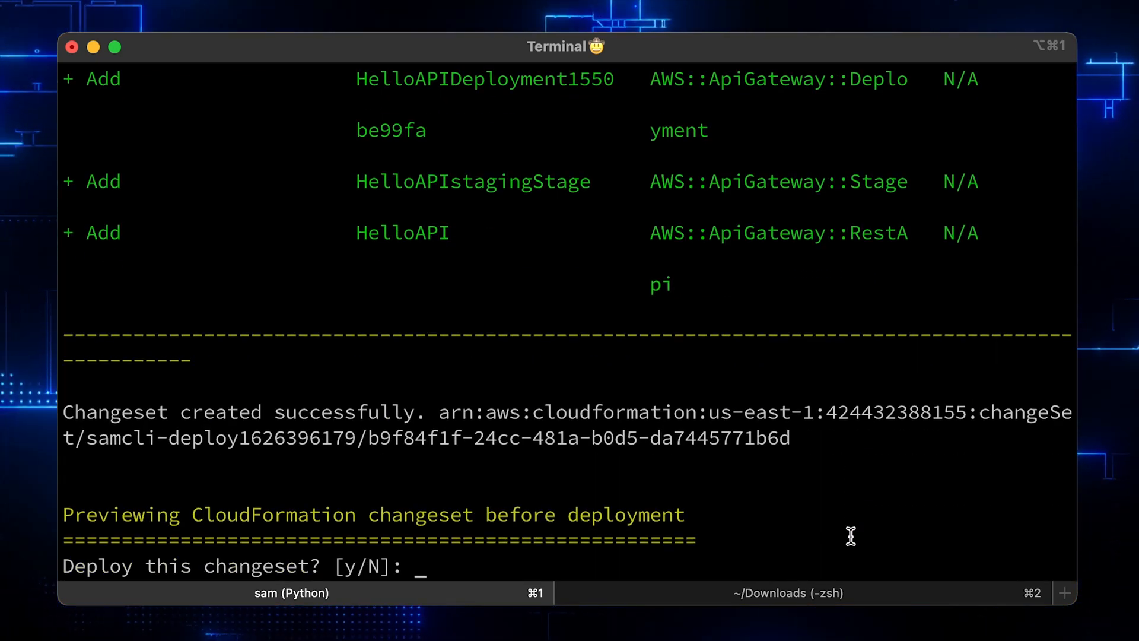
text(y)
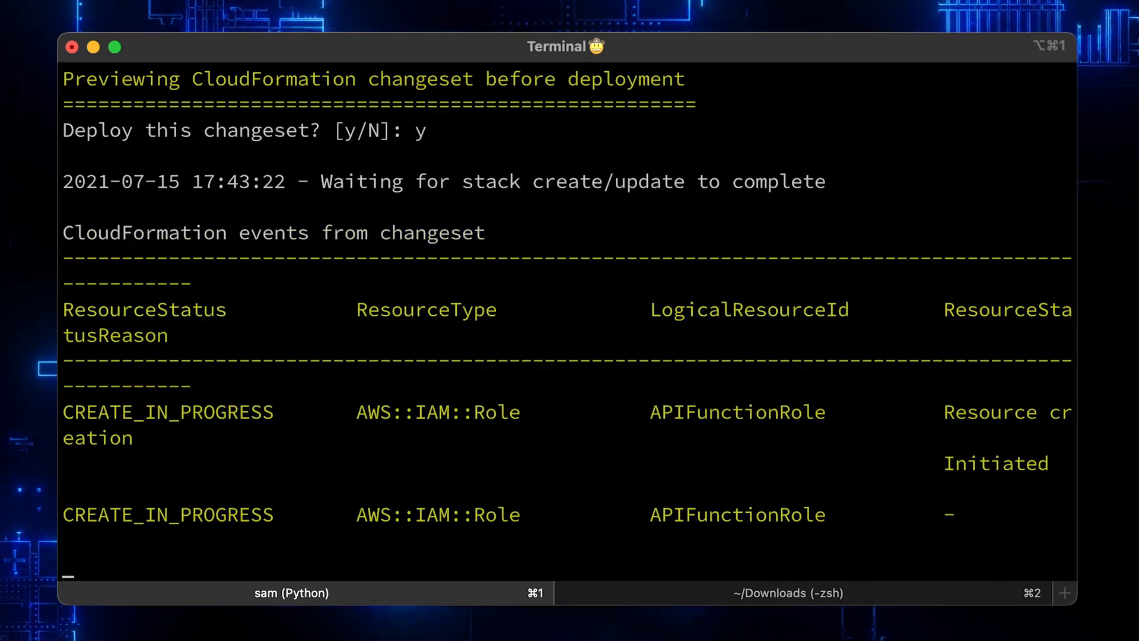
scroll(down, 3)
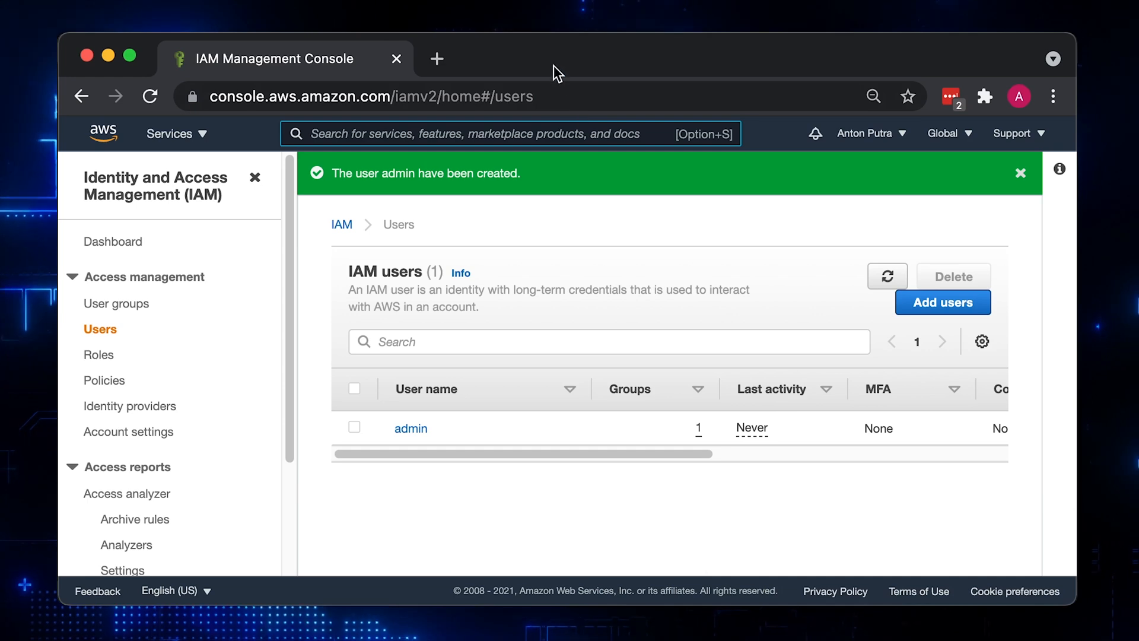
Browse S3 into the aws-sam-cli-managed-default bucket's sam/ folder
text(s3)
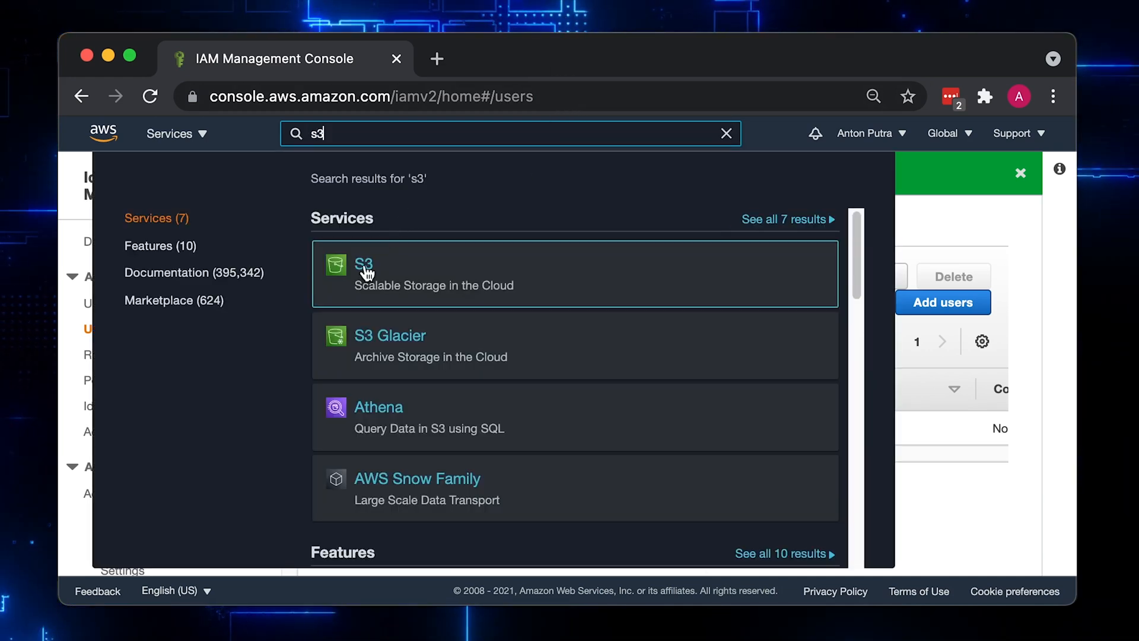
click(364, 265)
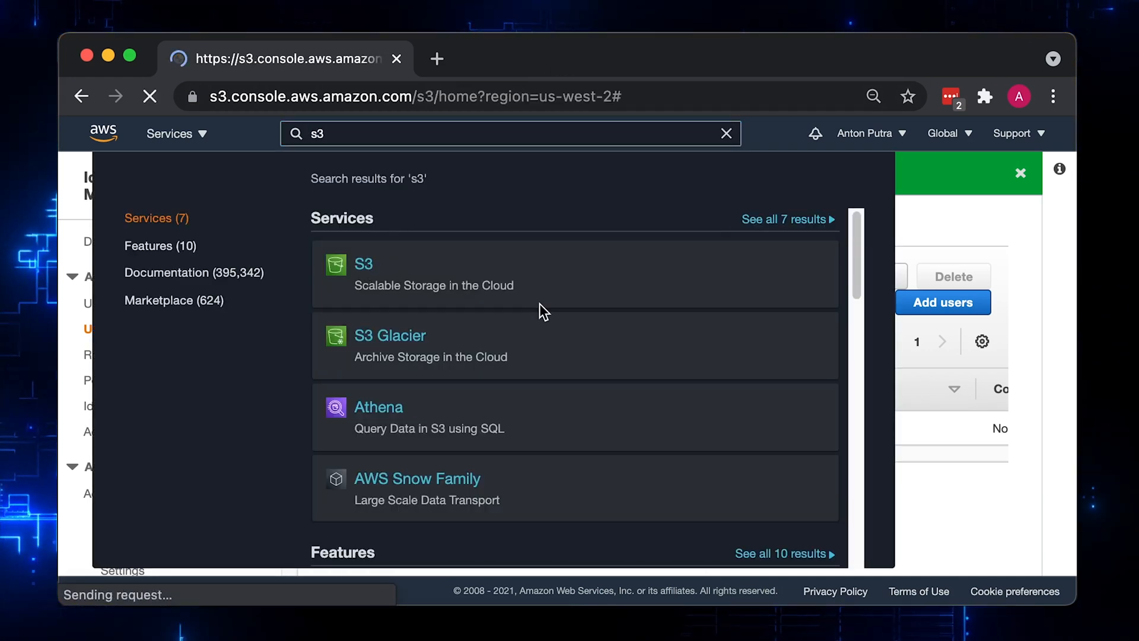
click(364, 264)
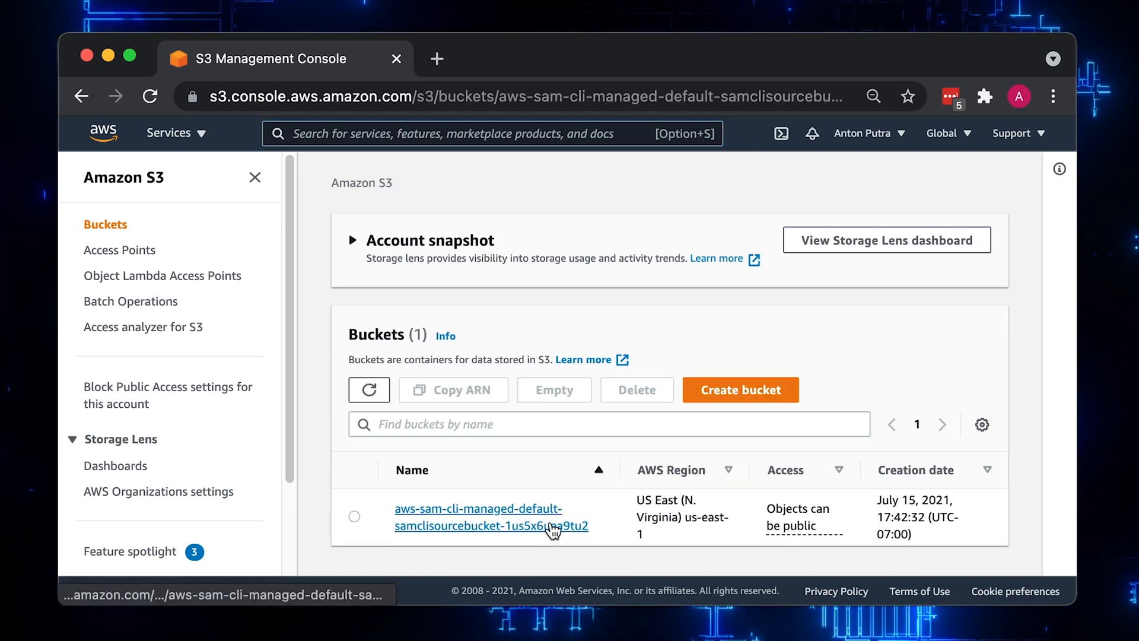
click(488, 526)
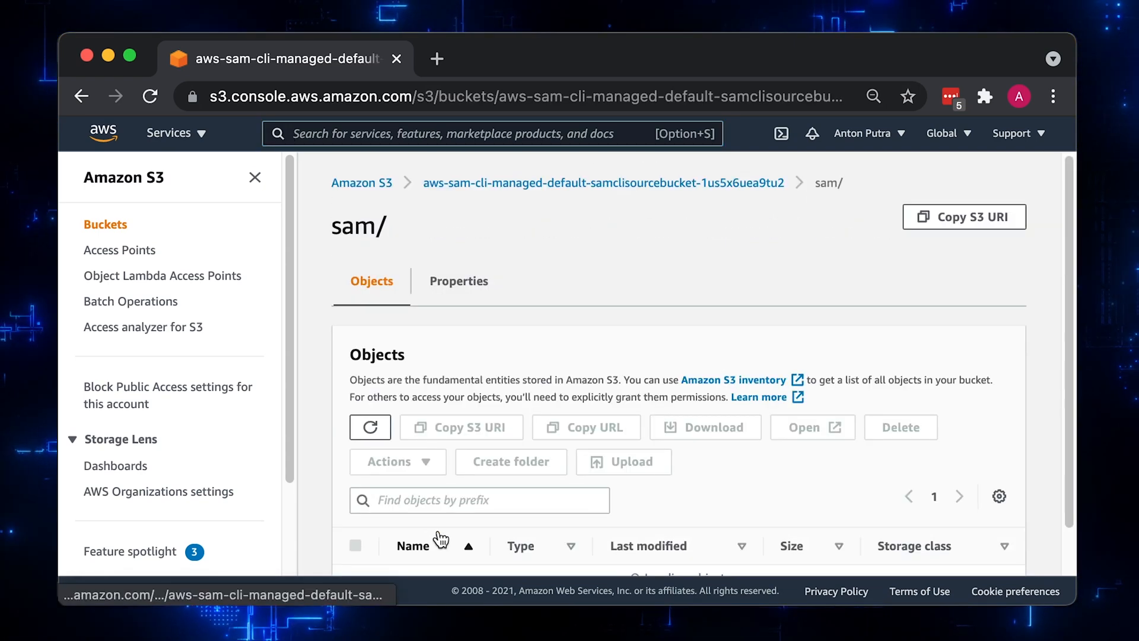
scroll(down, 3)
text(lam)
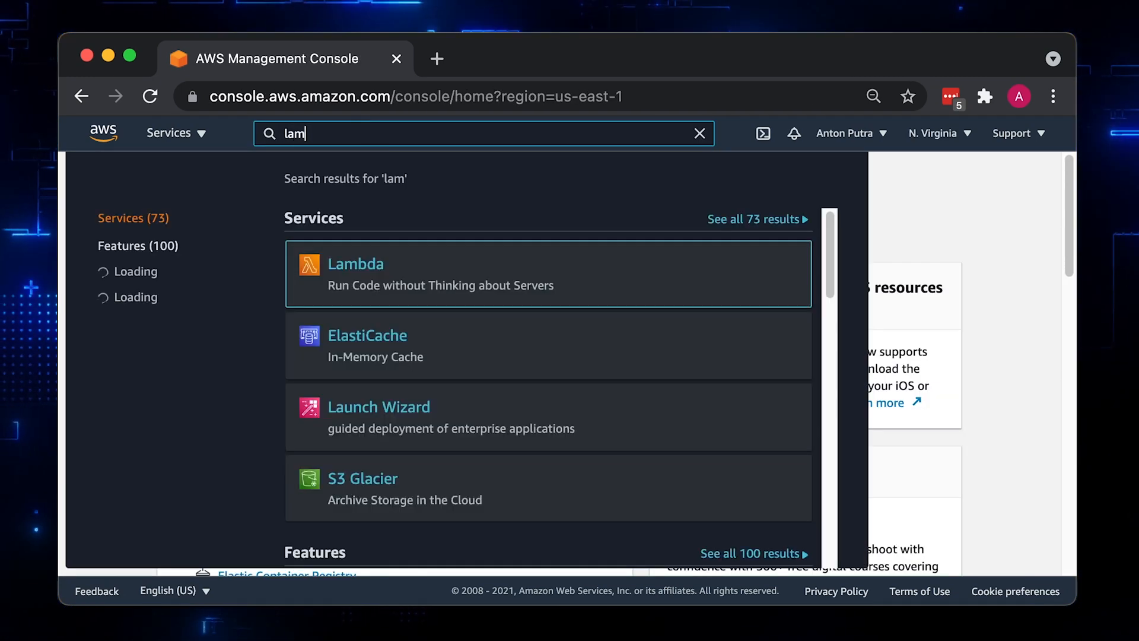
Copy sam-APIFunction's staging /hello endpoint and compose a curl POST with name Anton
click(355, 264)
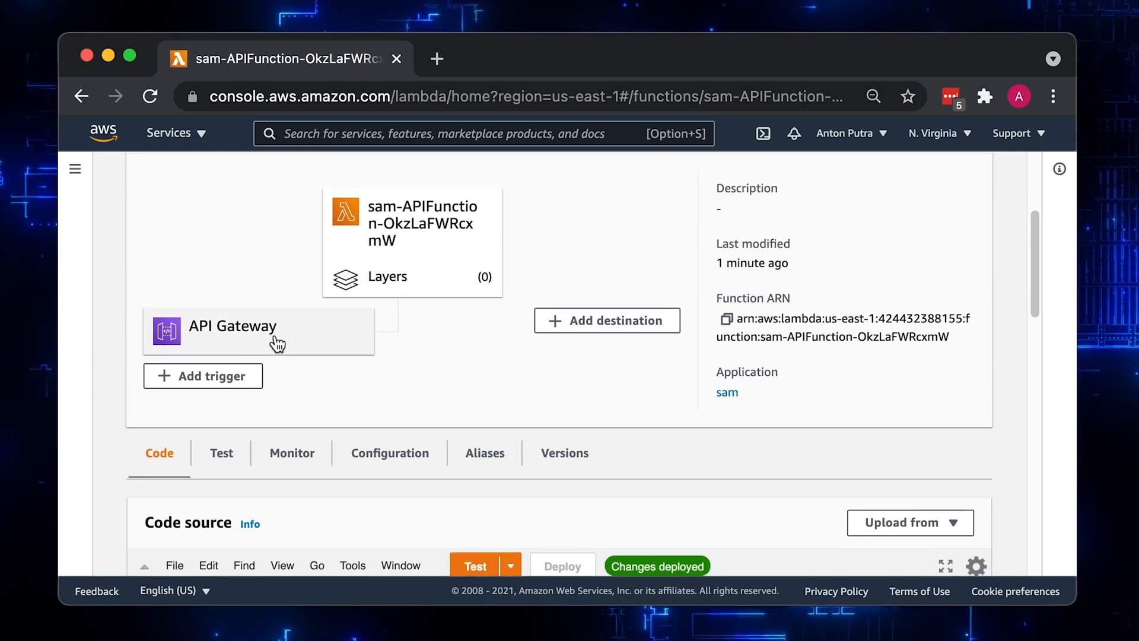
click(232, 327)
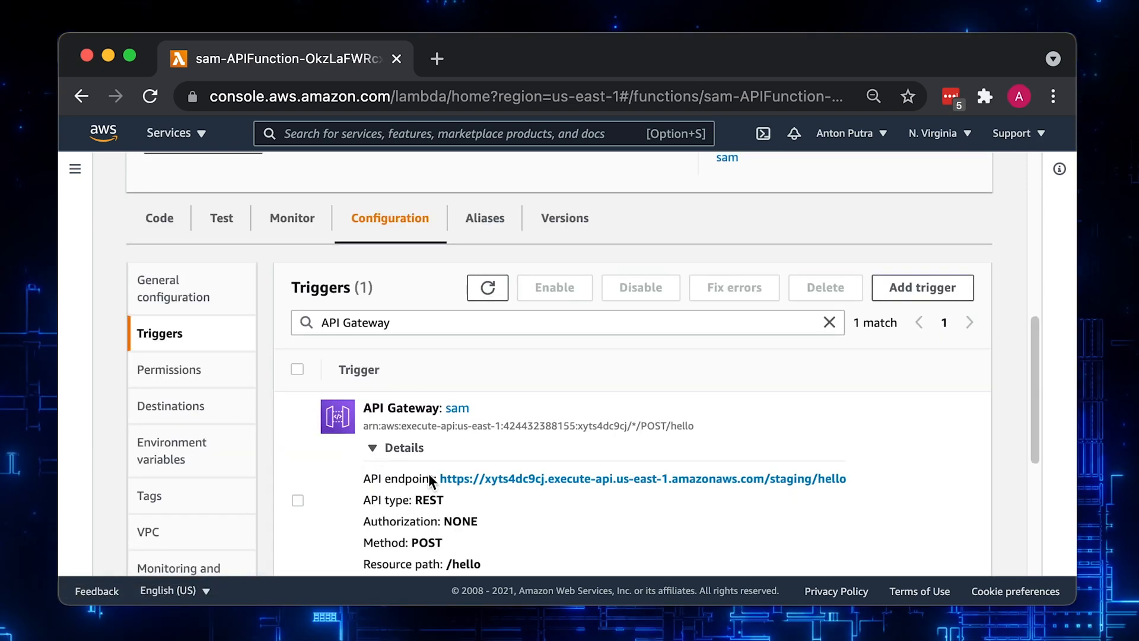
scroll(down, 3)
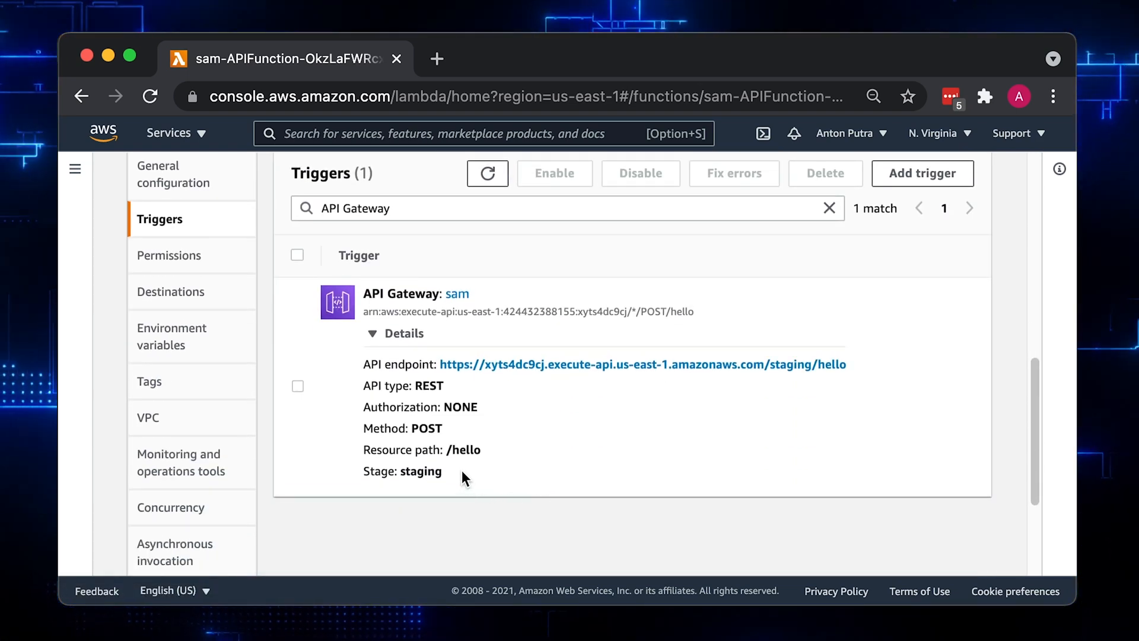
right_click(607, 364)
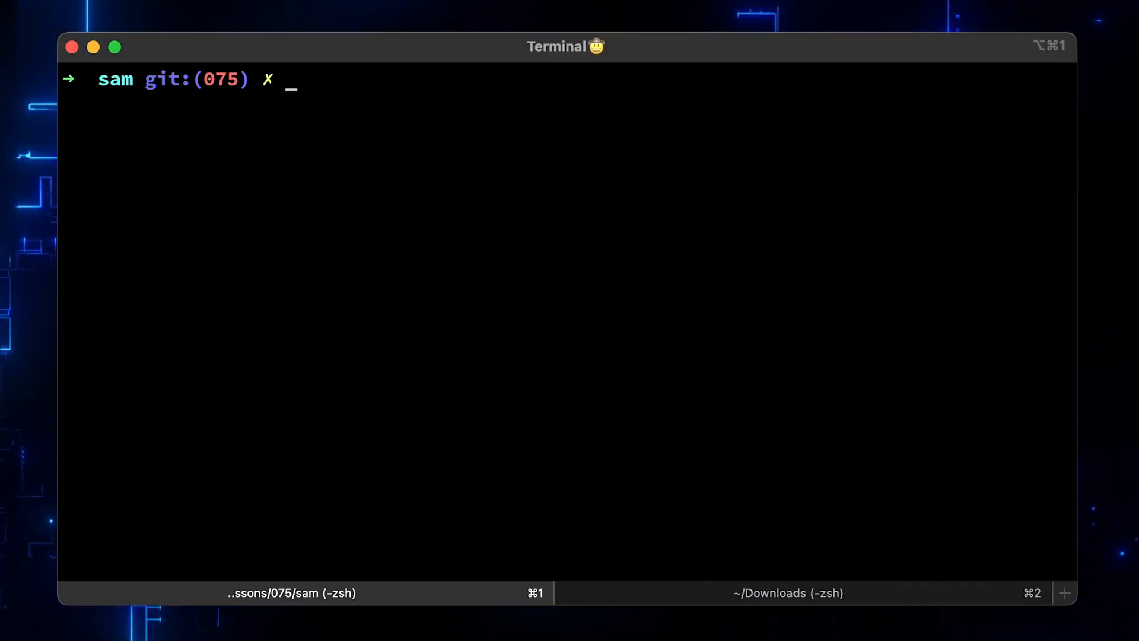
text(curl -d '{"name": "Anton"}' https://xyts4dc9cj.execute-api.us-east-1.amazonaws.com/staging/hello)
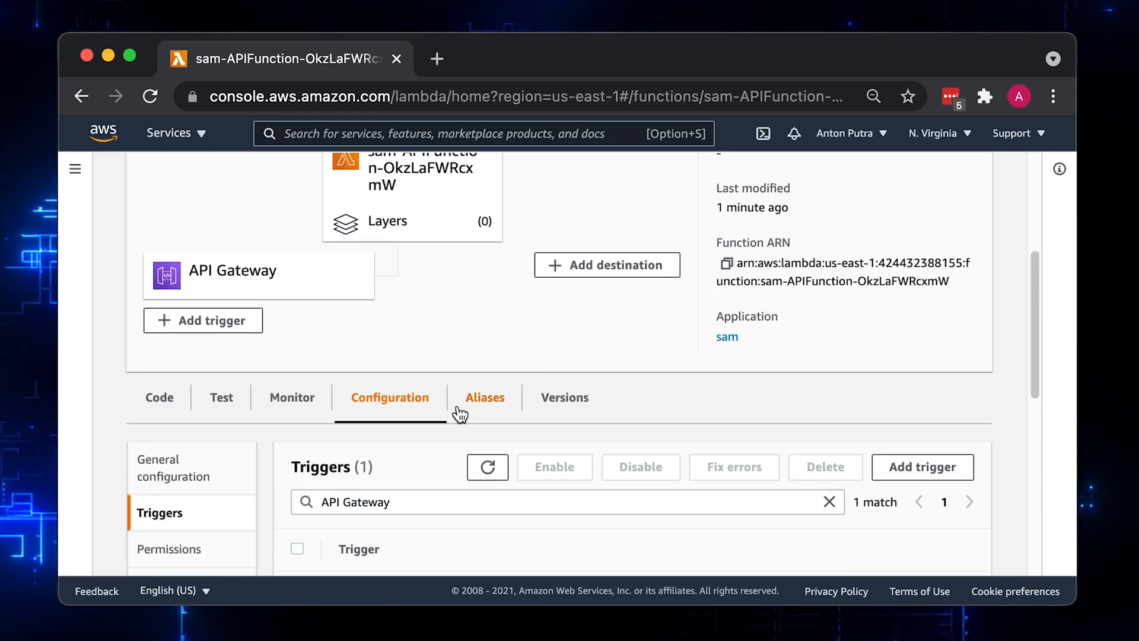
Save a 'TestName' test event with name Anton and run it, returning 'Hello Anton!'
click(222, 397)
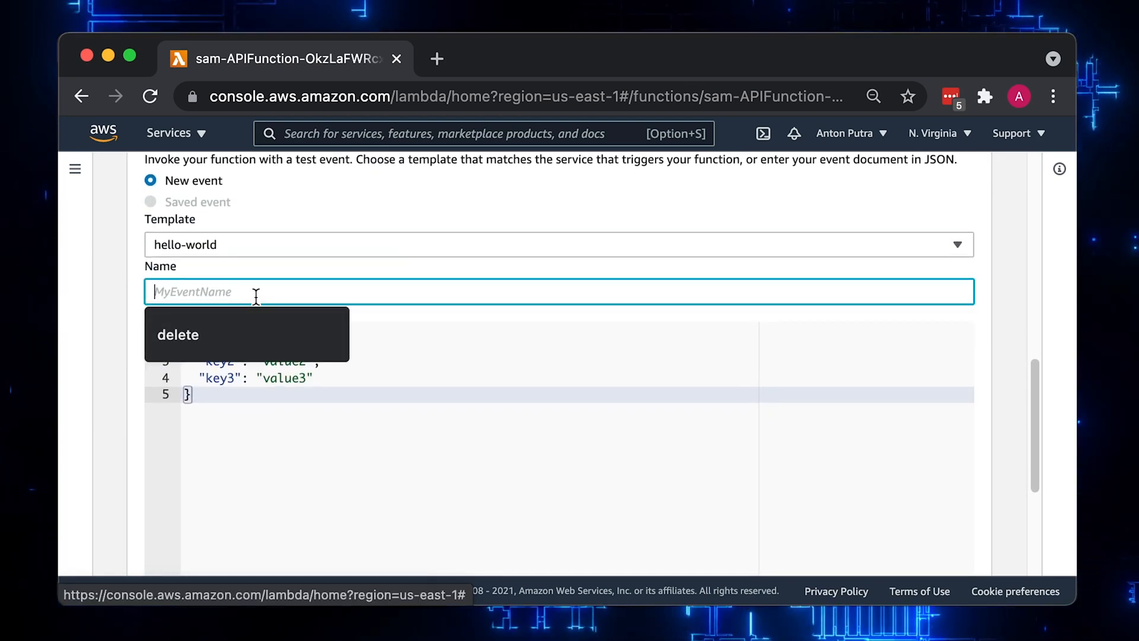
text(TestNa)
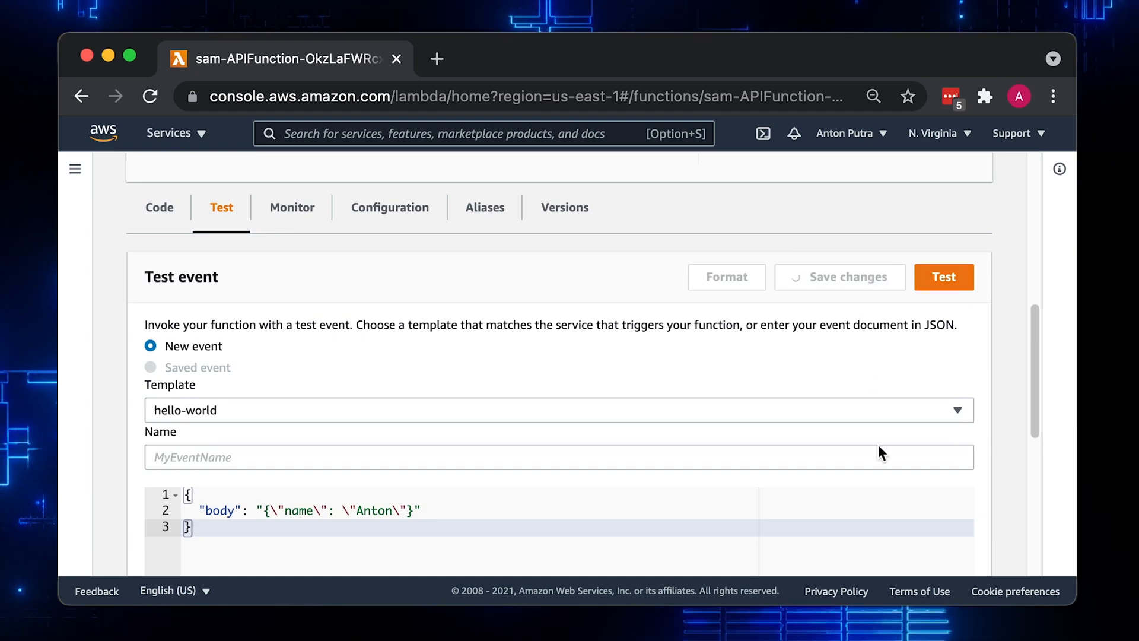
click(943, 277)
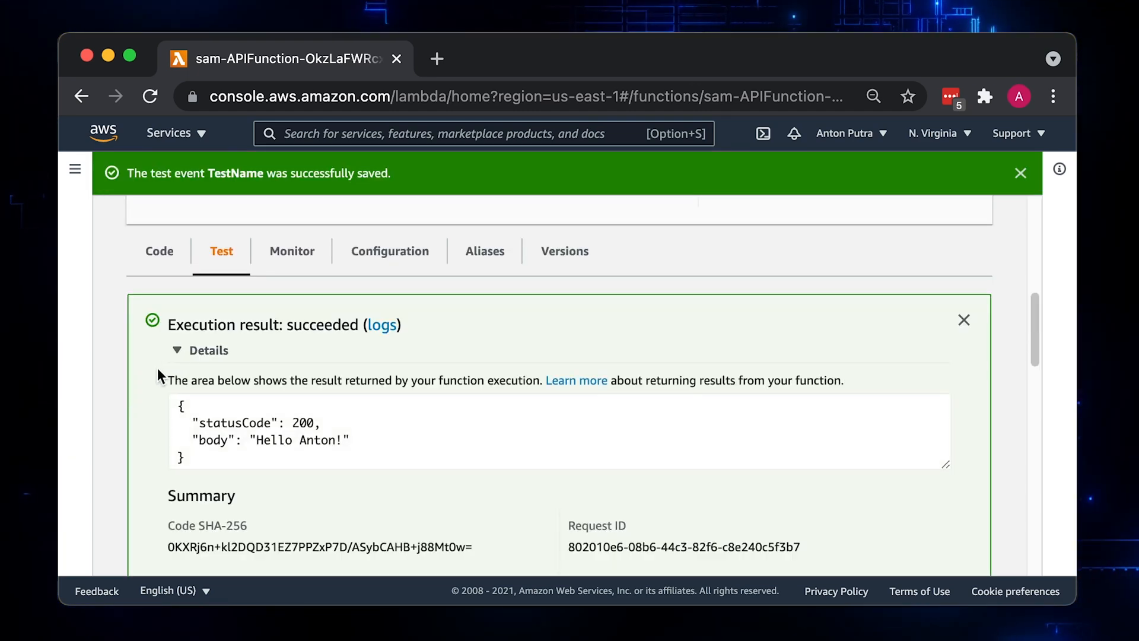
scroll(down, 3)
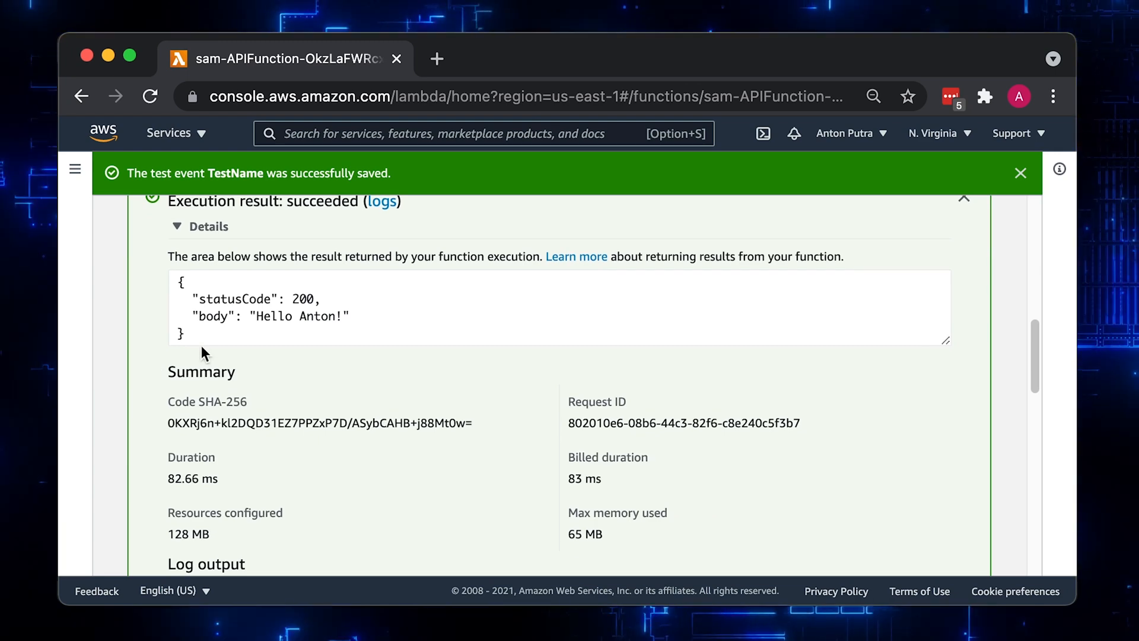
scroll(down, 3)
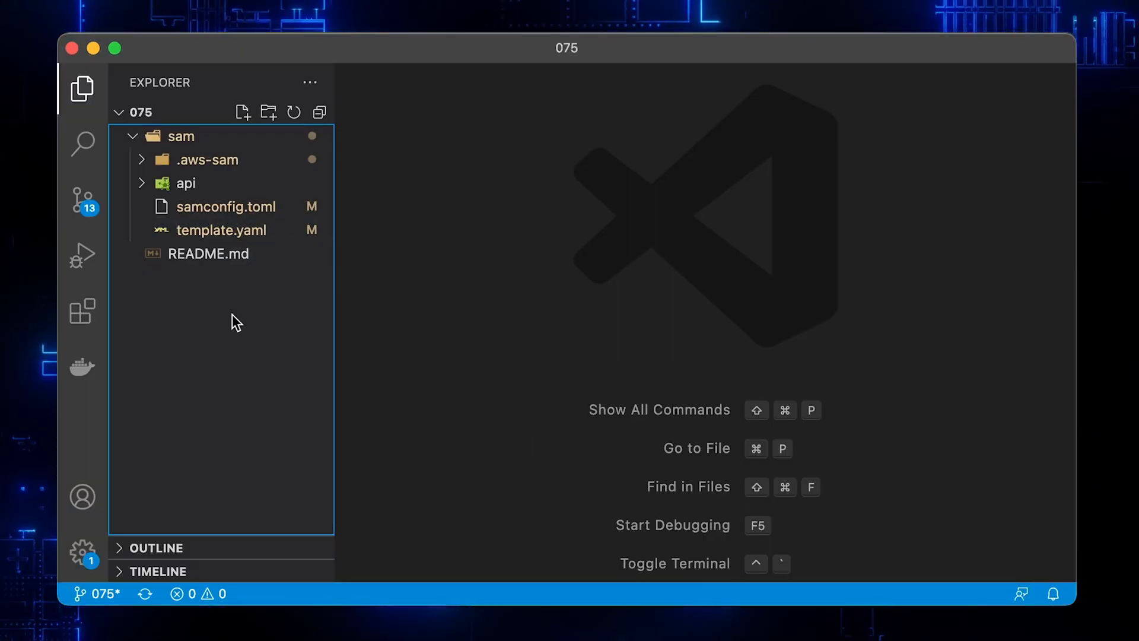
Create an s3 folder under sam and run npm init with entry point function.js
right_click(181, 136)
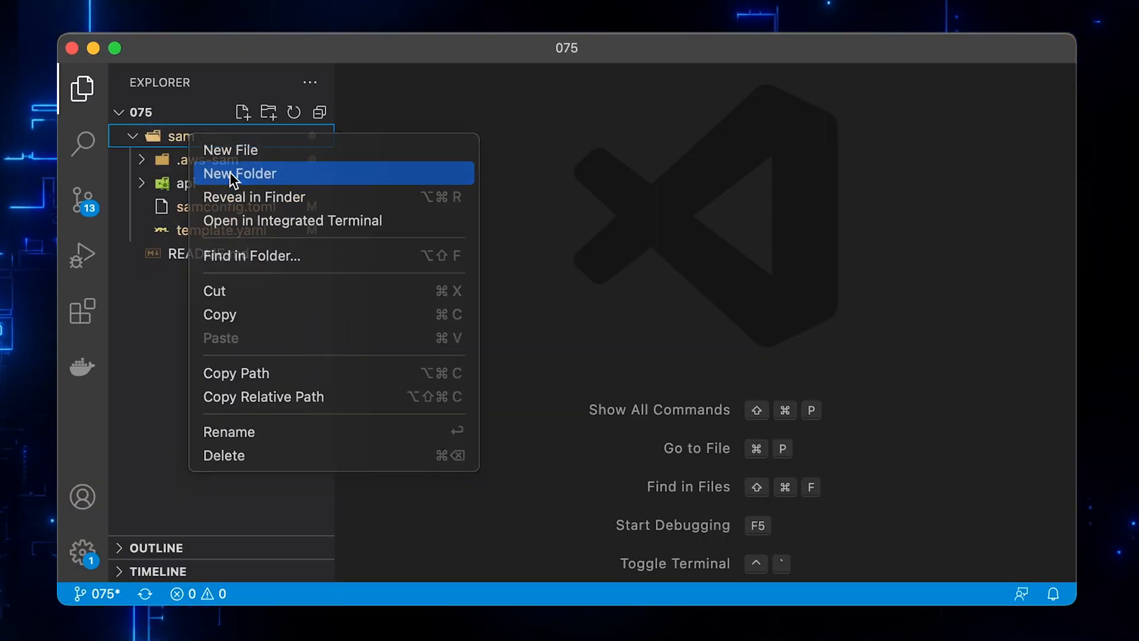
click(240, 174)
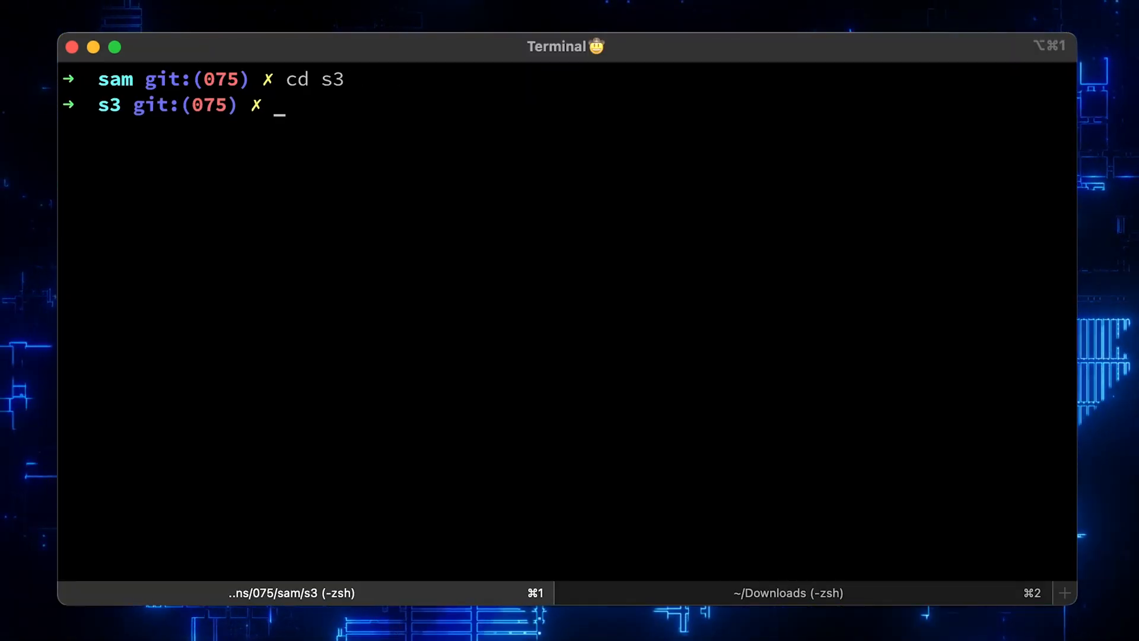
text(npm init)
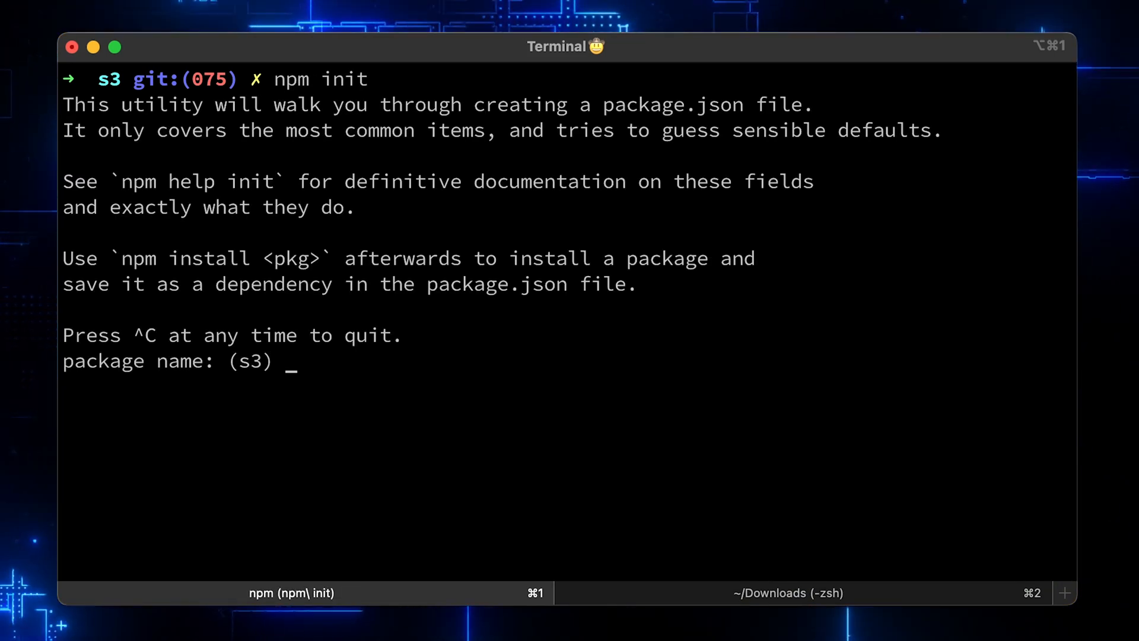
key(Enter)
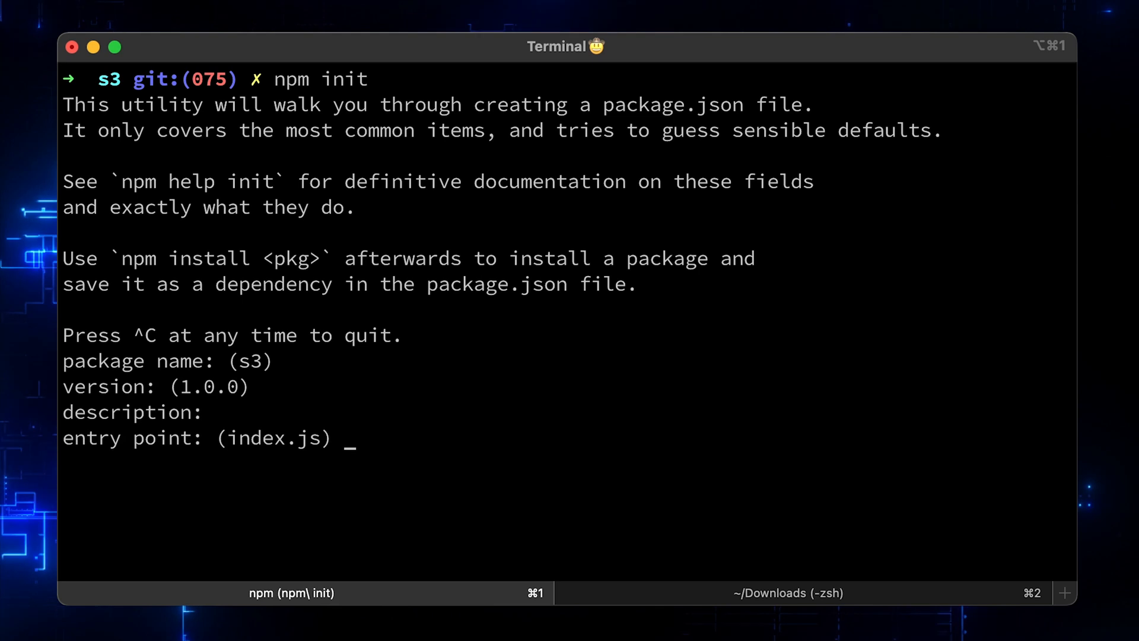
text(function.js)
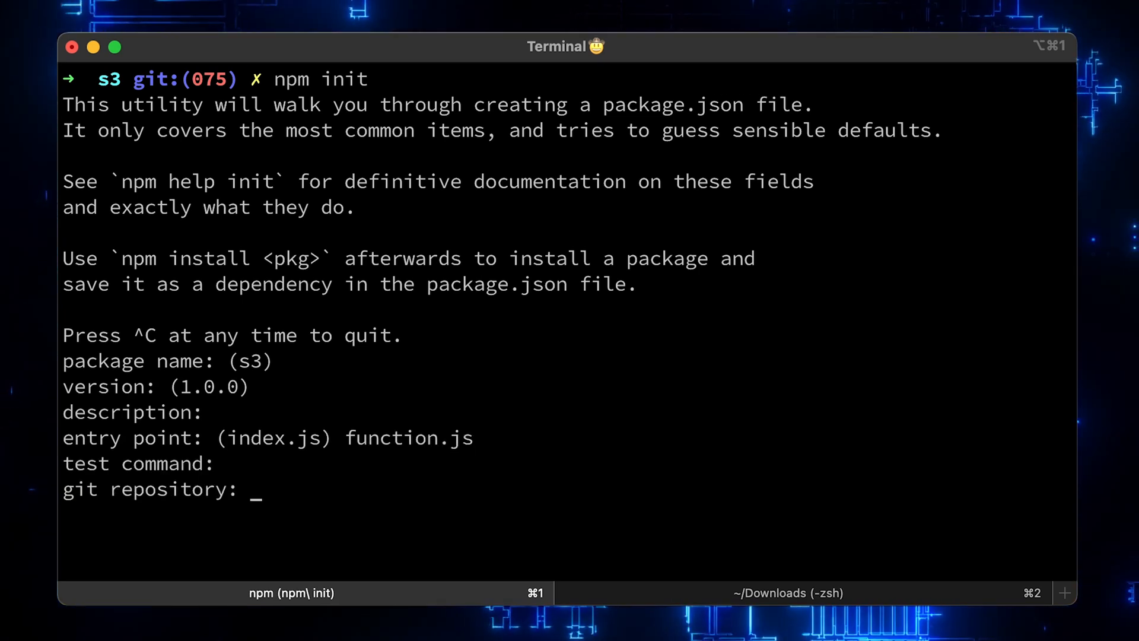
key(Enter)
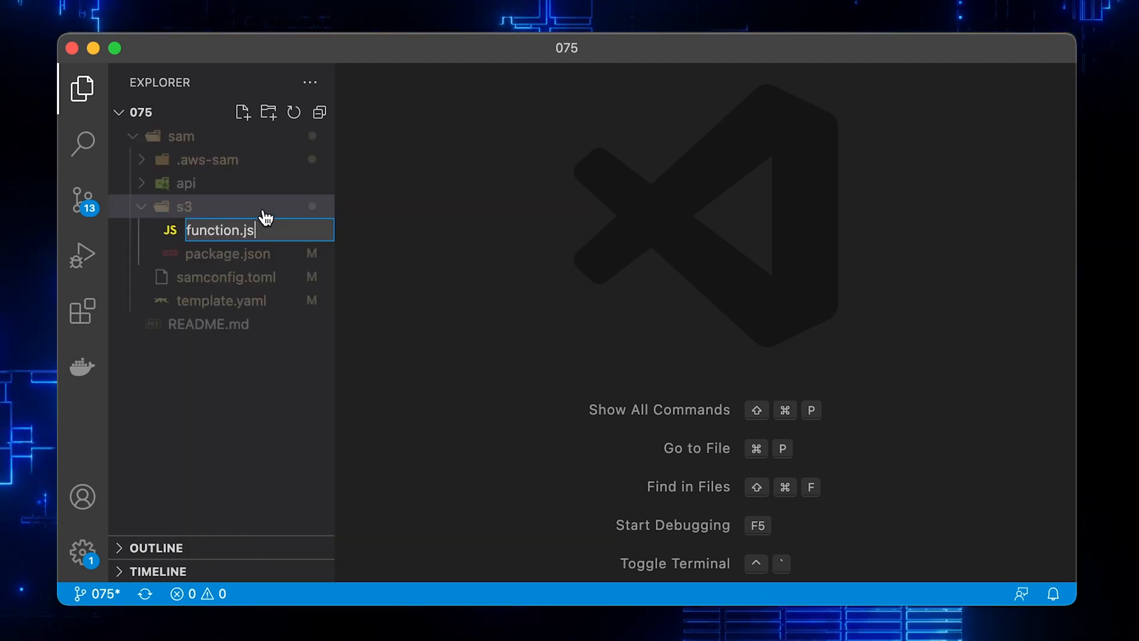
Create s3/function.js with an async lambdaHandler that logs the S3 object's ContentType
key(Enter)
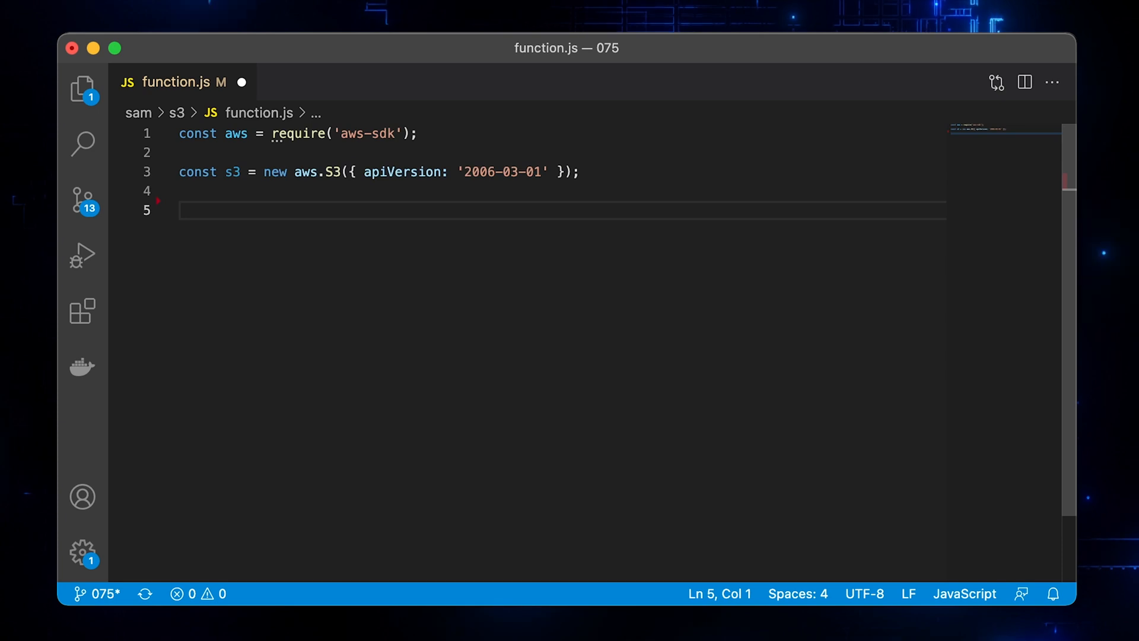
text(exports.lambdaHandler = async (event, context) => {)
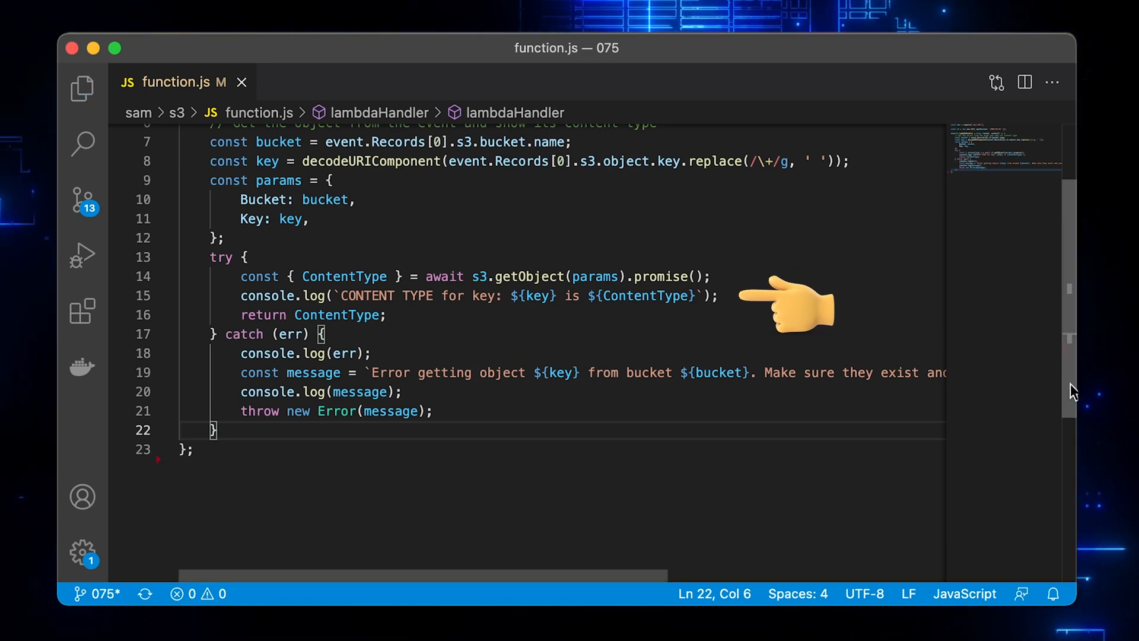
scroll(up, 3)
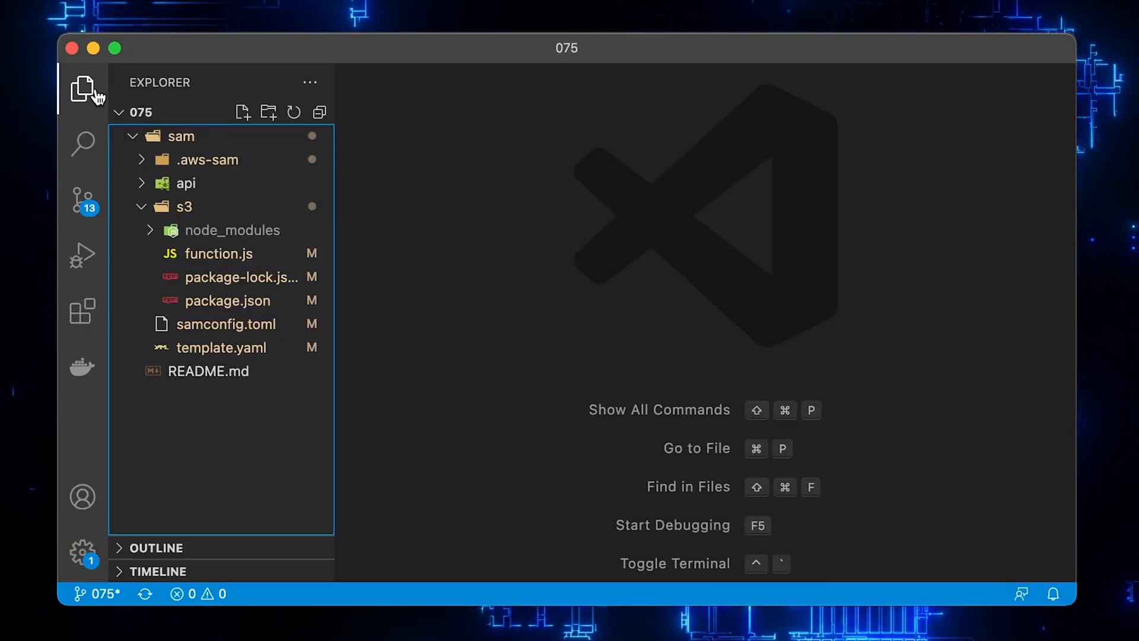
click(185, 206)
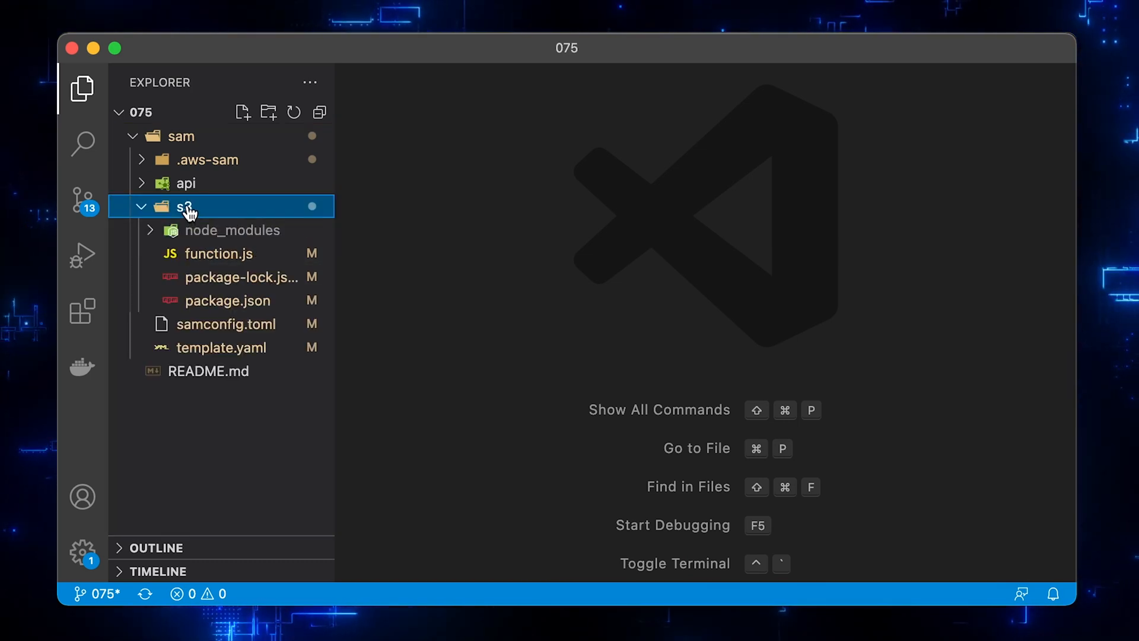
click(227, 300)
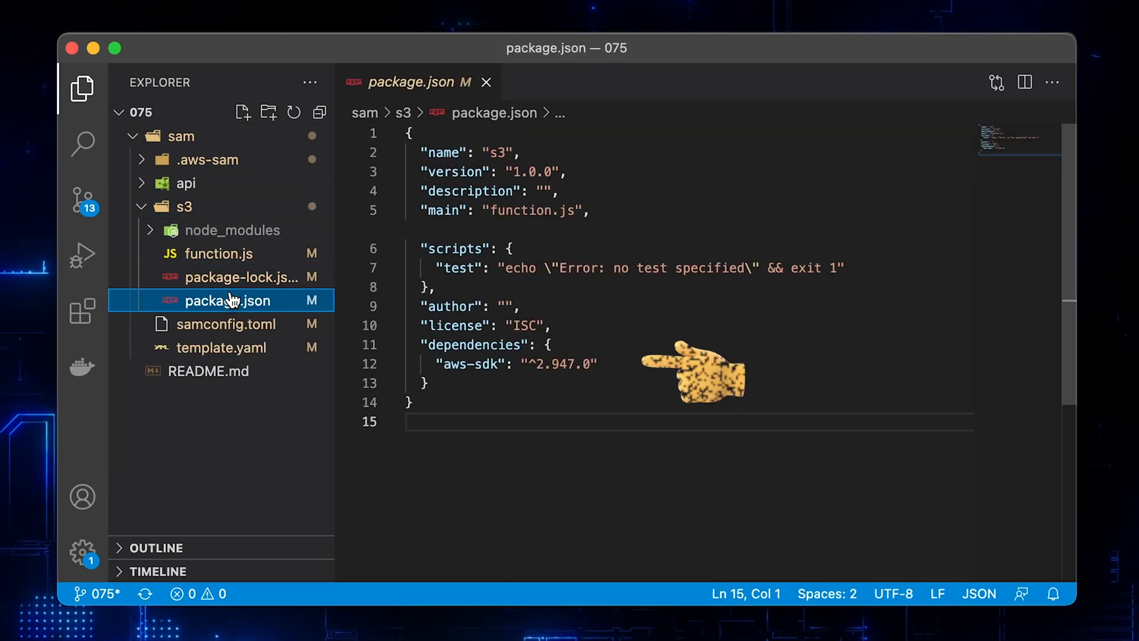
click(184, 206)
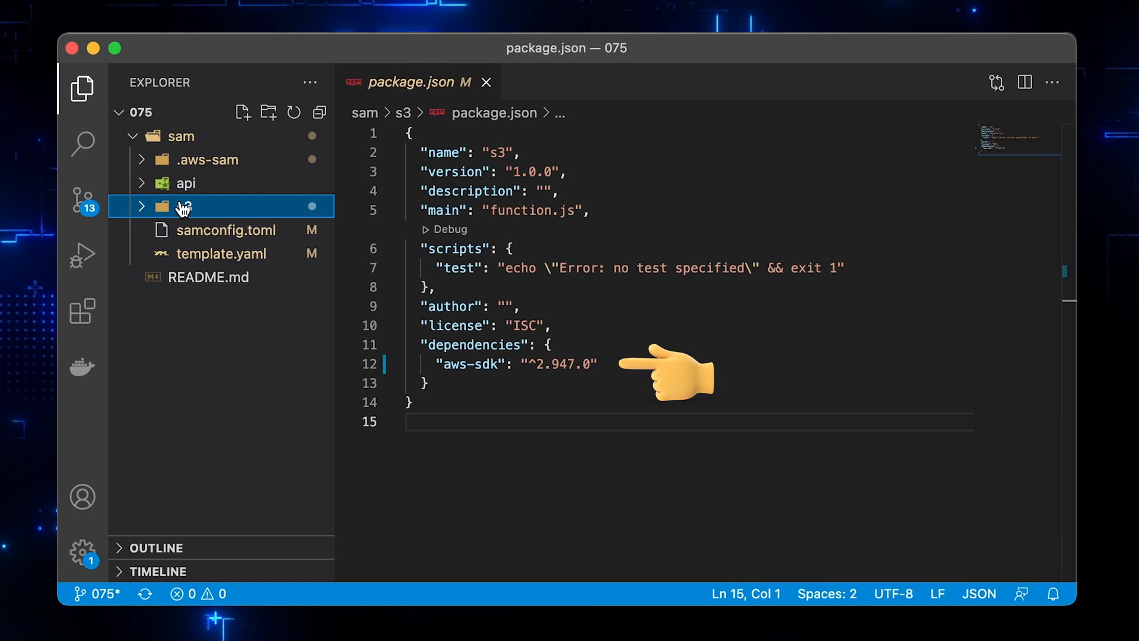
click(486, 82)
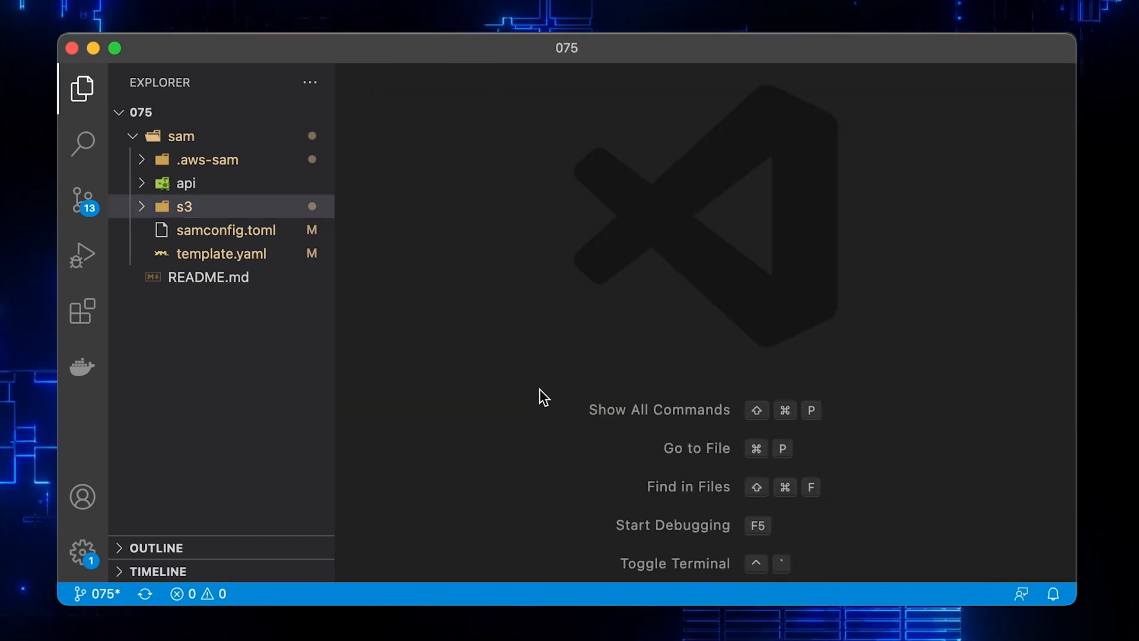
Add S3Function to template.yaml: nodejs14.x, CodeUri s3/, Timeout 60, ExampleBucket ObjectCreated event
click(221, 254)
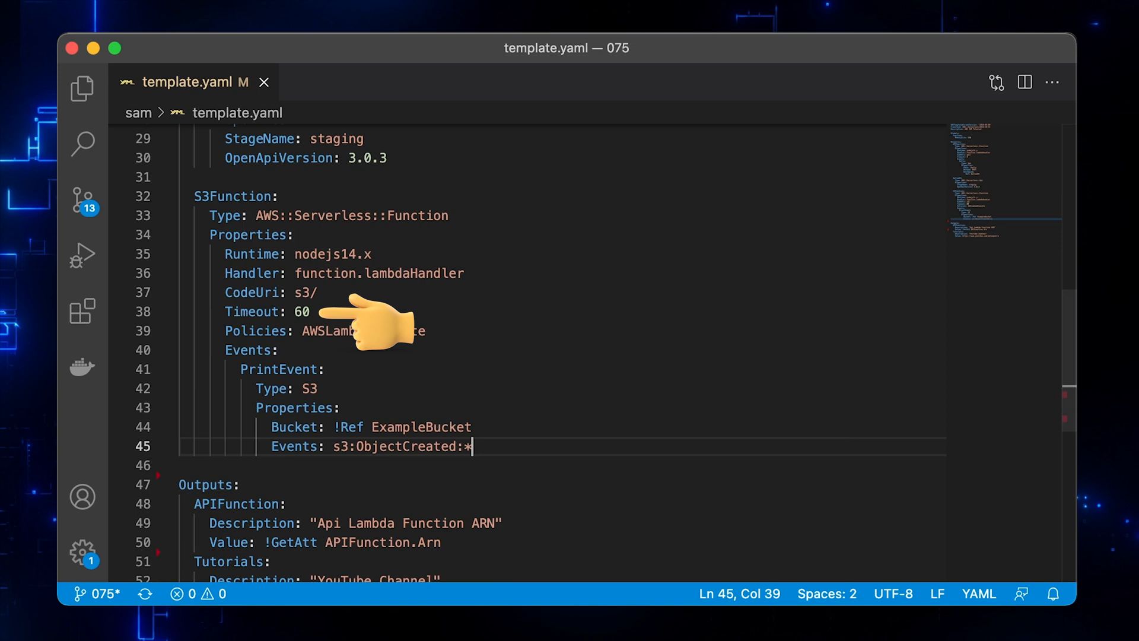
mouse_move(333, 369)
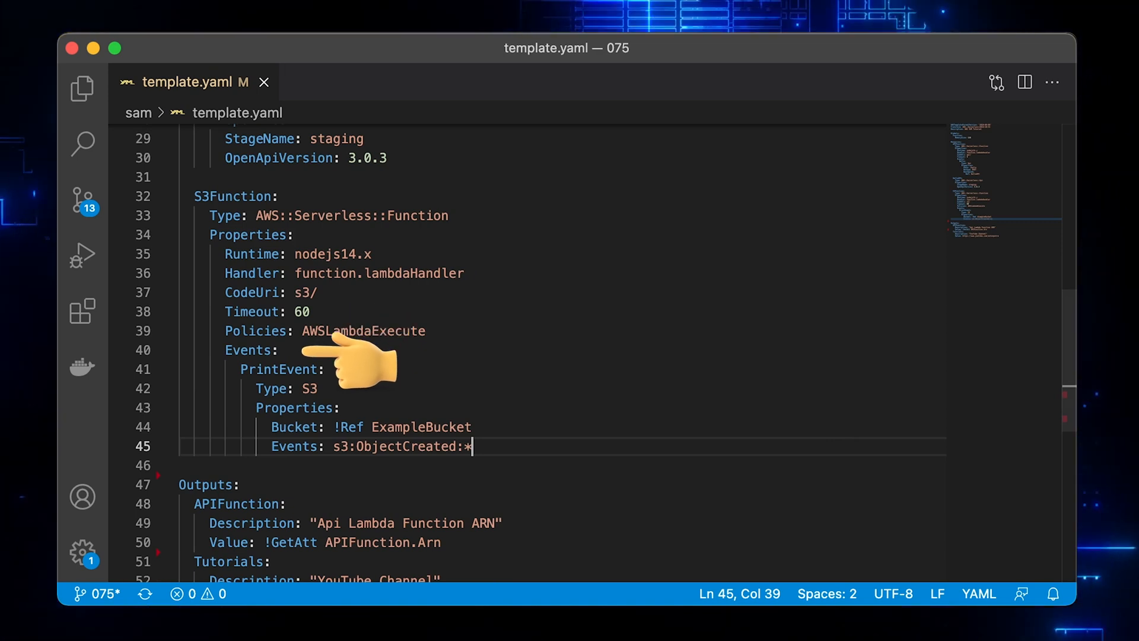
mouse_move(392, 378)
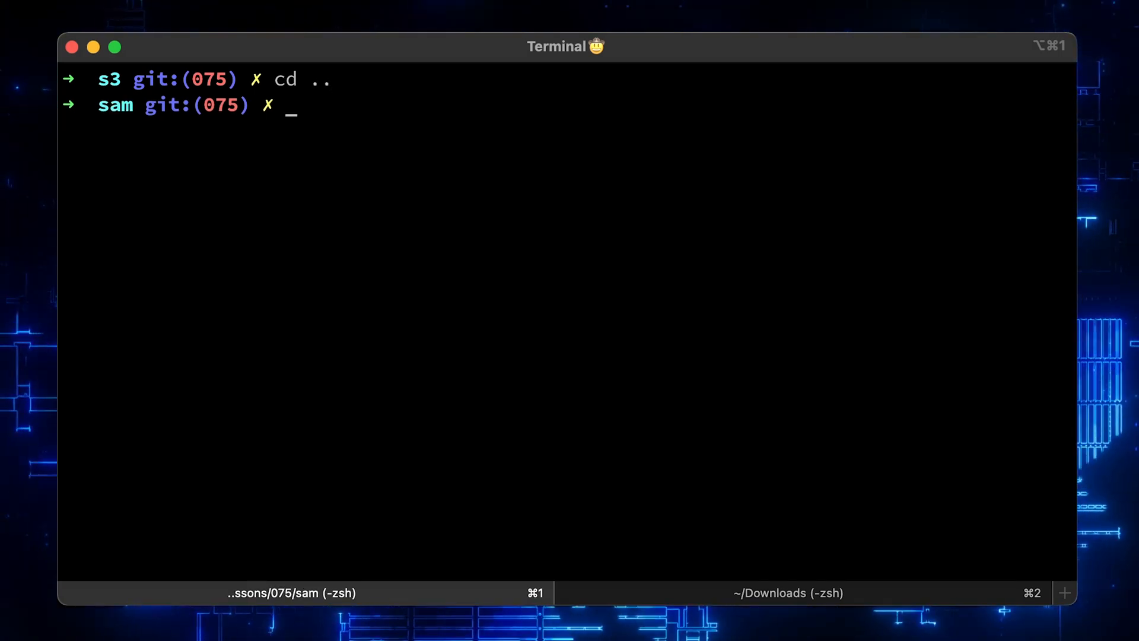
Run sam build, then sam deploy --guided and approve the changeset with y
text(sam build)
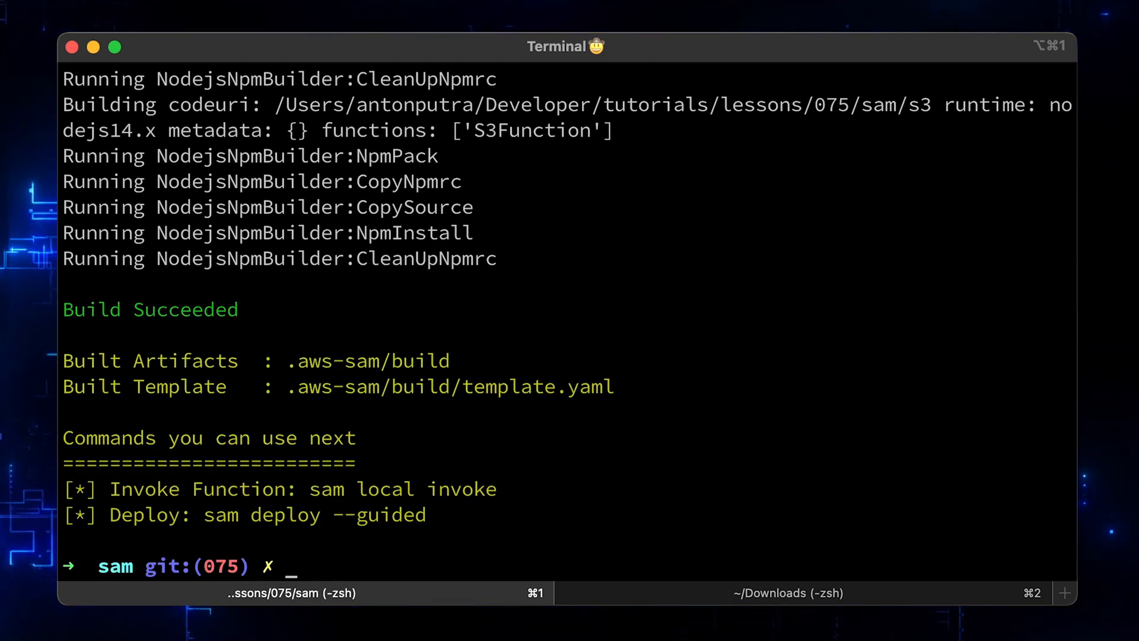
text(sam deploy --guided)
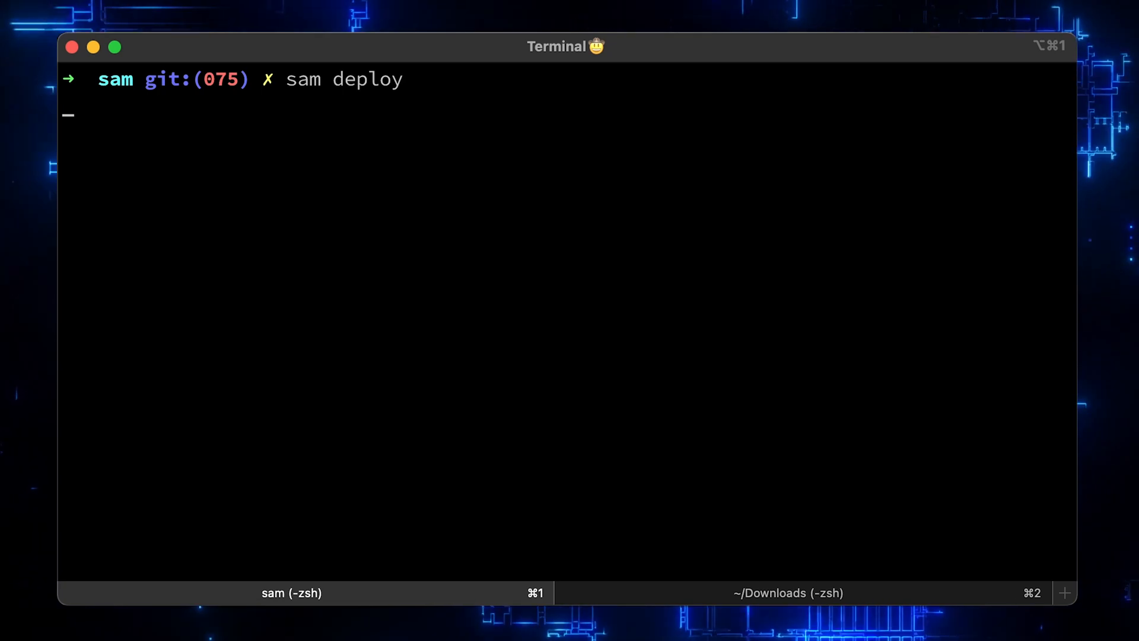
key(Return)
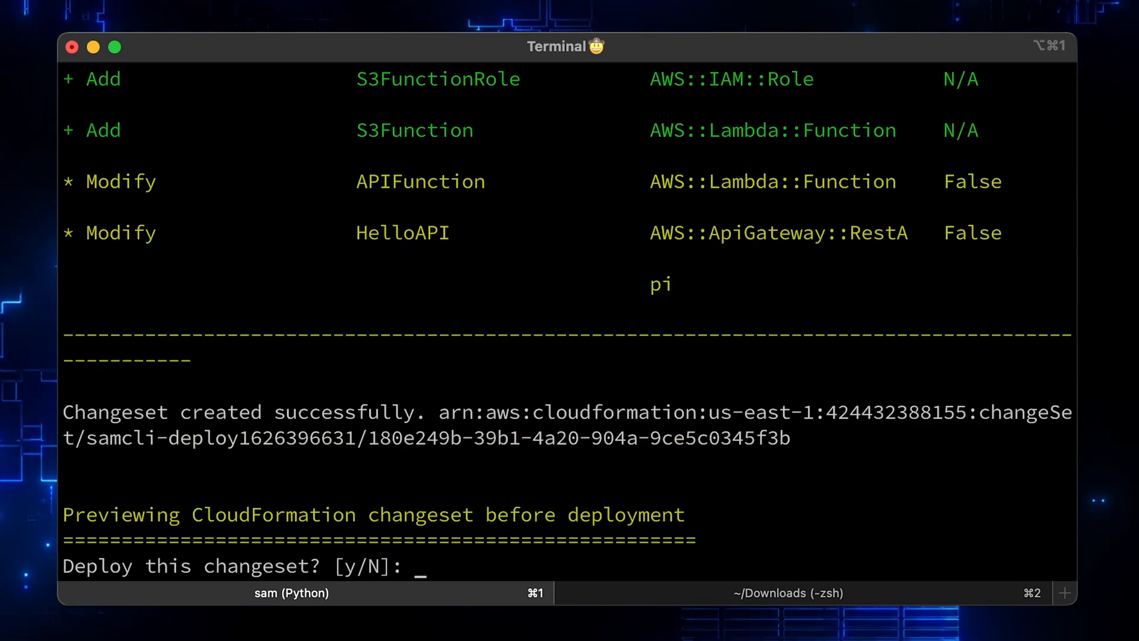
text(y)
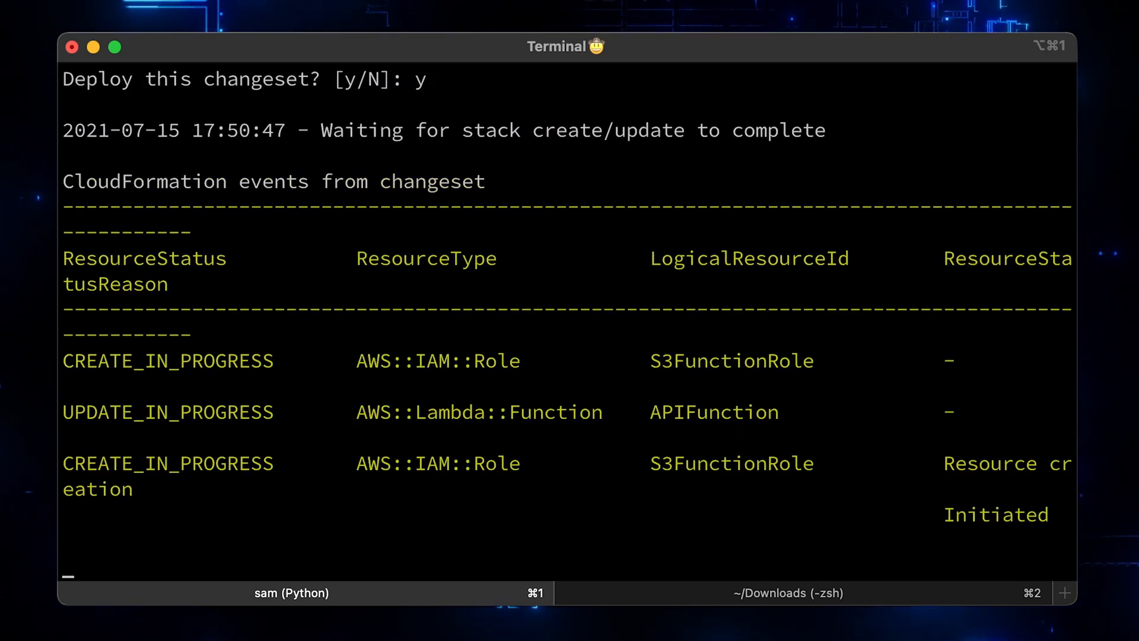
scroll(down, 3)
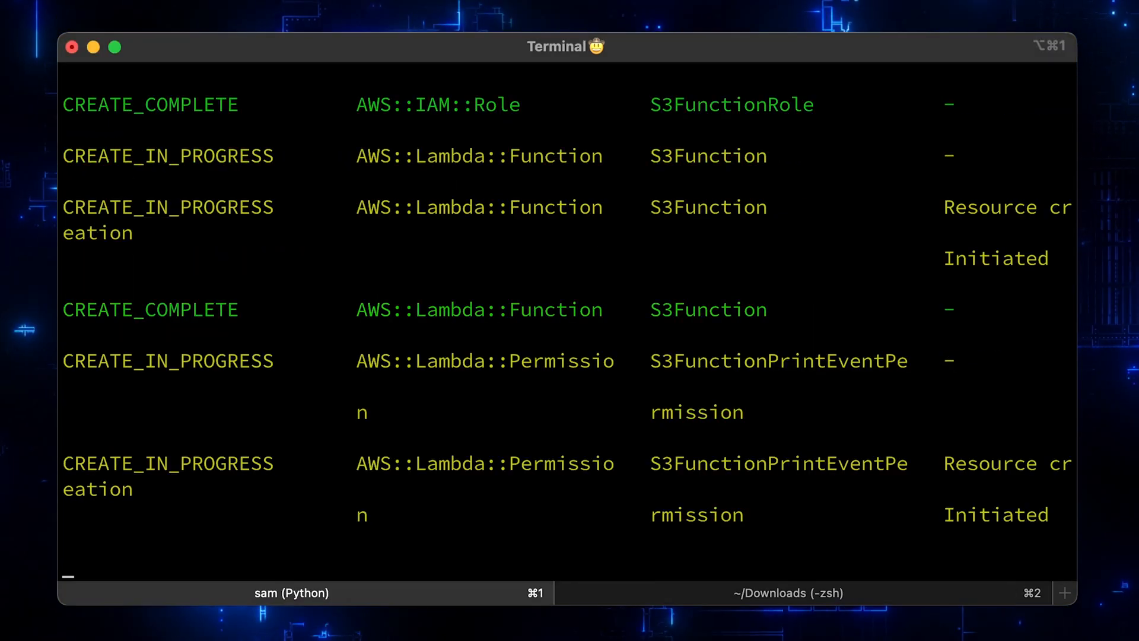
scroll(down, 3)
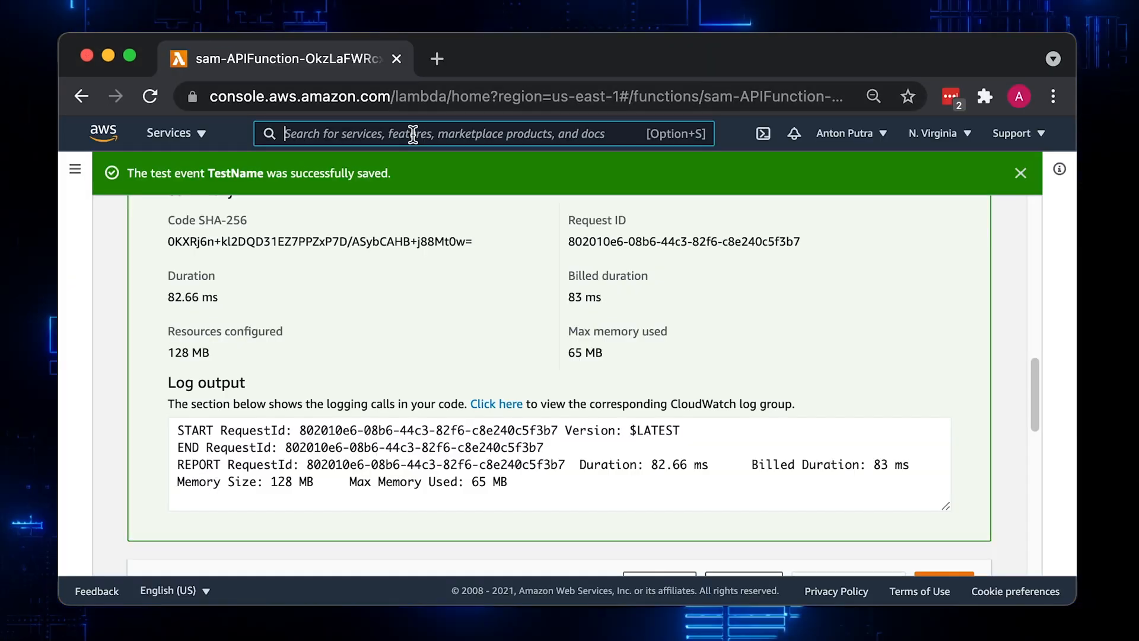
Open S3 in a separate tab, then show sam-S3Function's Monitor logs in Lambda
text(s3)
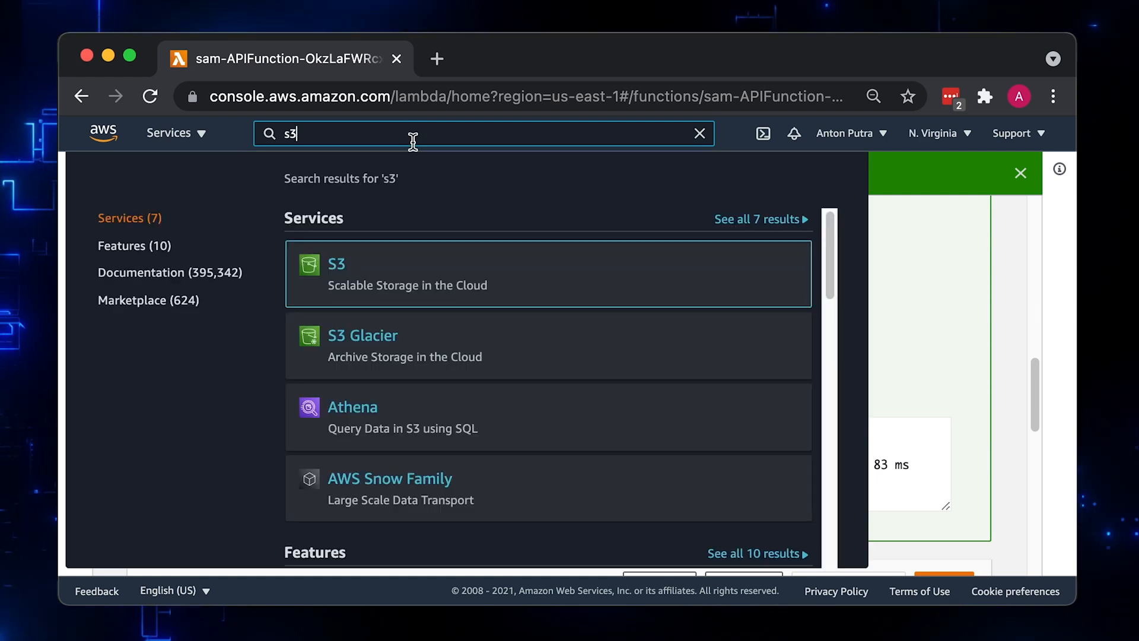
click(336, 264)
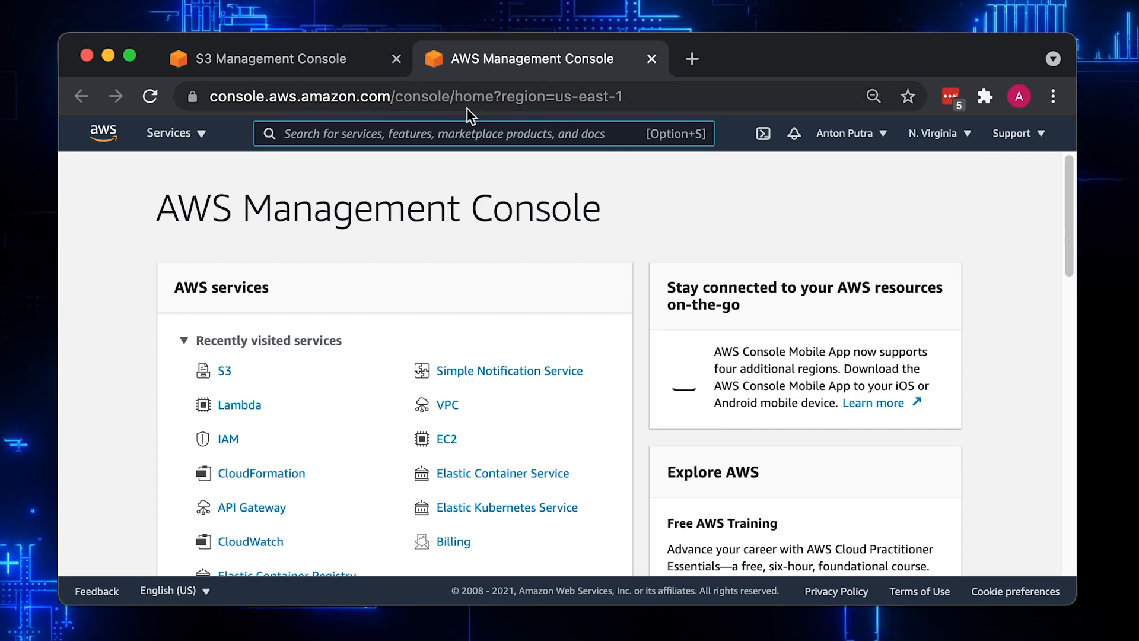
text(lambda)
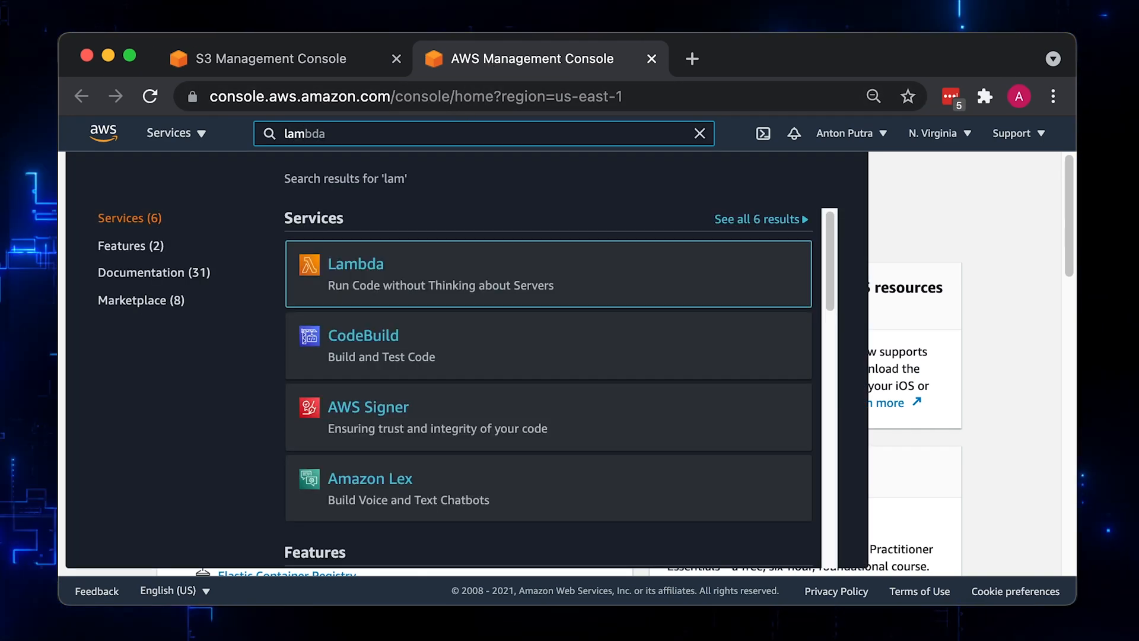
click(355, 264)
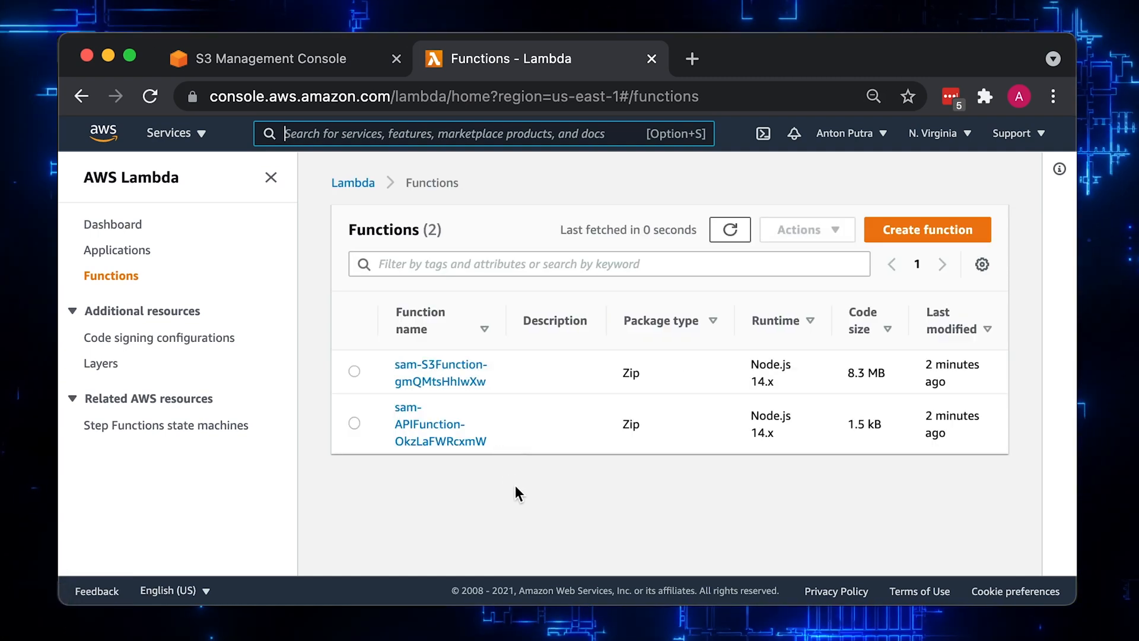
click(420, 329)
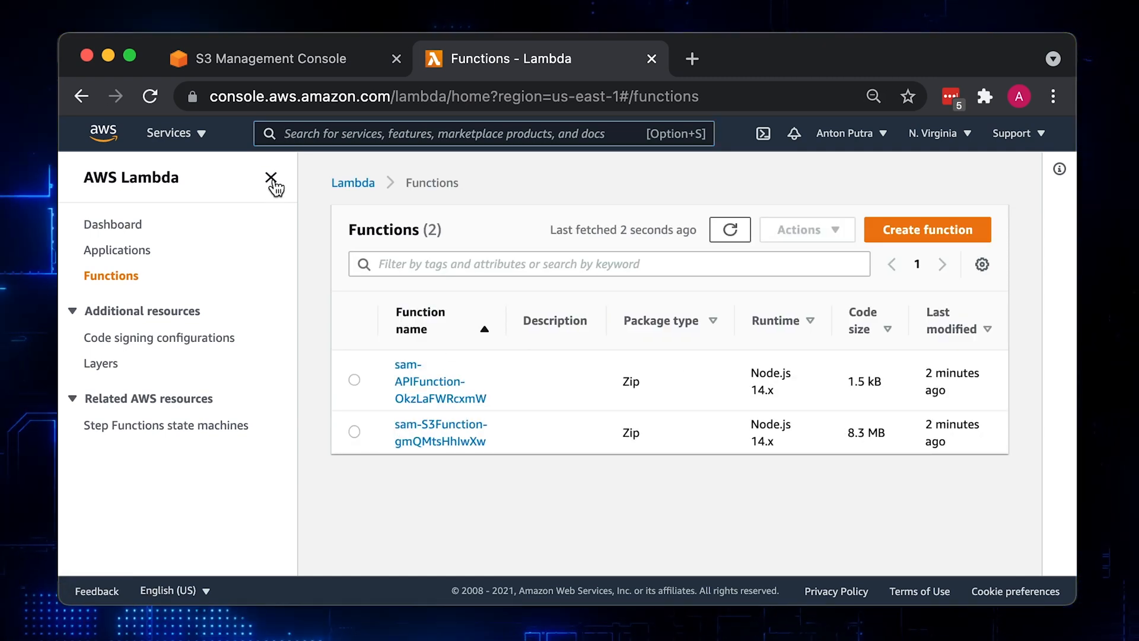
click(269, 178)
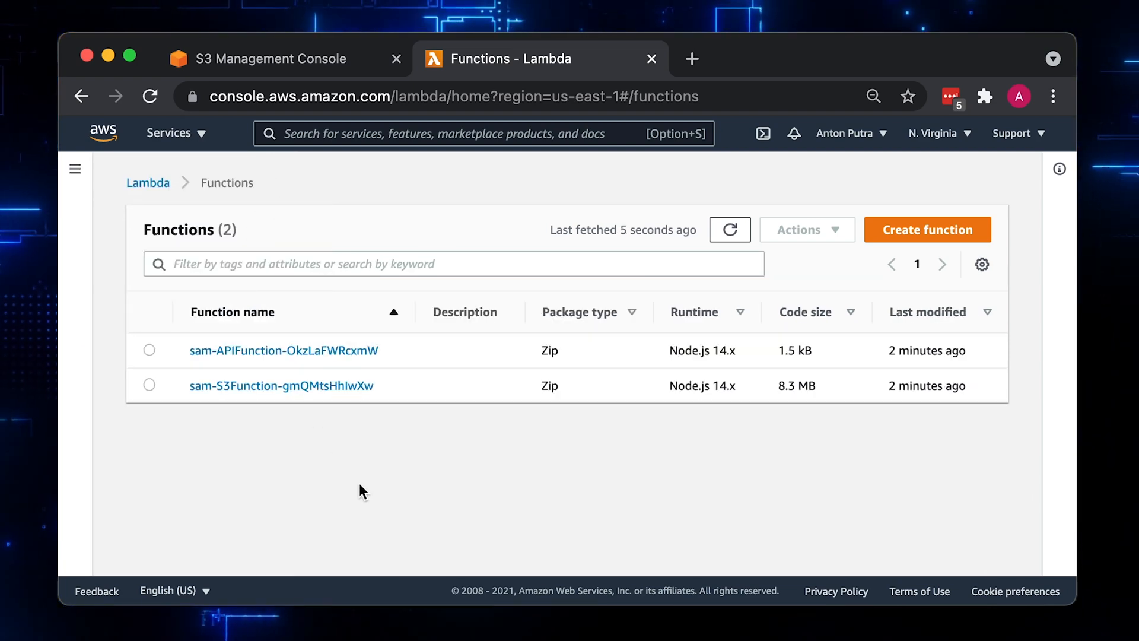
click(282, 386)
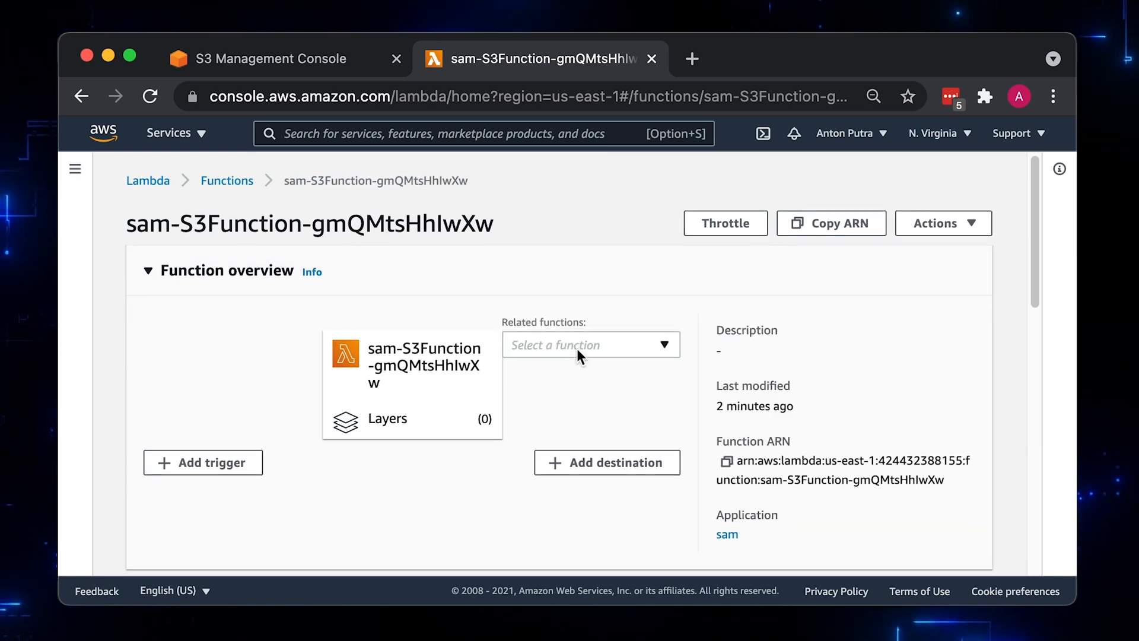
scroll(down, 3)
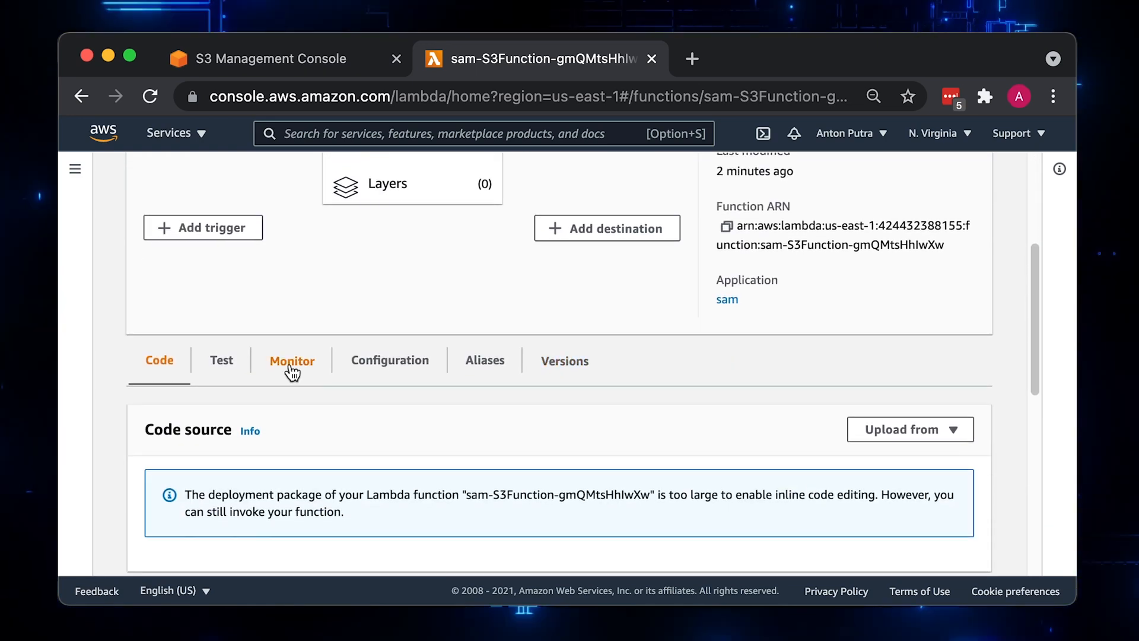
click(292, 361)
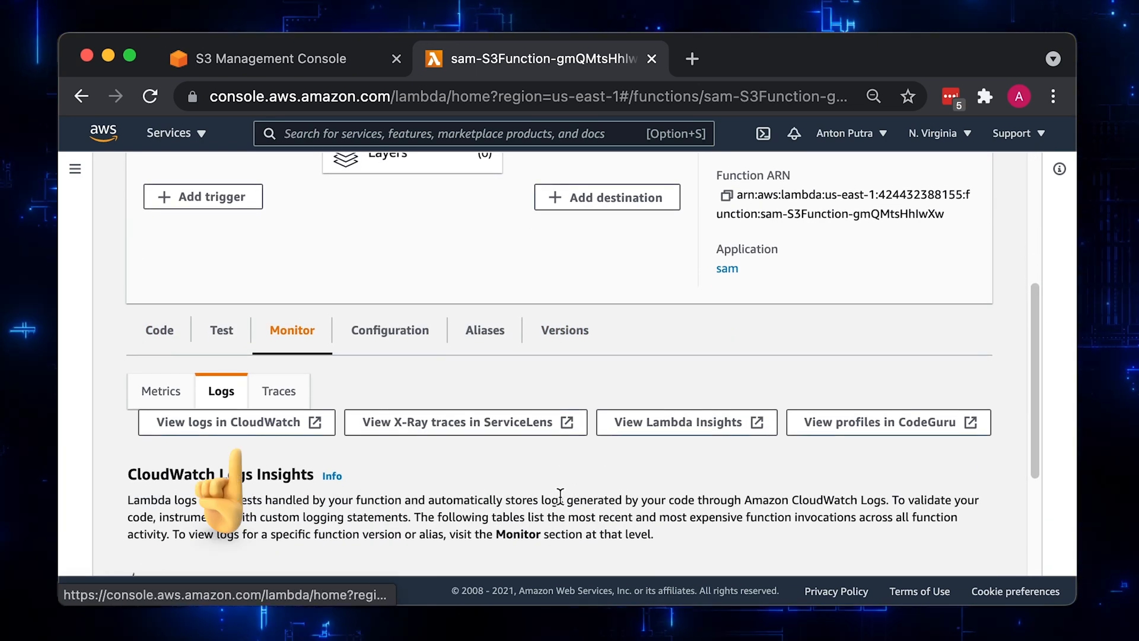
Upload README.md from the computer into the test-antonputra bucket
click(280, 58)
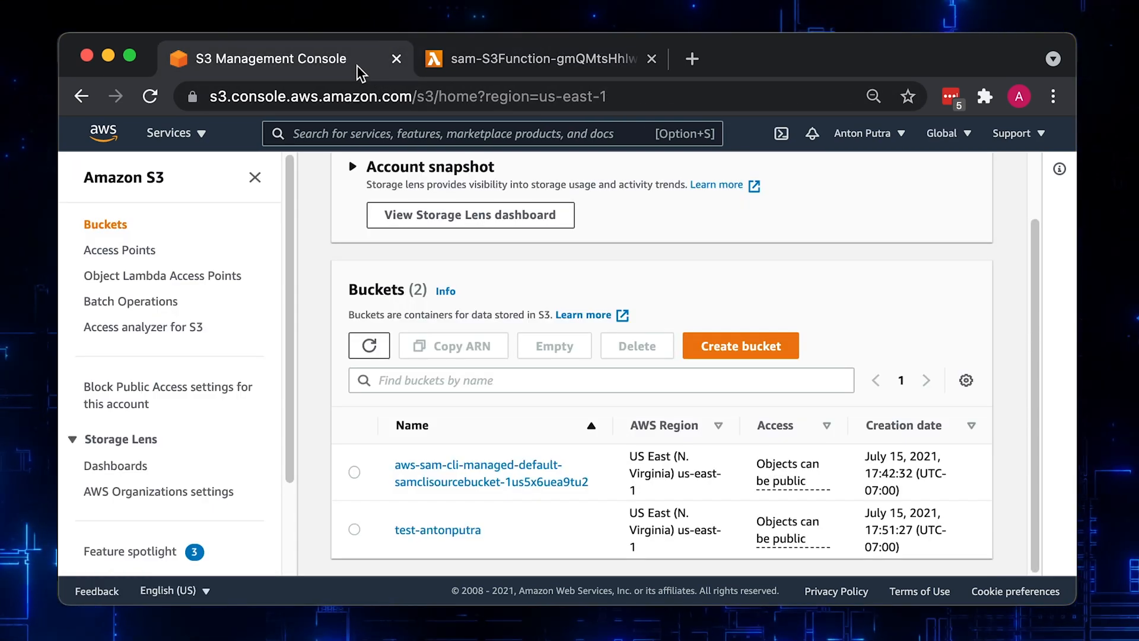
click(437, 530)
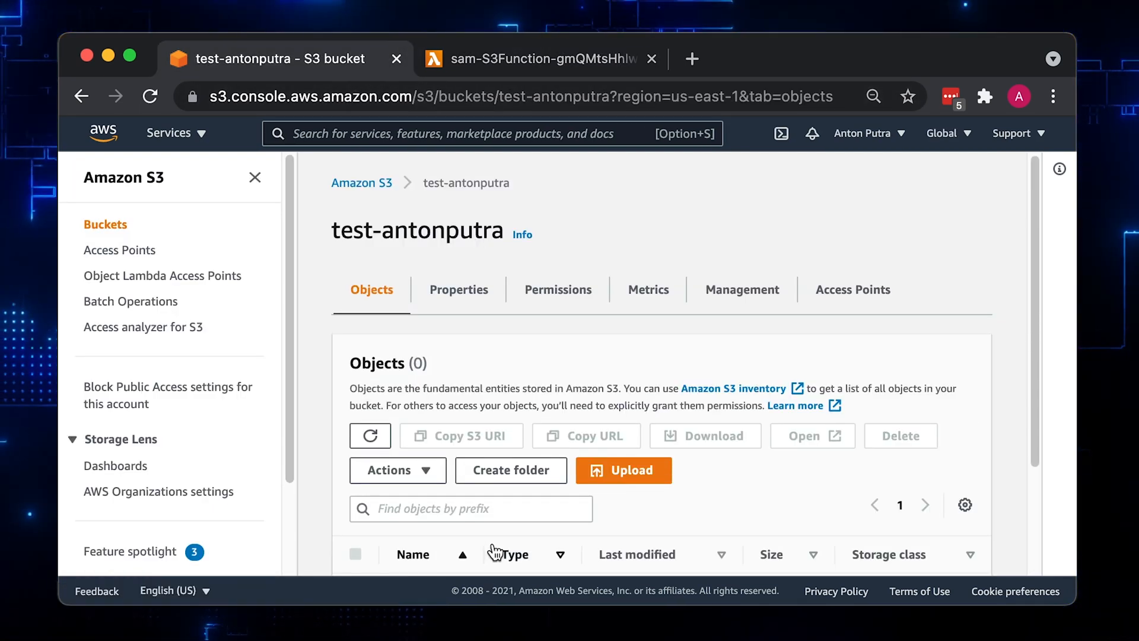
scroll(down, 3)
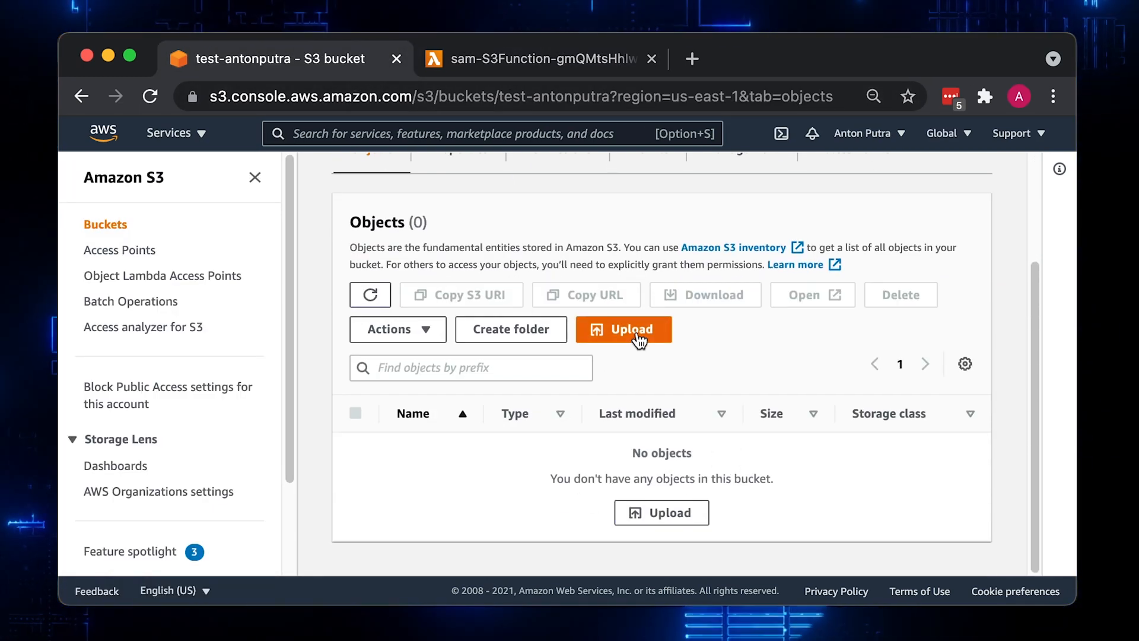
click(624, 329)
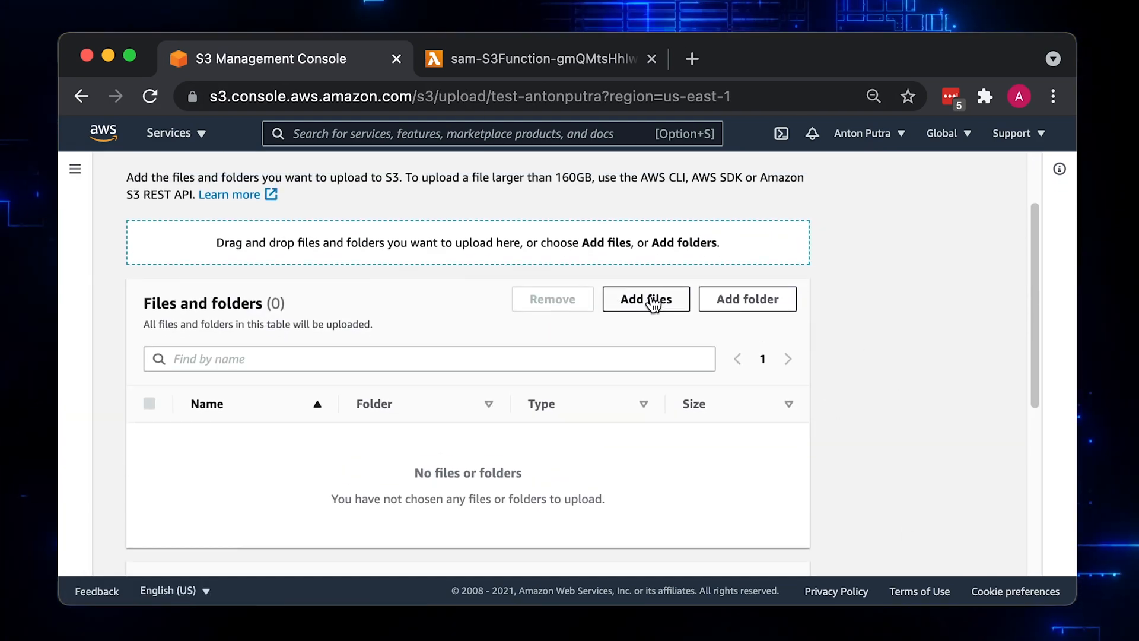
click(646, 299)
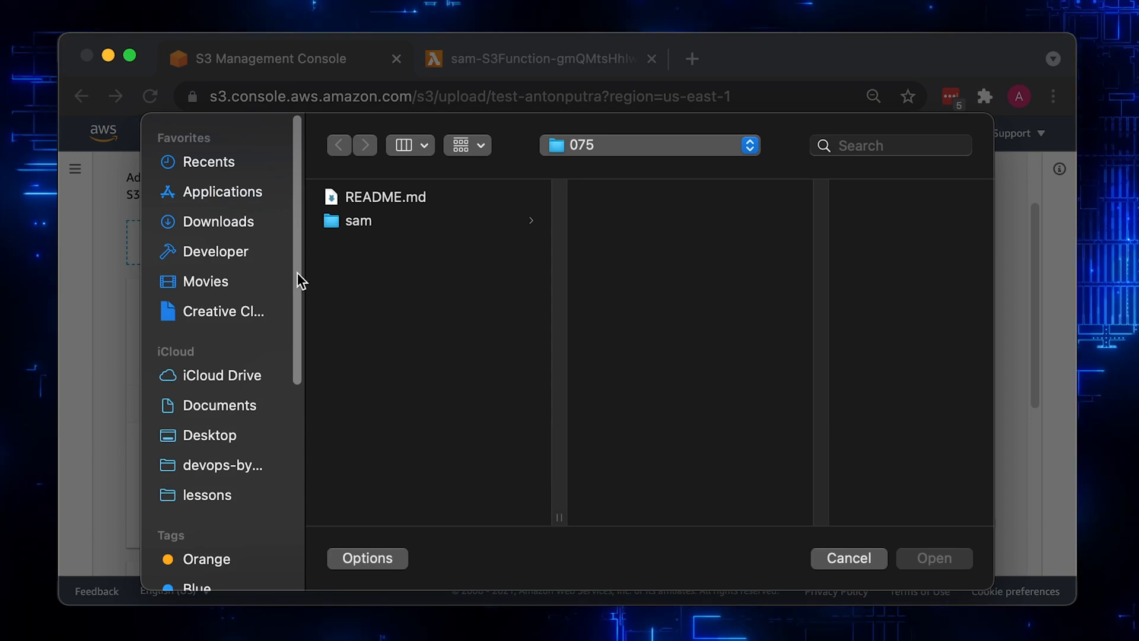
click(384, 196)
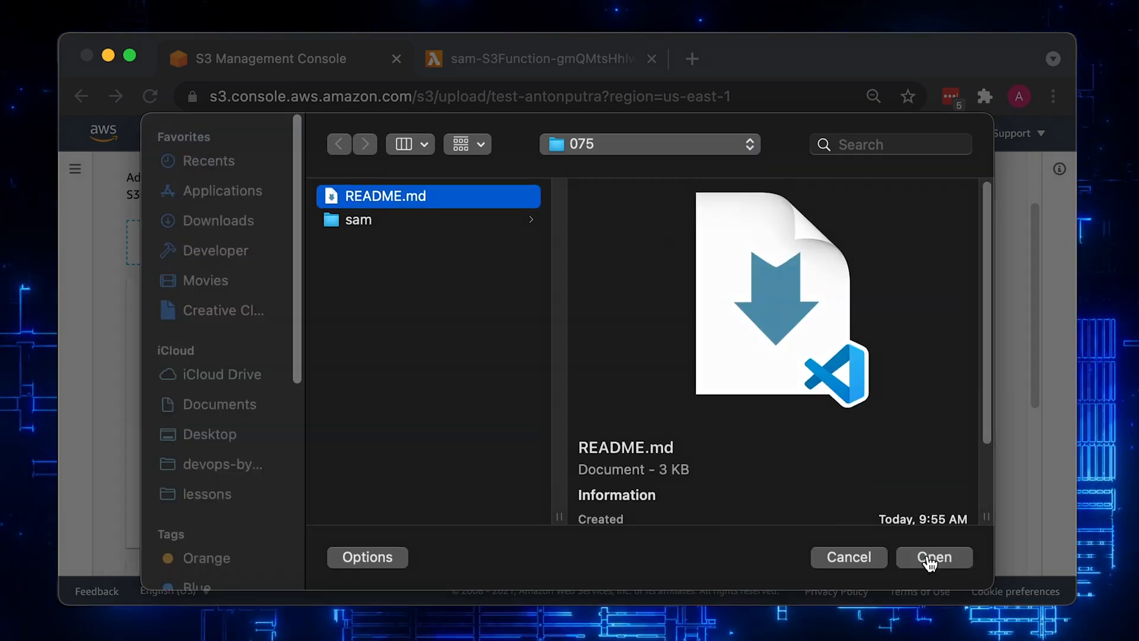
click(934, 557)
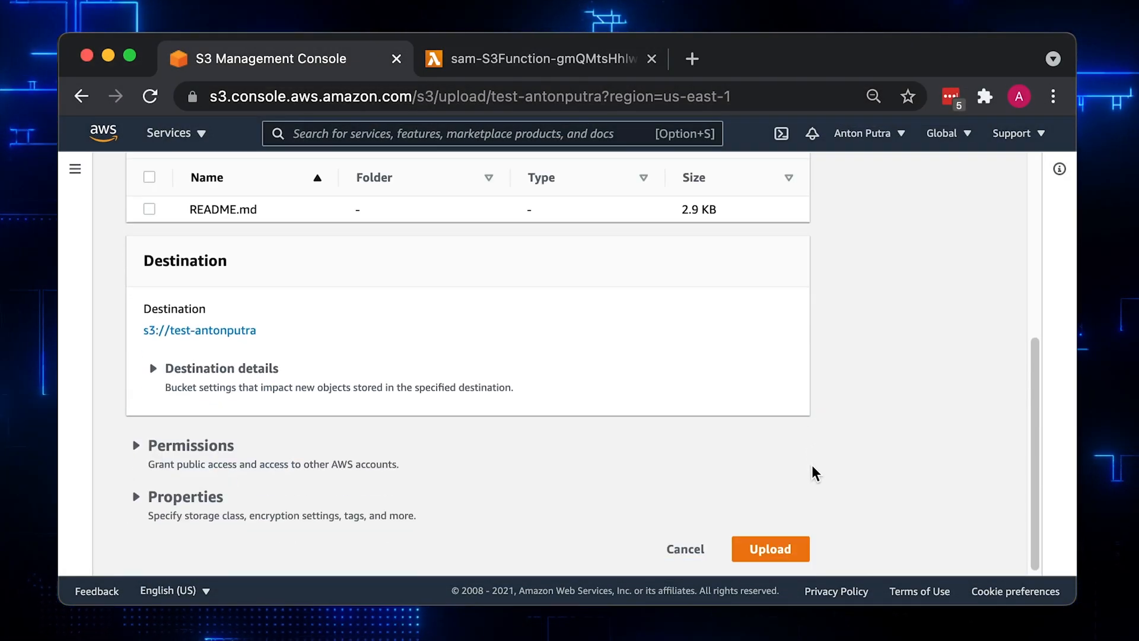
click(769, 549)
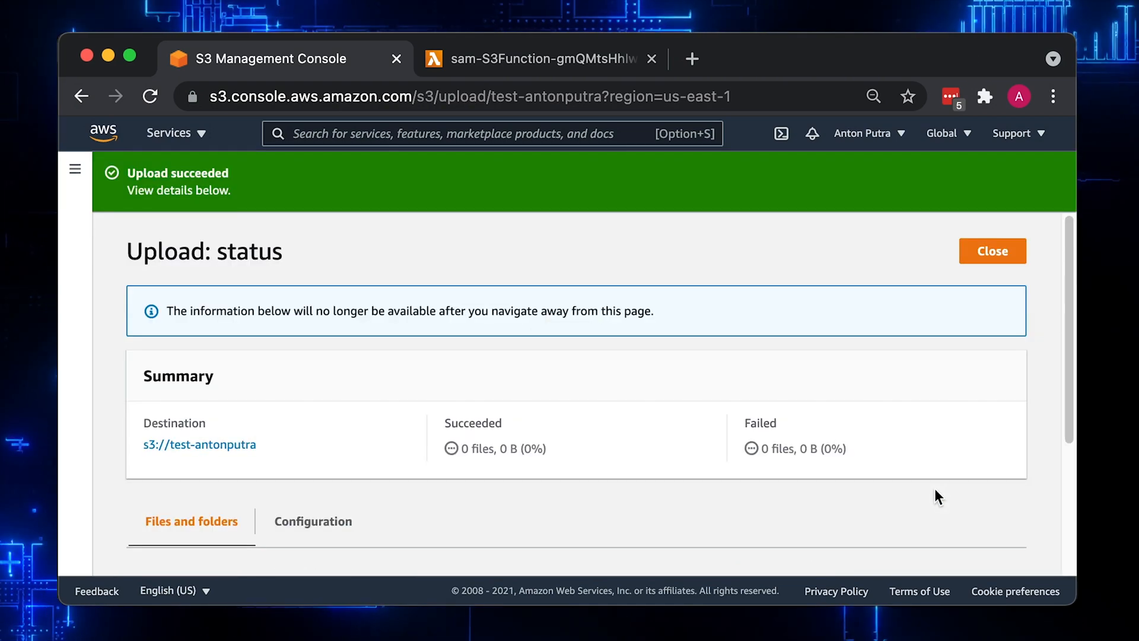
click(992, 251)
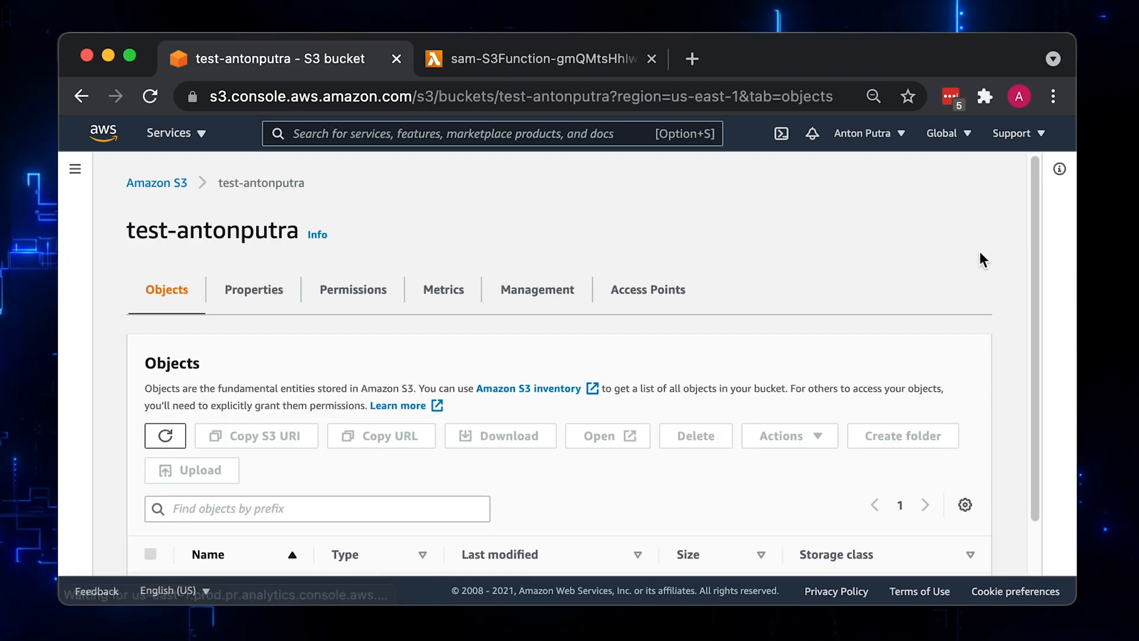
click(544, 58)
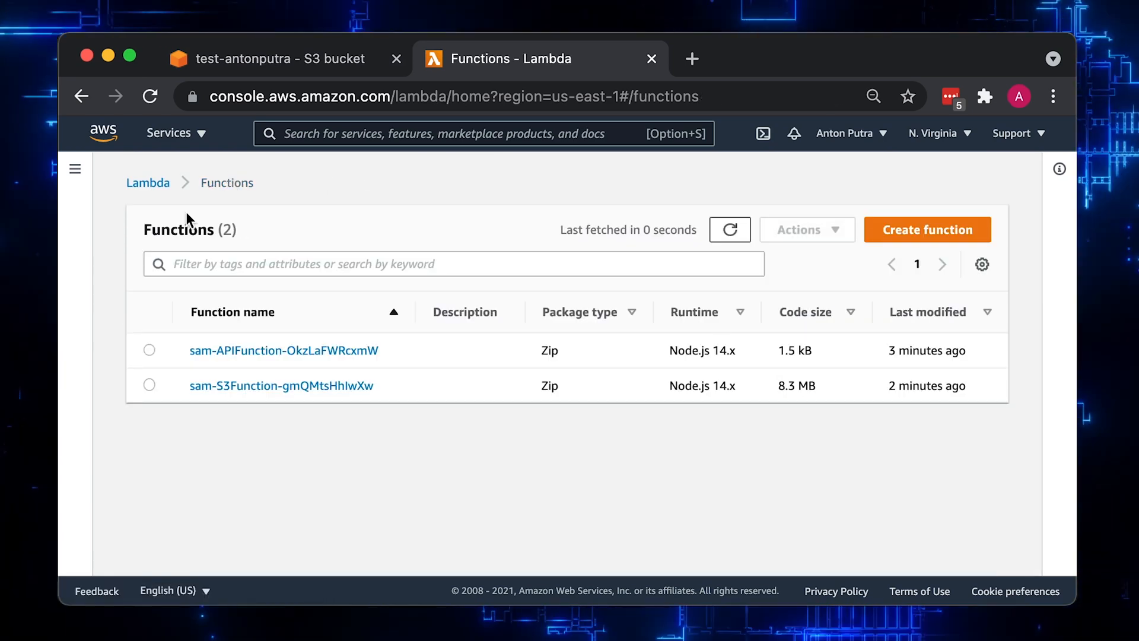
Open sam-S3Function's latest CloudWatch log stream and expand the README.md event
click(282, 385)
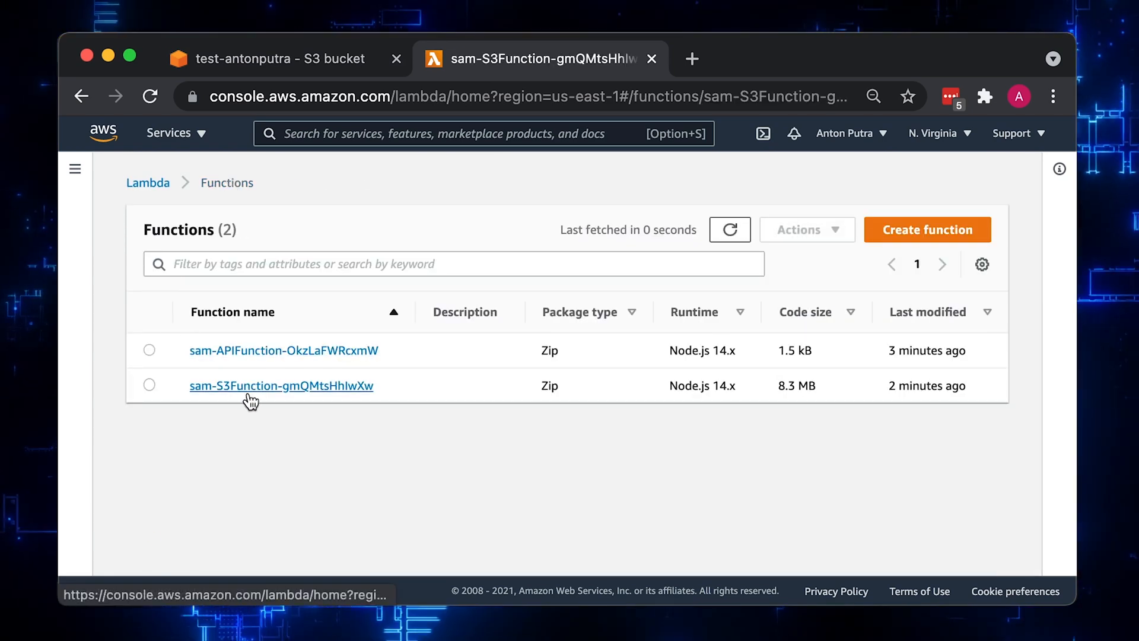
click(281, 385)
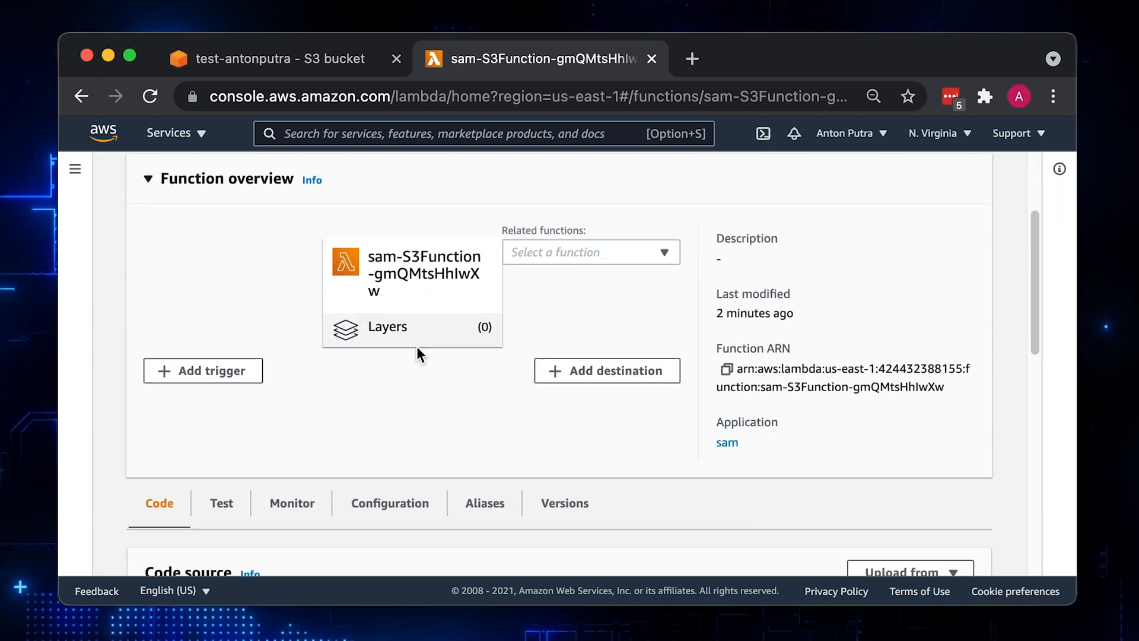
click(292, 503)
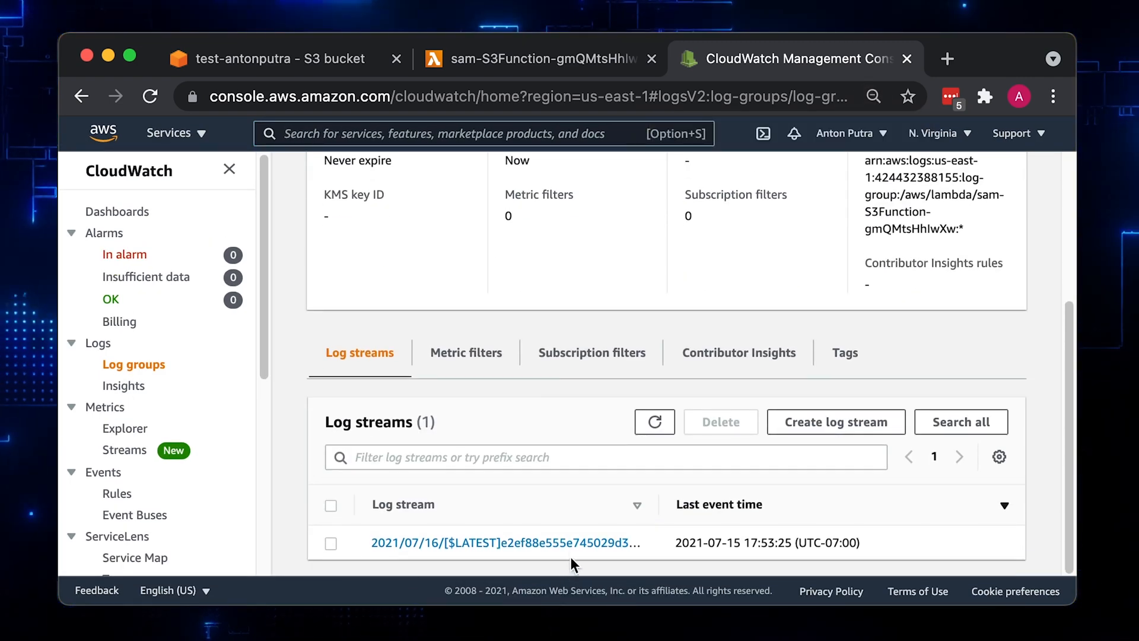
click(500, 542)
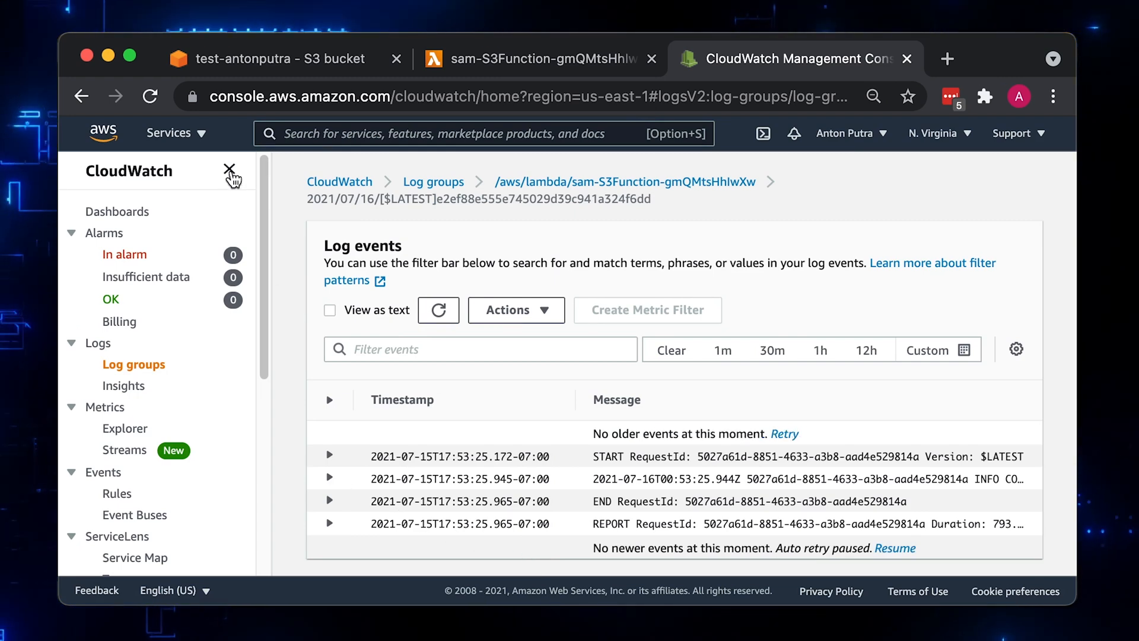
click(229, 170)
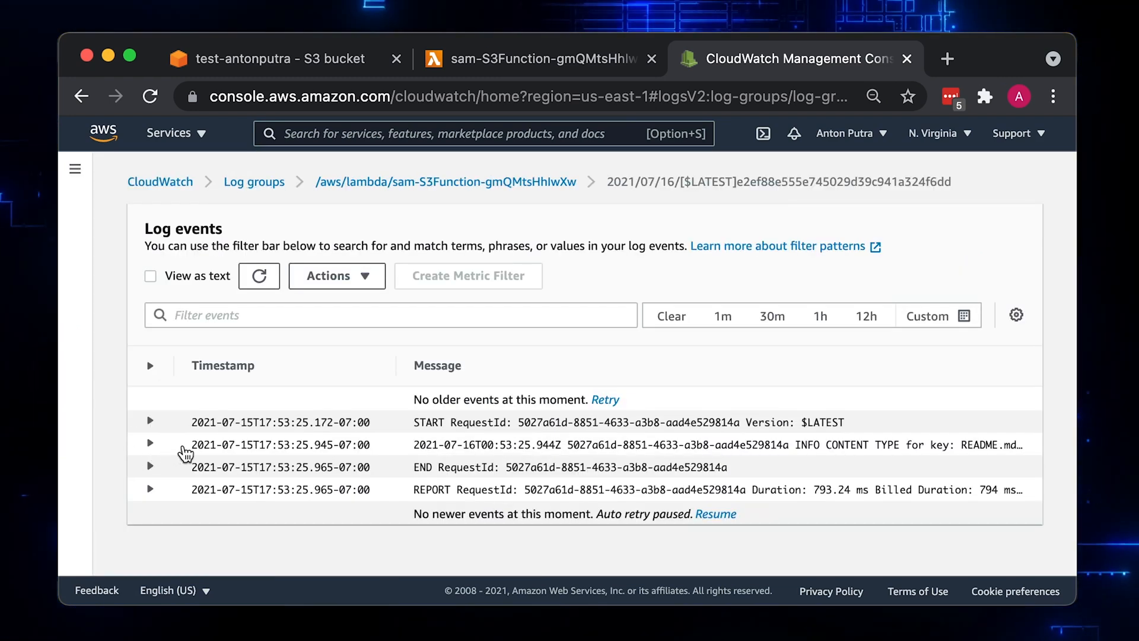
click(150, 443)
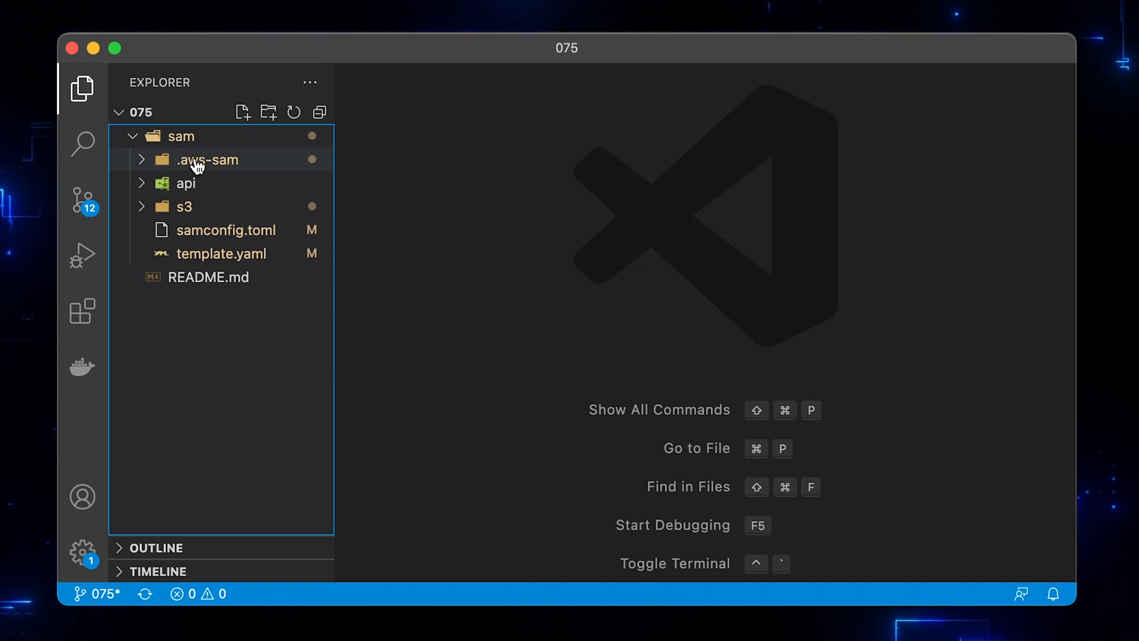
Create the sam/sns folder containing function.py and requirements.txt
right_click(181, 136)
text(sns)
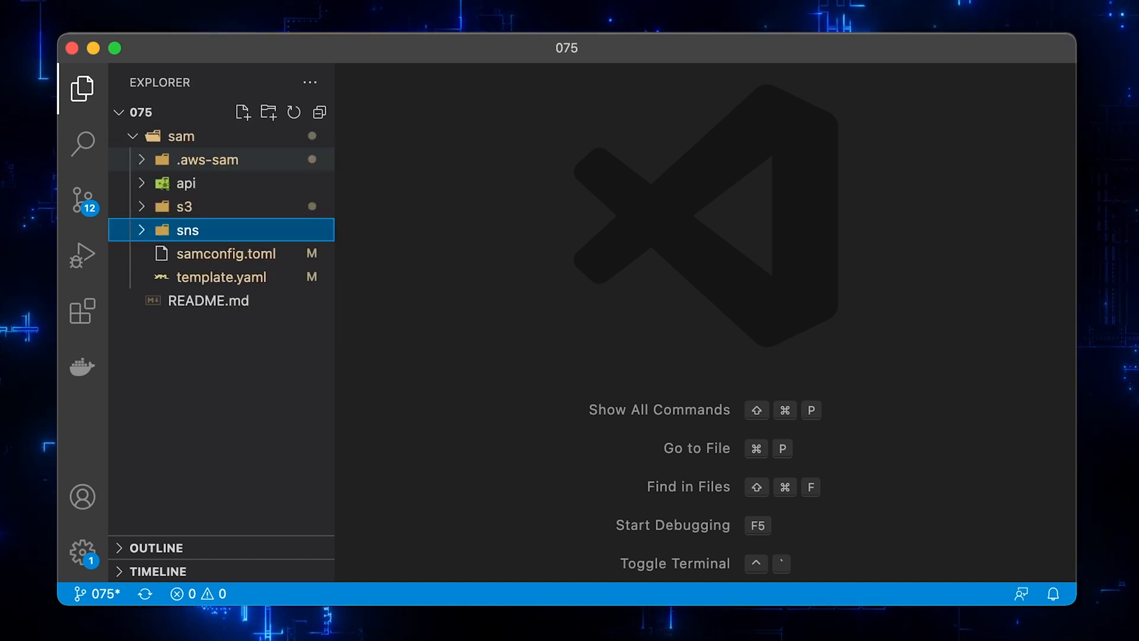
right_click(188, 230)
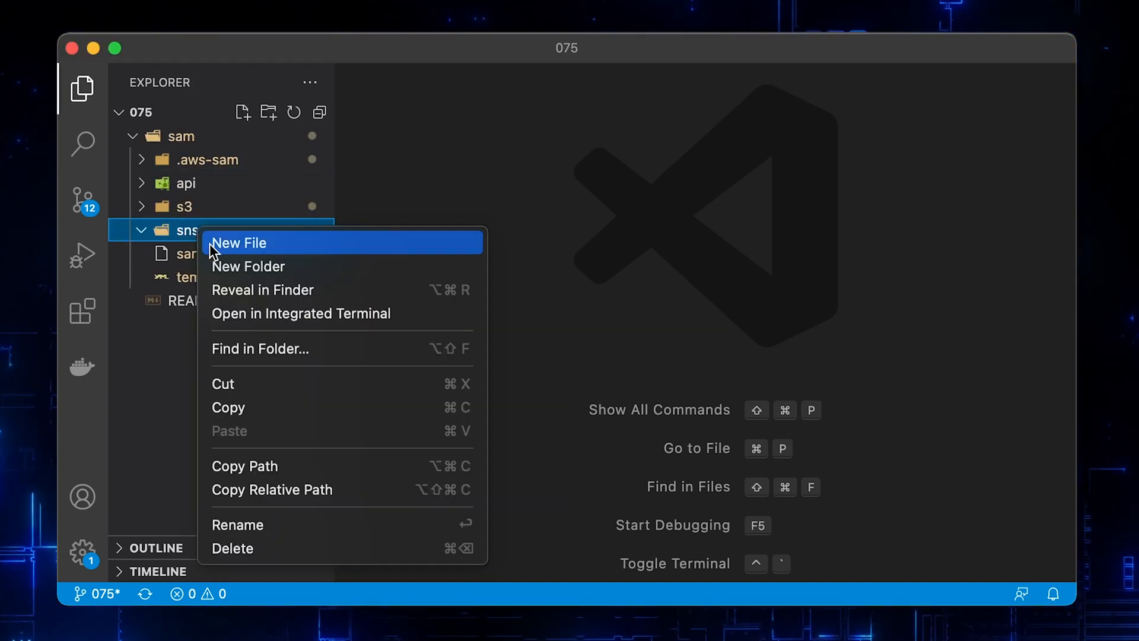
click(239, 243)
text(function.py)
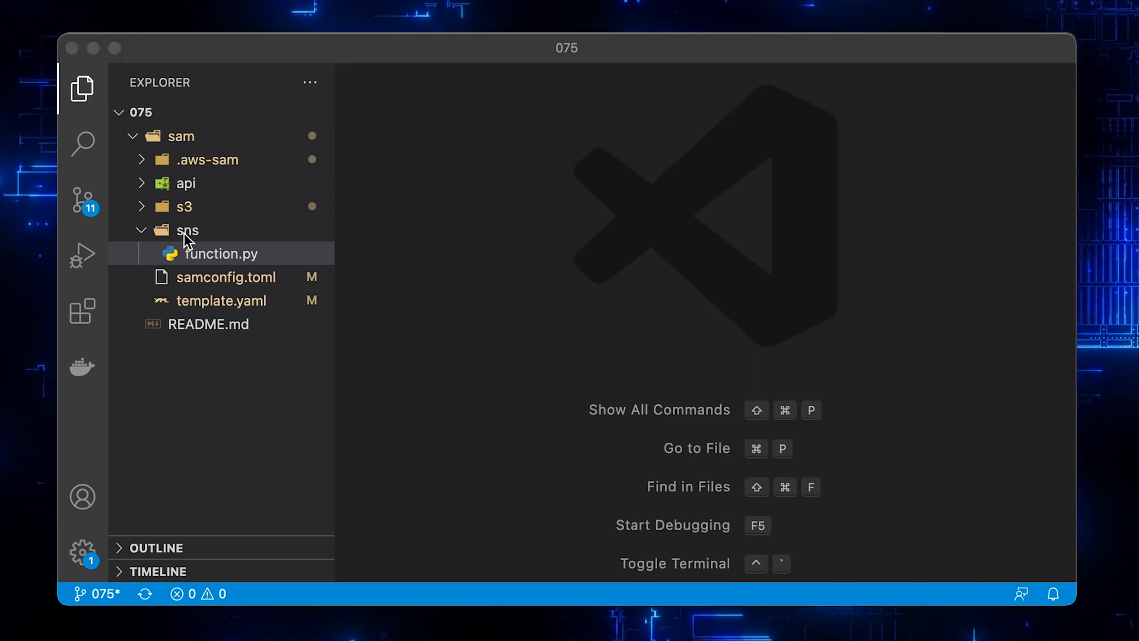
right_click(187, 230)
text(requirements.txt)
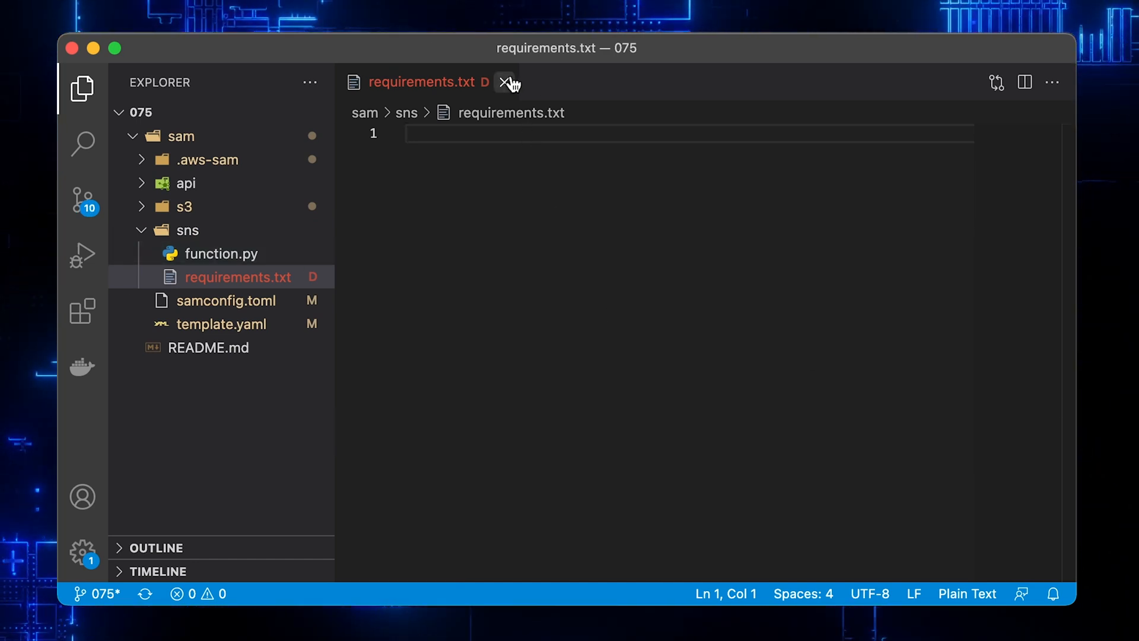
click(502, 82)
text(Dockerfile)
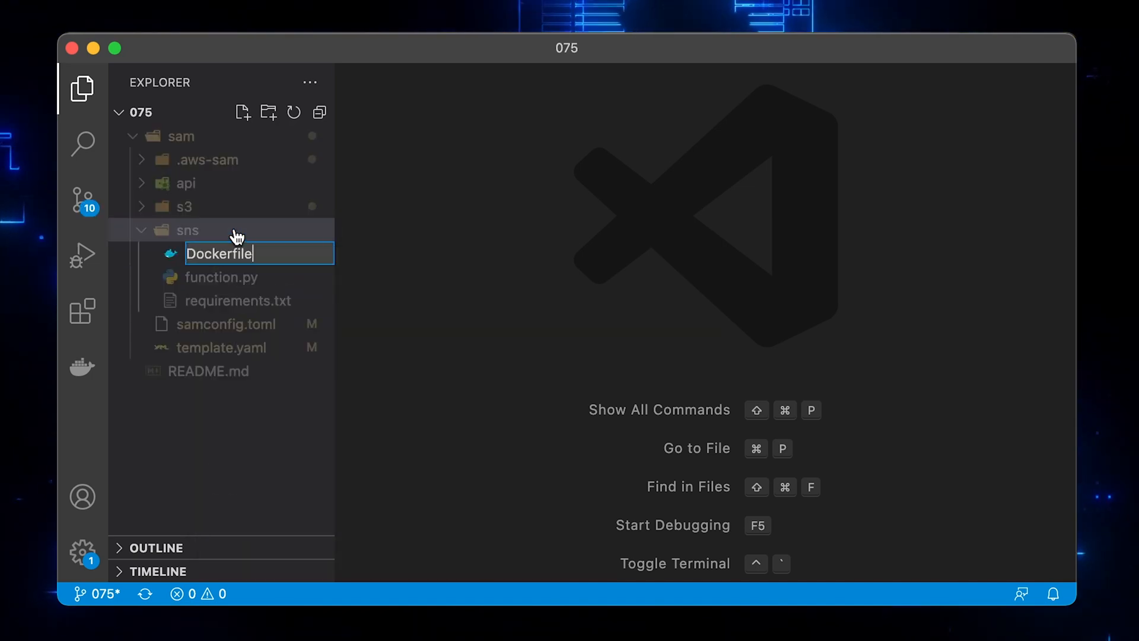
Write the Dockerfile with the pip install requirements.txt and CMD function.lambda_handler lines
key(Enter)
text(COPY function.py requirements.txt ./)
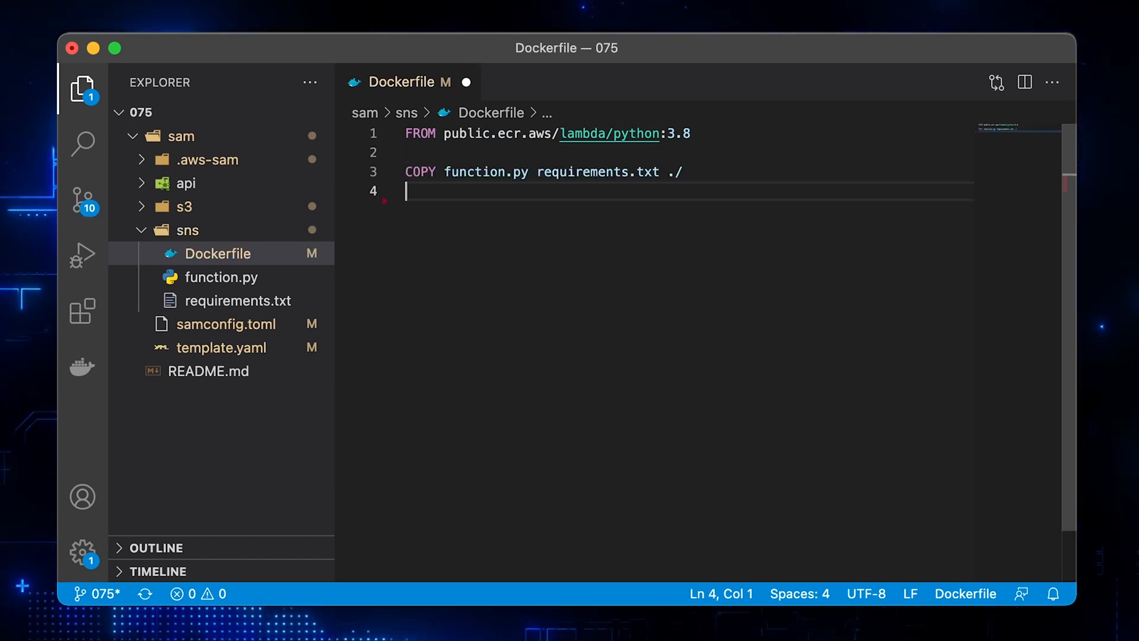
text(RUN python3.8 -m pip install -r requirements.txt -t .)
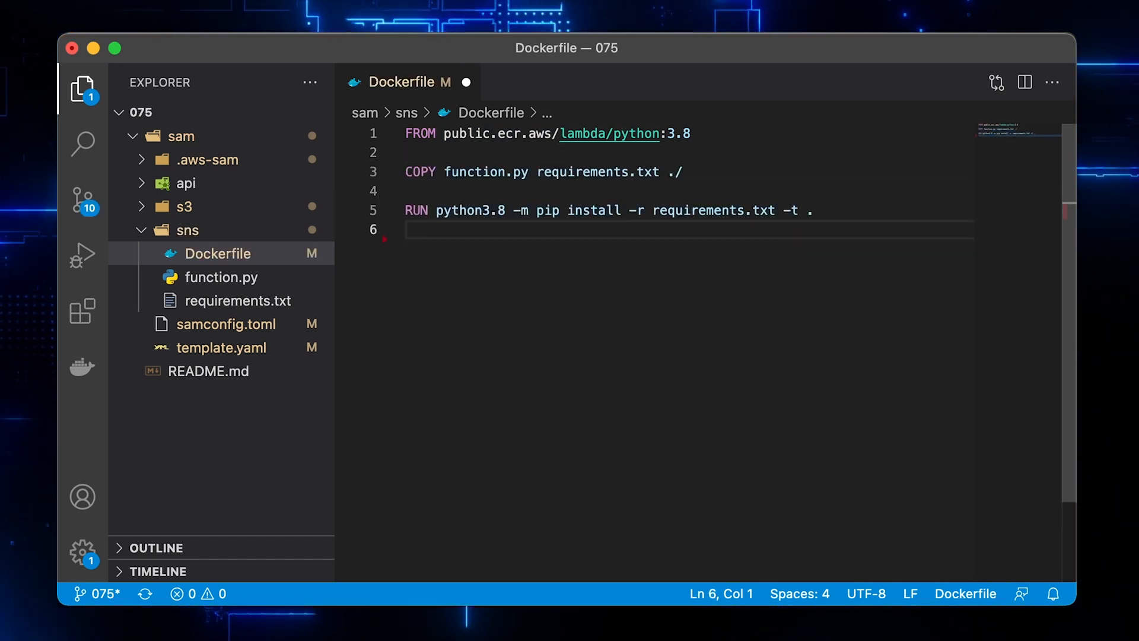
text(CMD ["function.lambda_handler"])
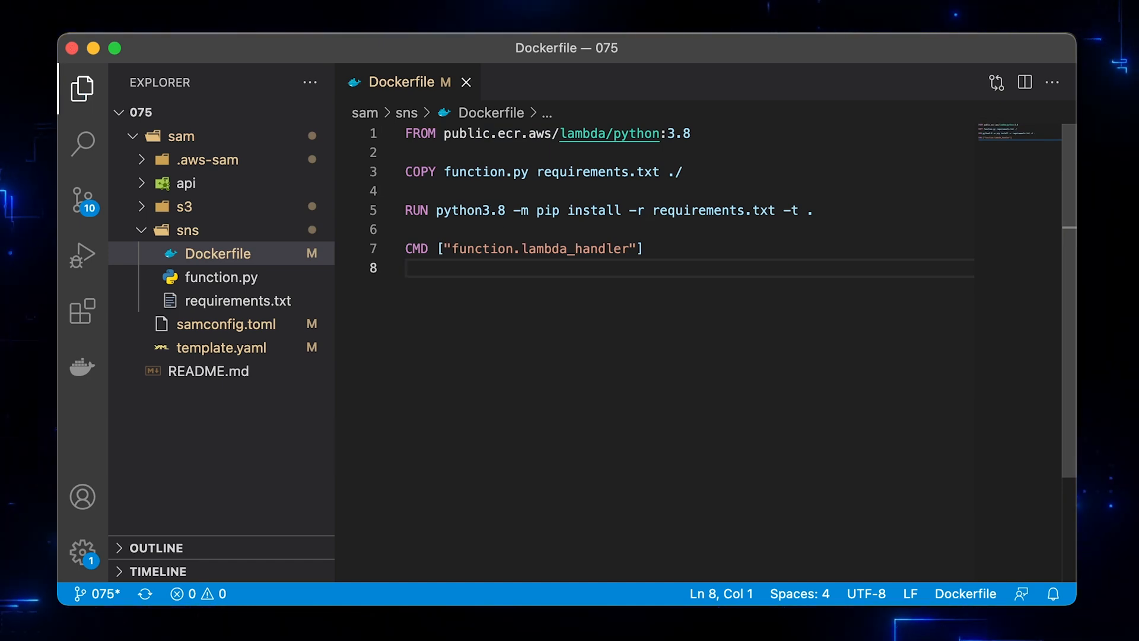
click(221, 348)
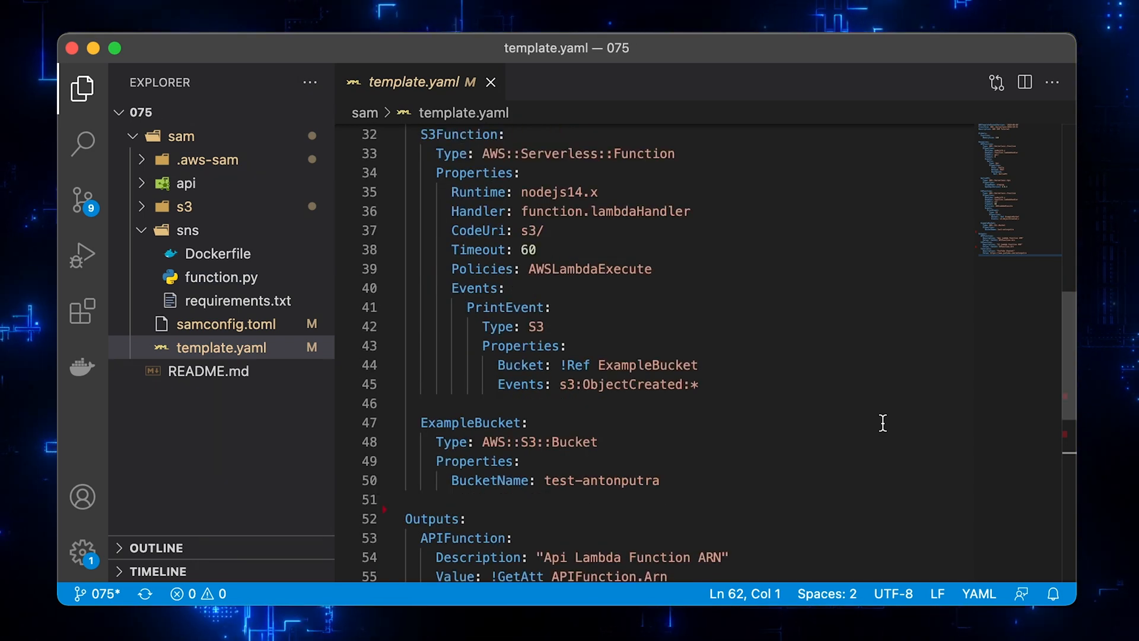
Add an SNSFunction output described 'SNS Lambda Function ARN' using !GetAtt SNSFunction
scroll(down, 3)
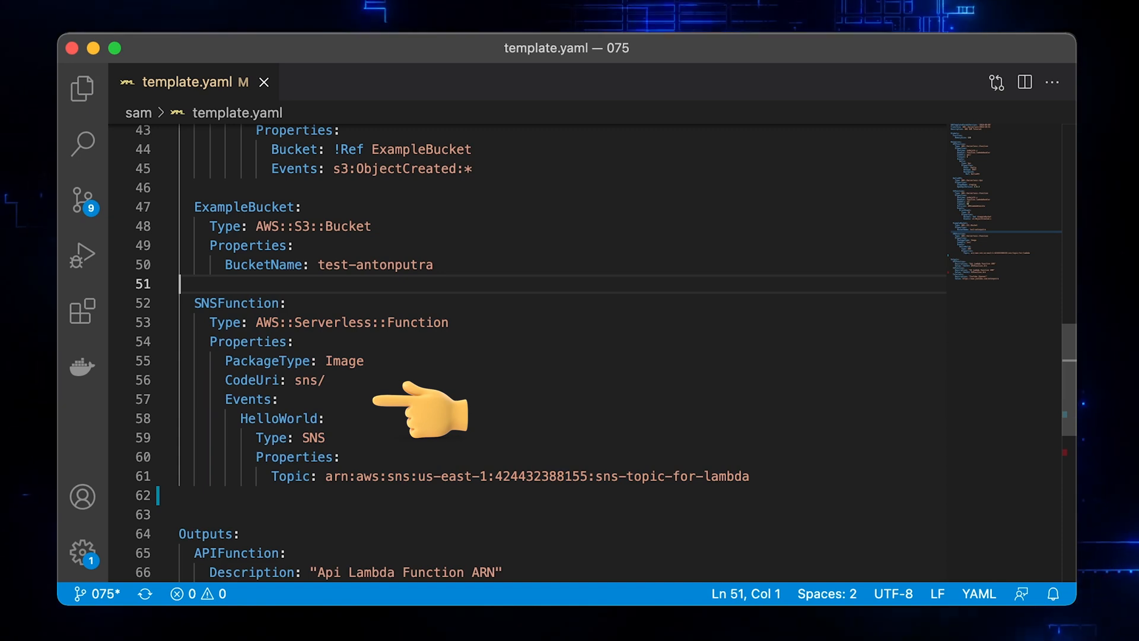
mouse_move(811, 486)
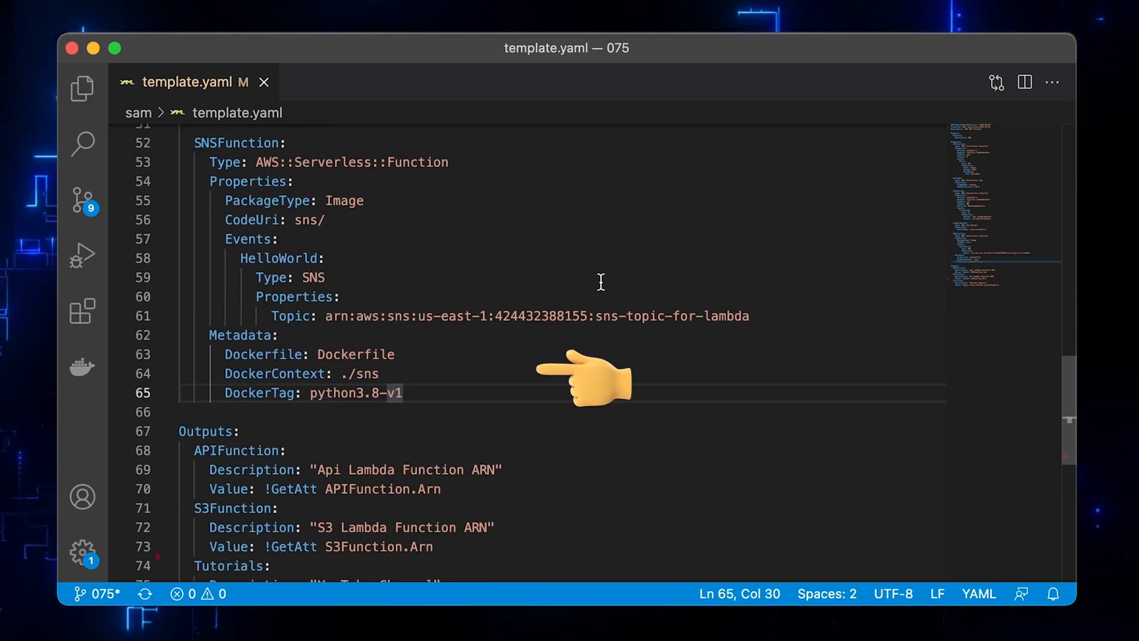
mouse_move(465, 364)
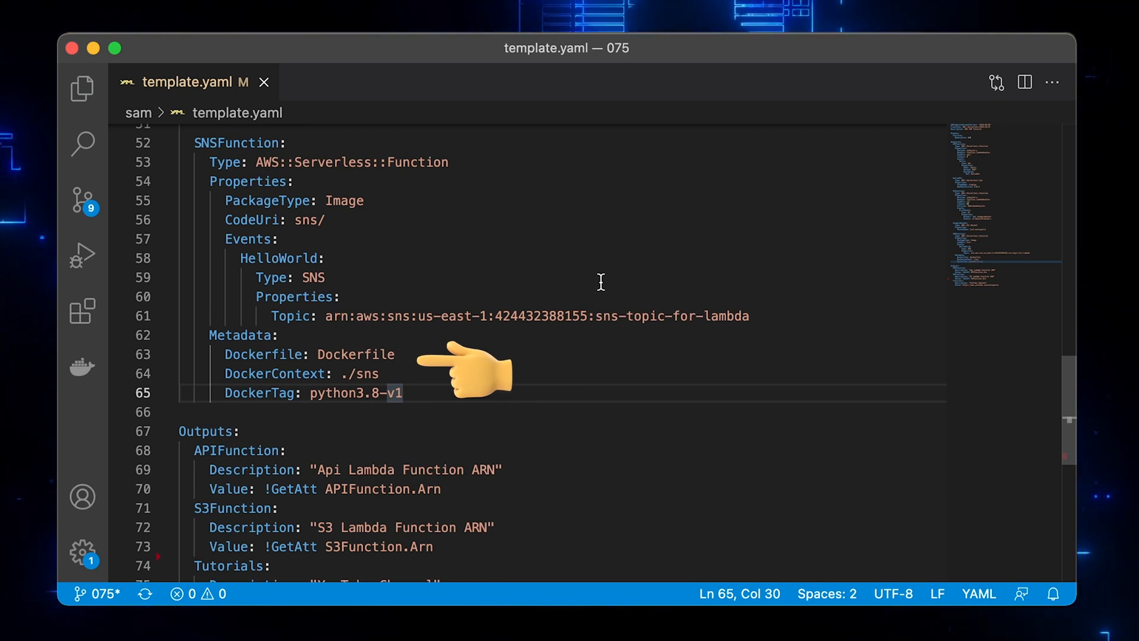
click(82, 88)
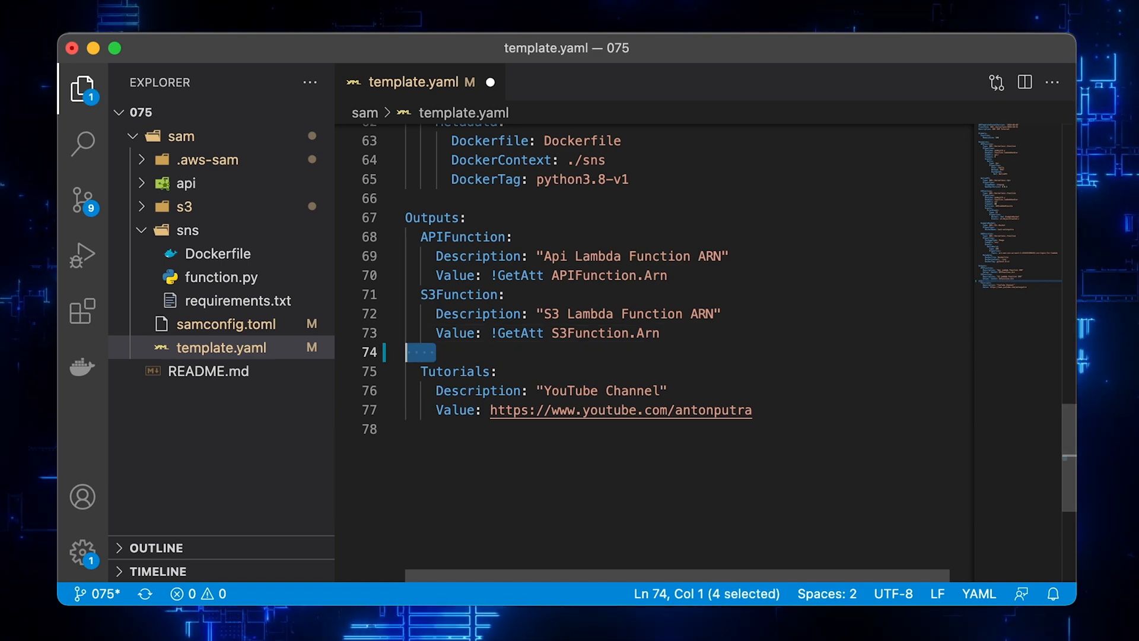
text(SNSFunction:\n    Description: "SNS Lambda Function ARN"\n    Value: !GetAtt SNSFunction.Arn)
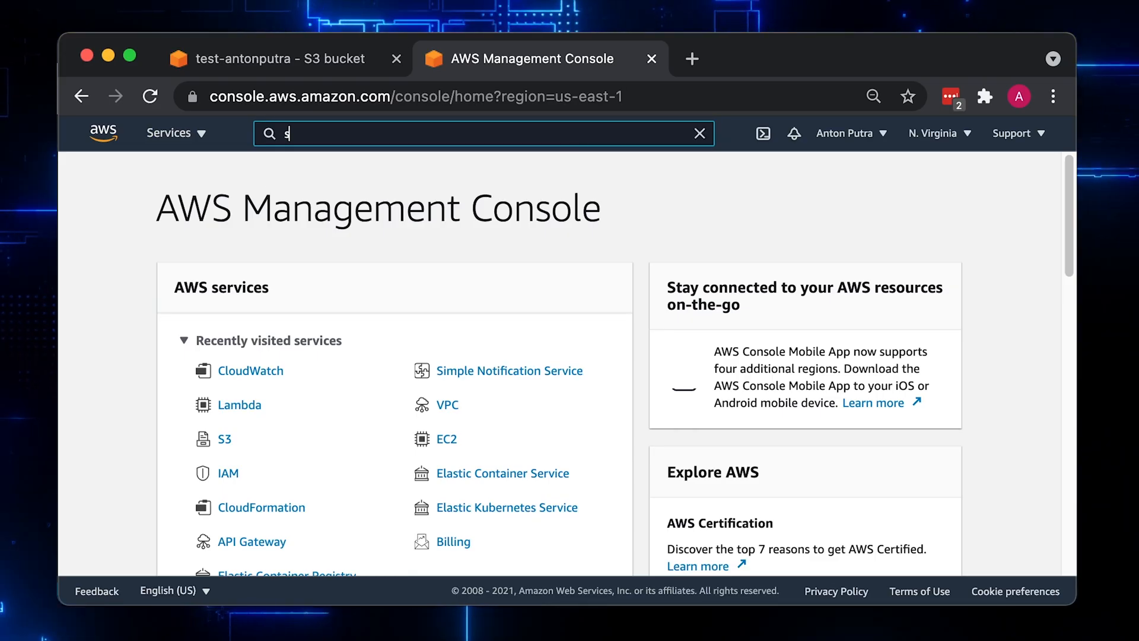
Create the SNS topic sns-topic-for-lambda in Simple Notification Service
text(ns)
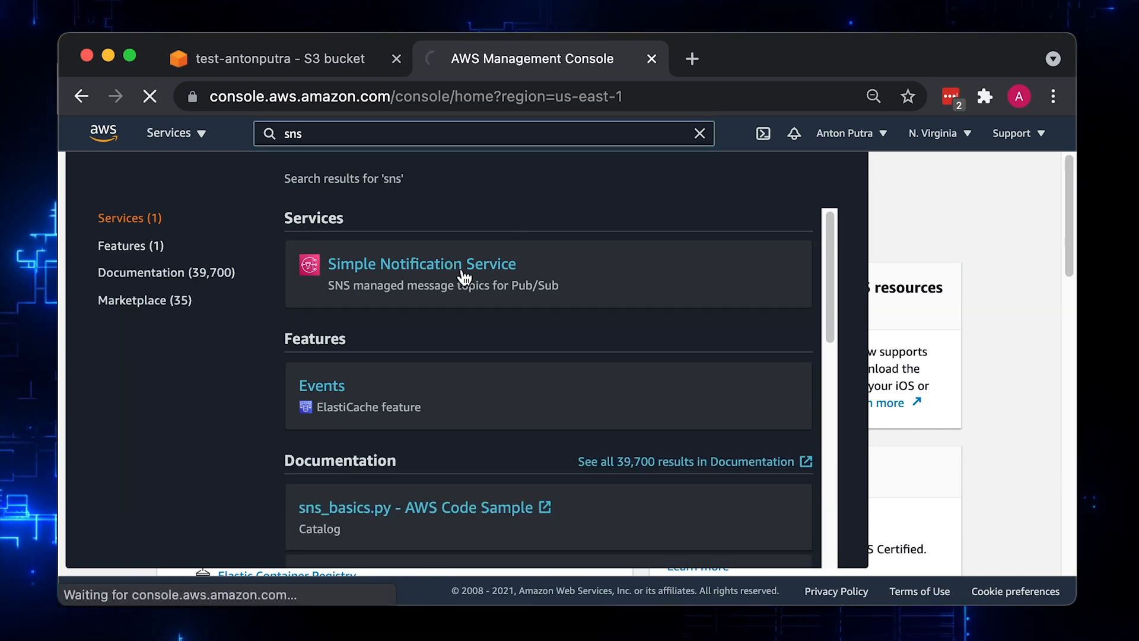
click(422, 264)
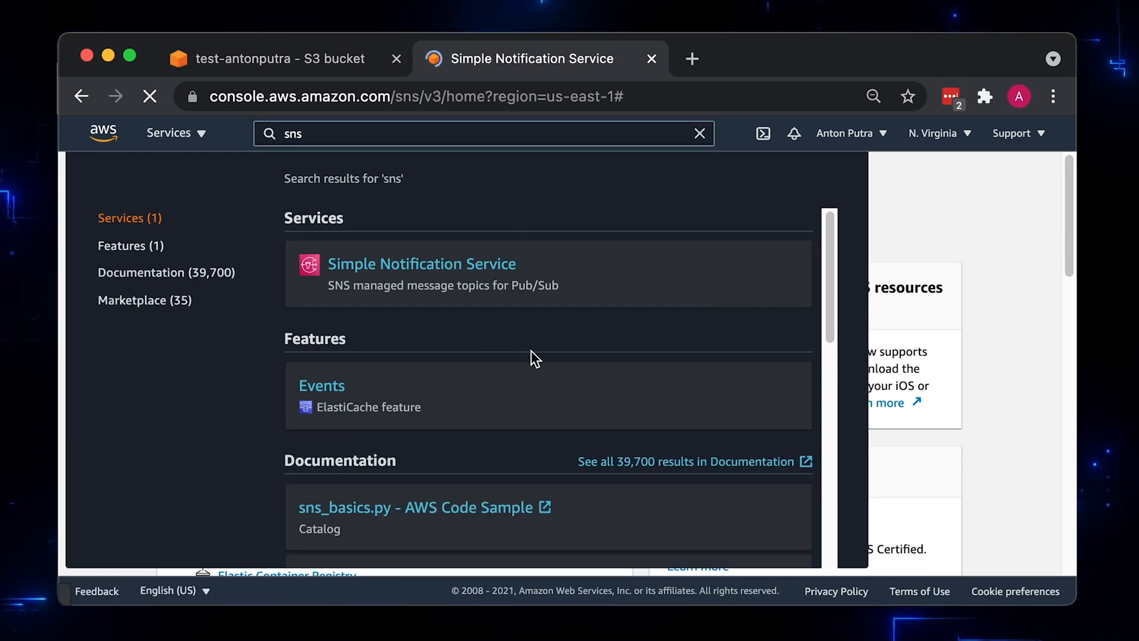
click(421, 264)
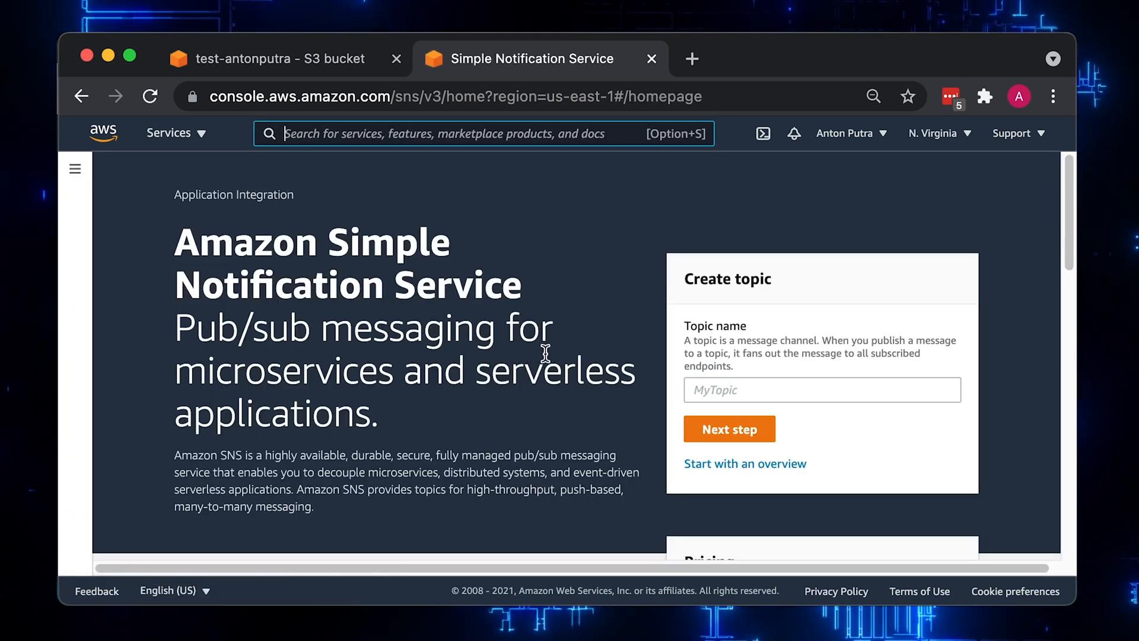
click(730, 428)
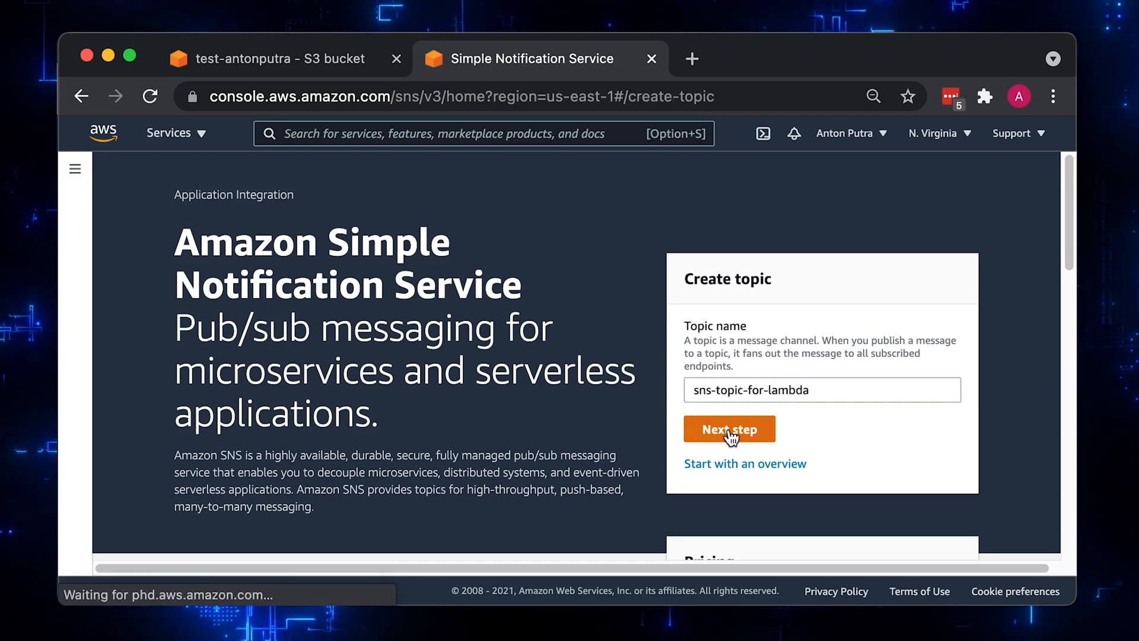
click(729, 428)
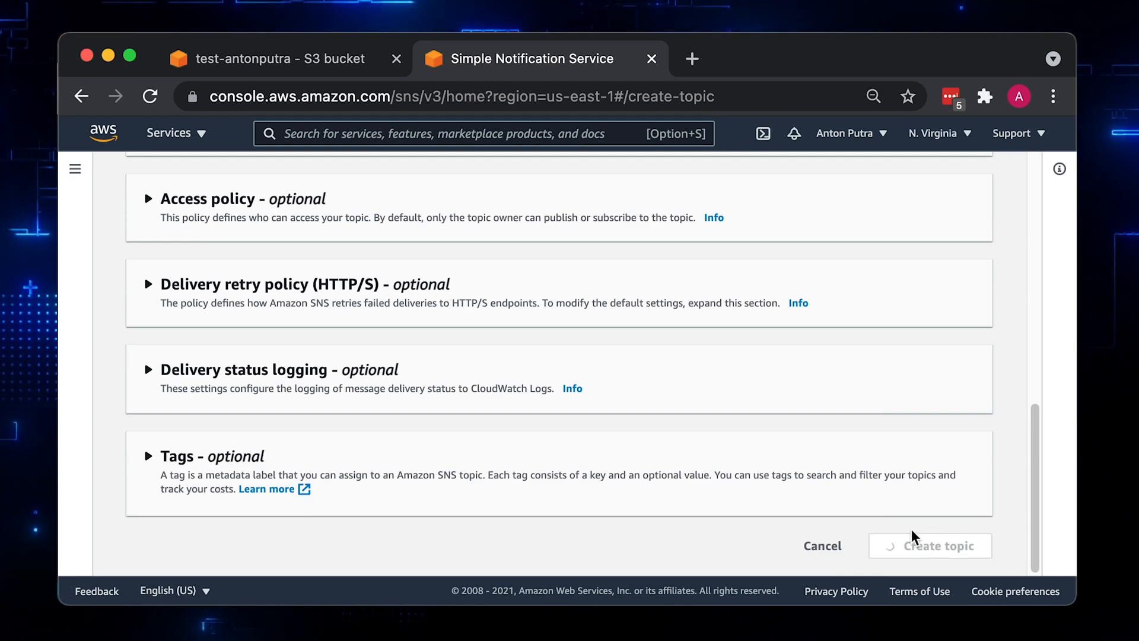
click(930, 546)
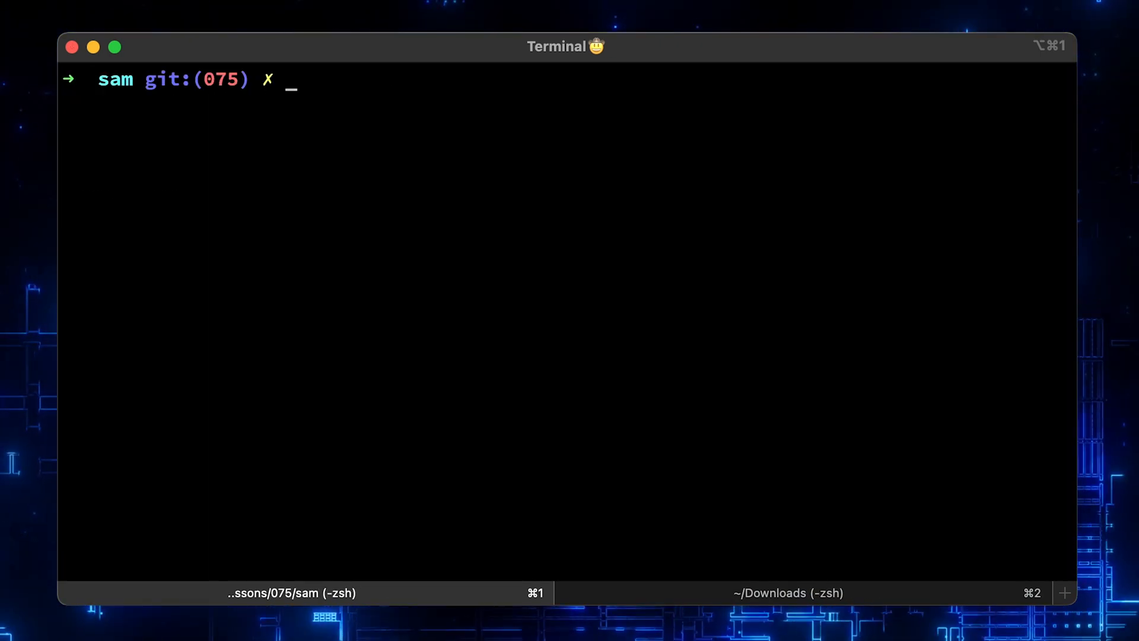
Run sam deploy --guided and accept the default stack name
text(sam deploy)
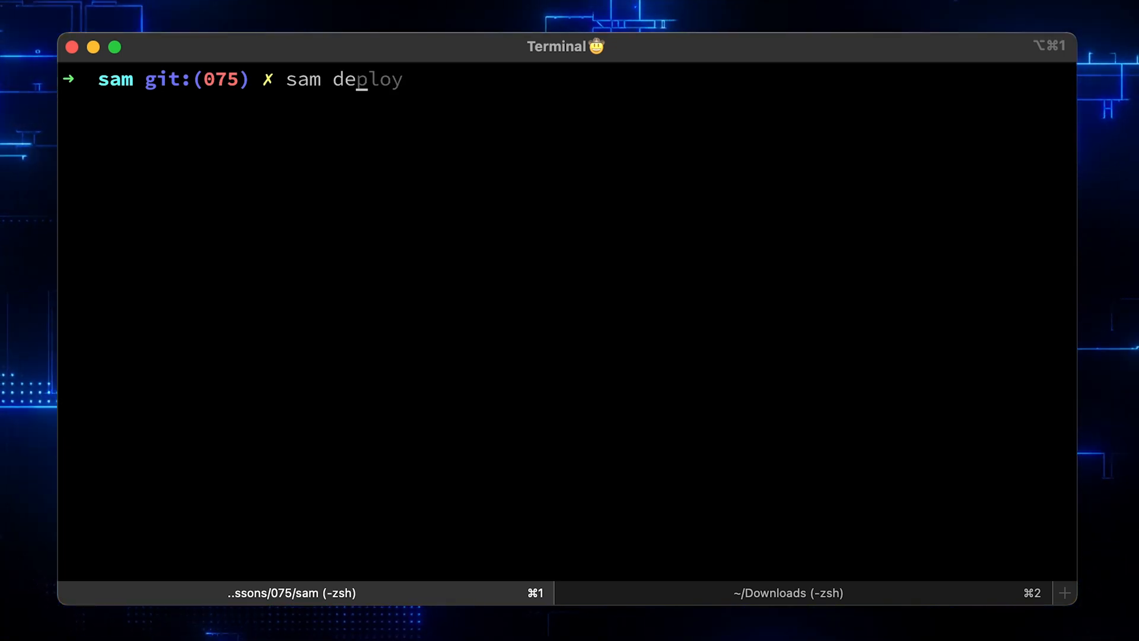
text(--guided)
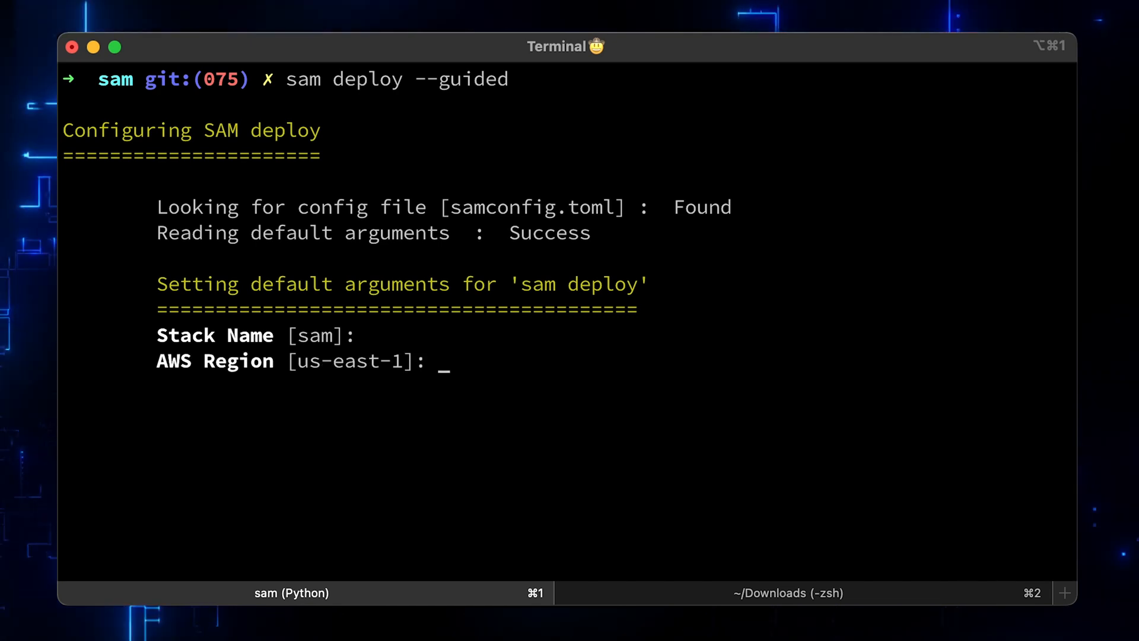
key(enter)
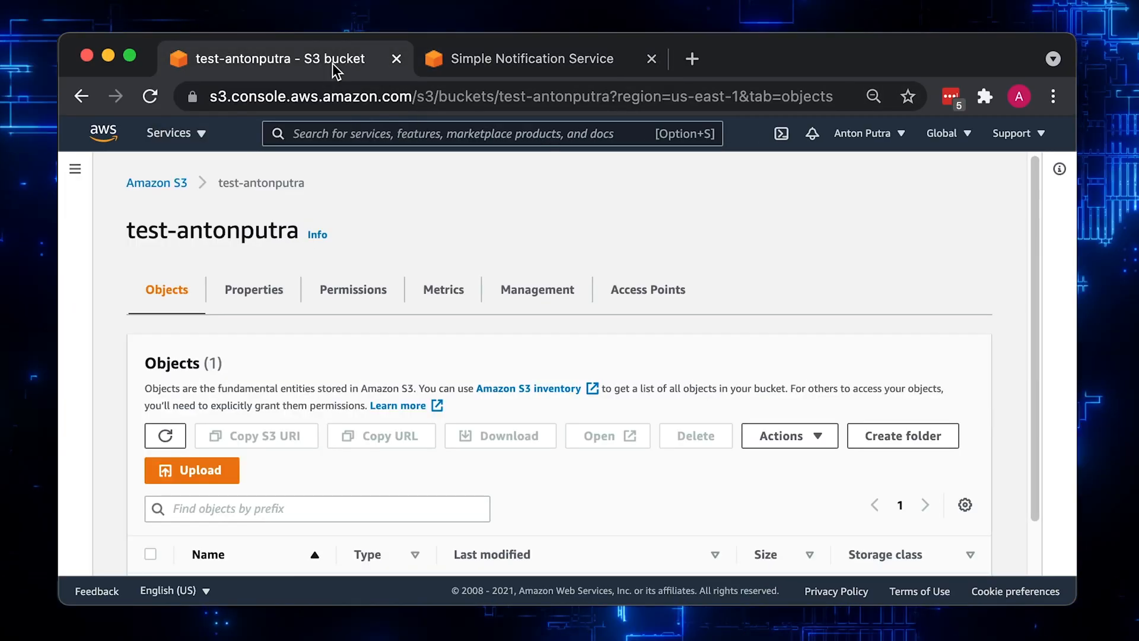
In Elastic Container Registry, create the 'sns' repository and copy its URI
text(ecr)
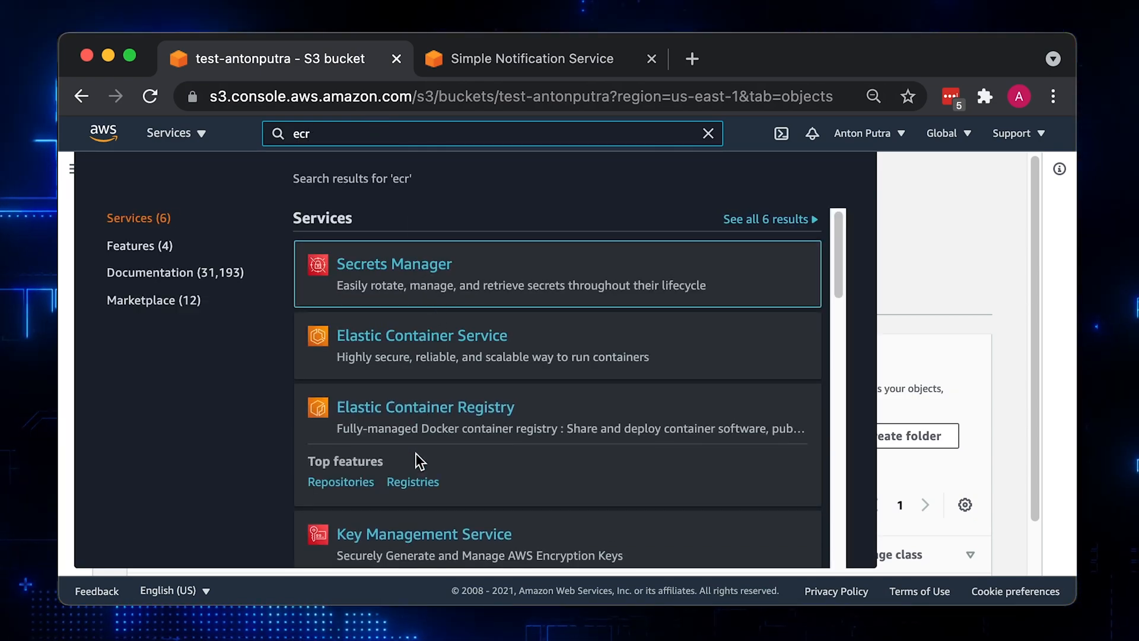
click(424, 407)
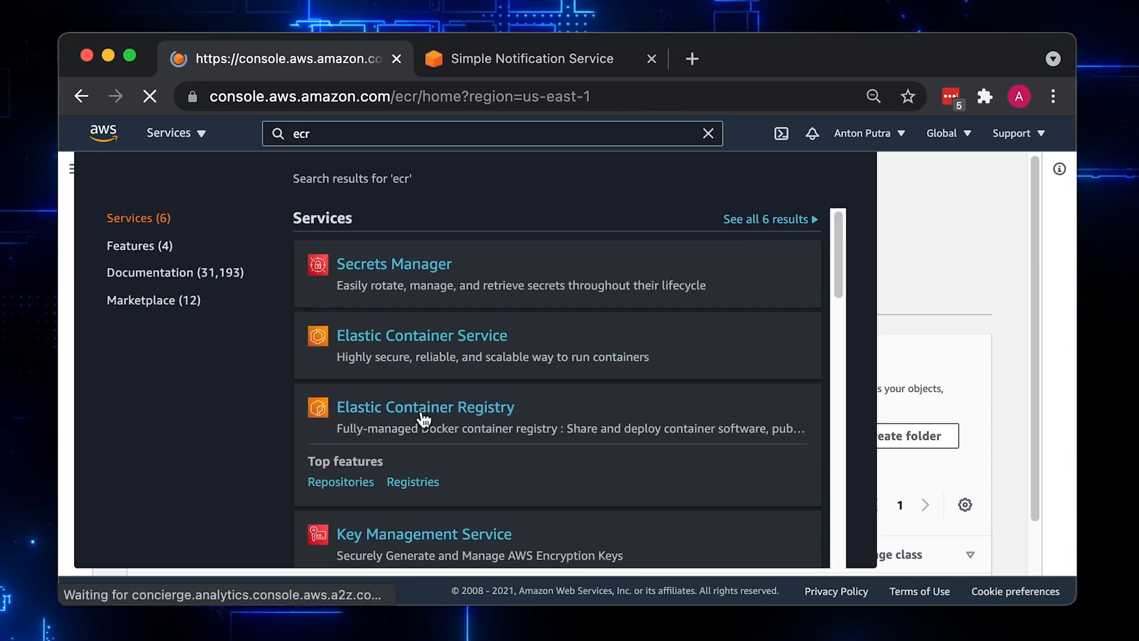
click(425, 407)
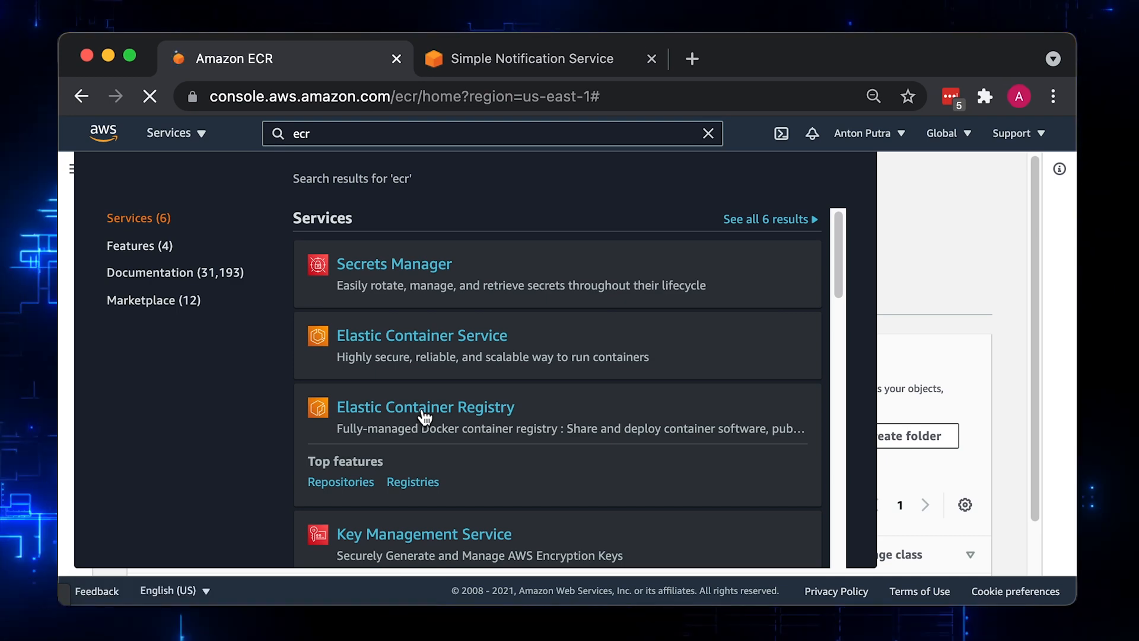
click(426, 407)
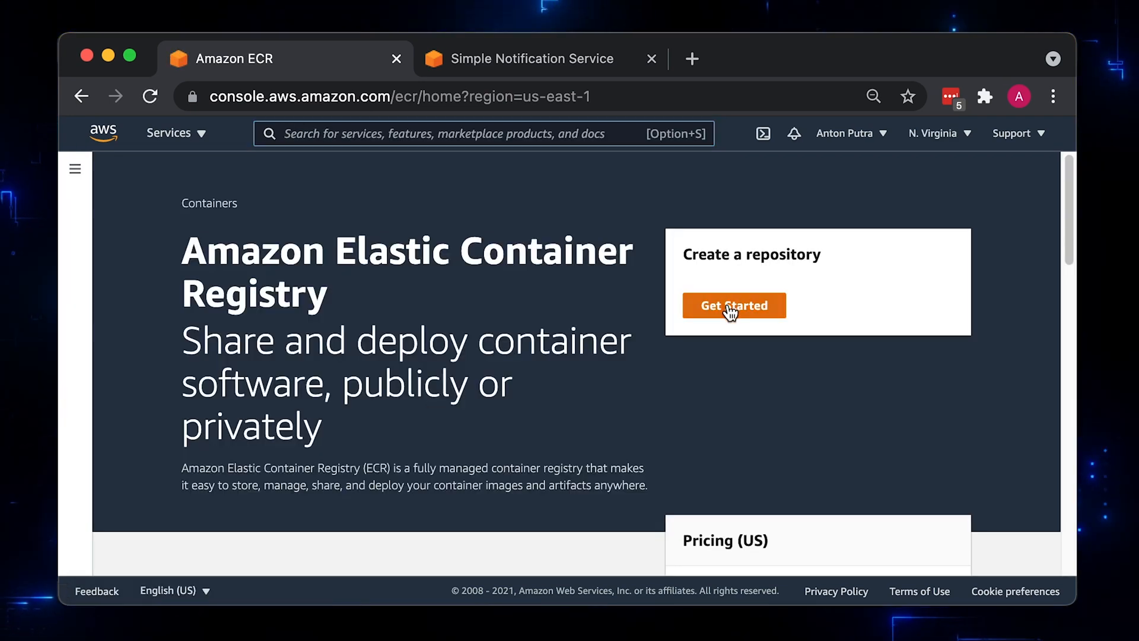
click(733, 305)
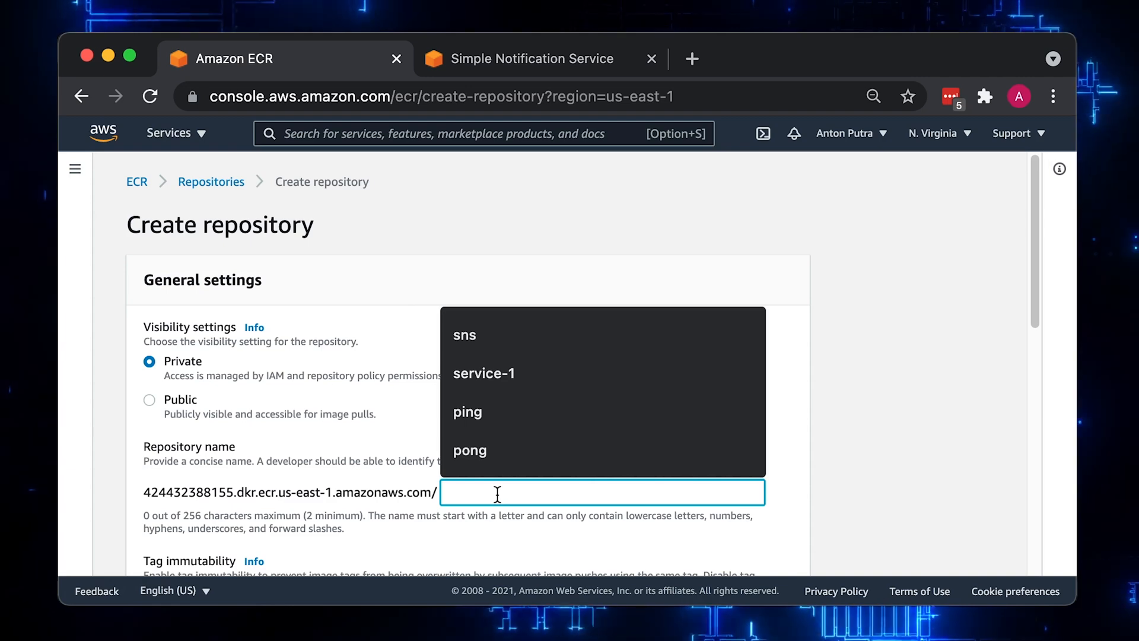
click(465, 335)
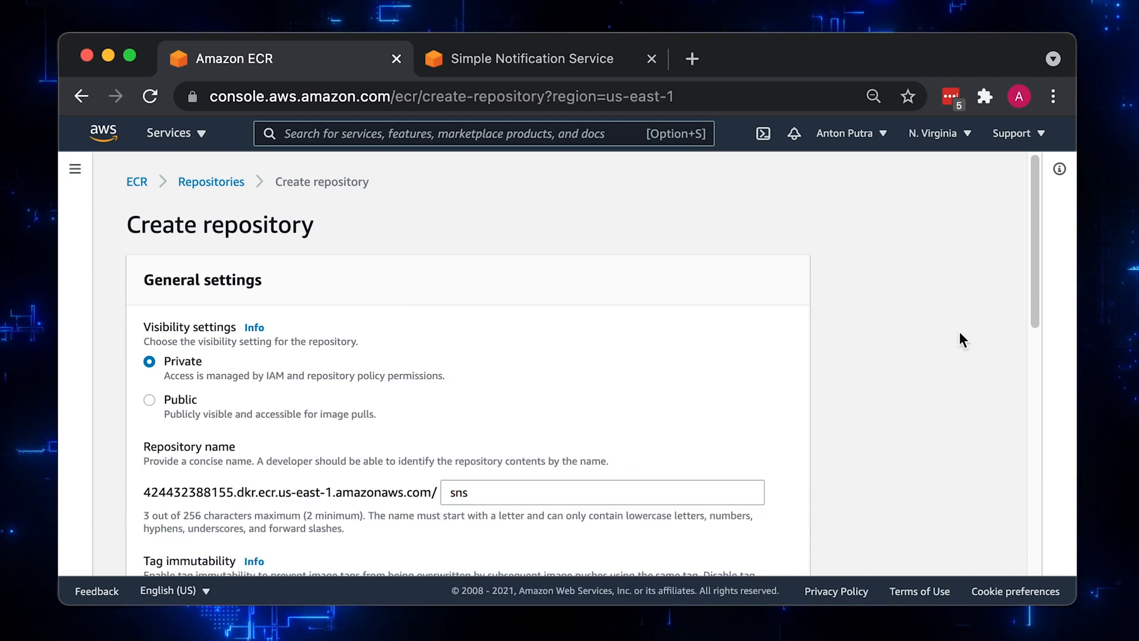
scroll(down, 3)
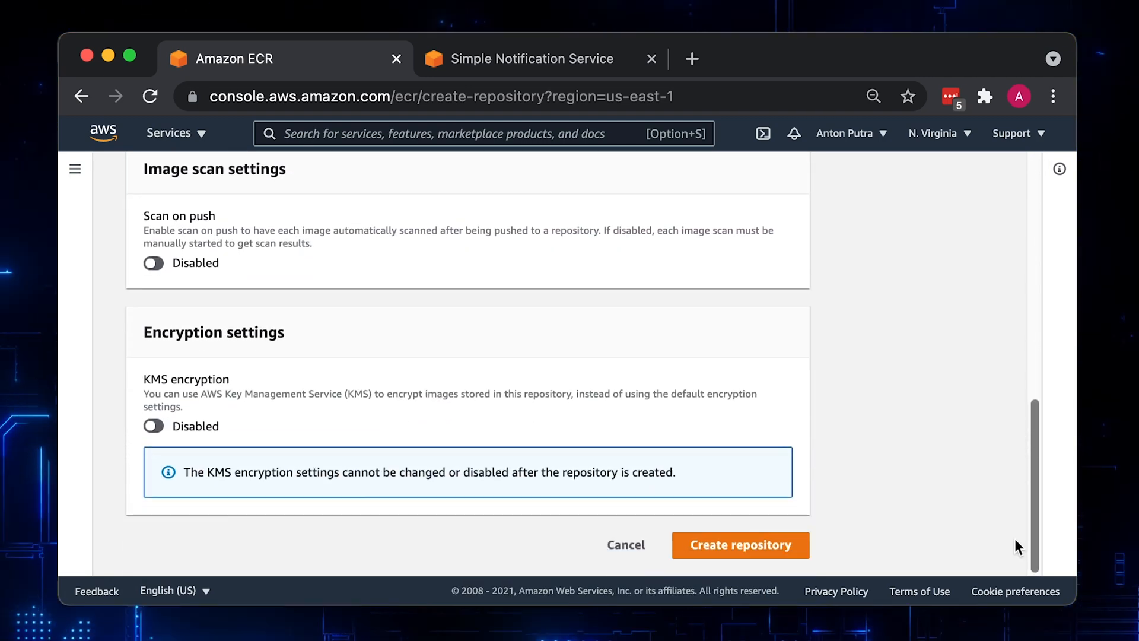
click(740, 544)
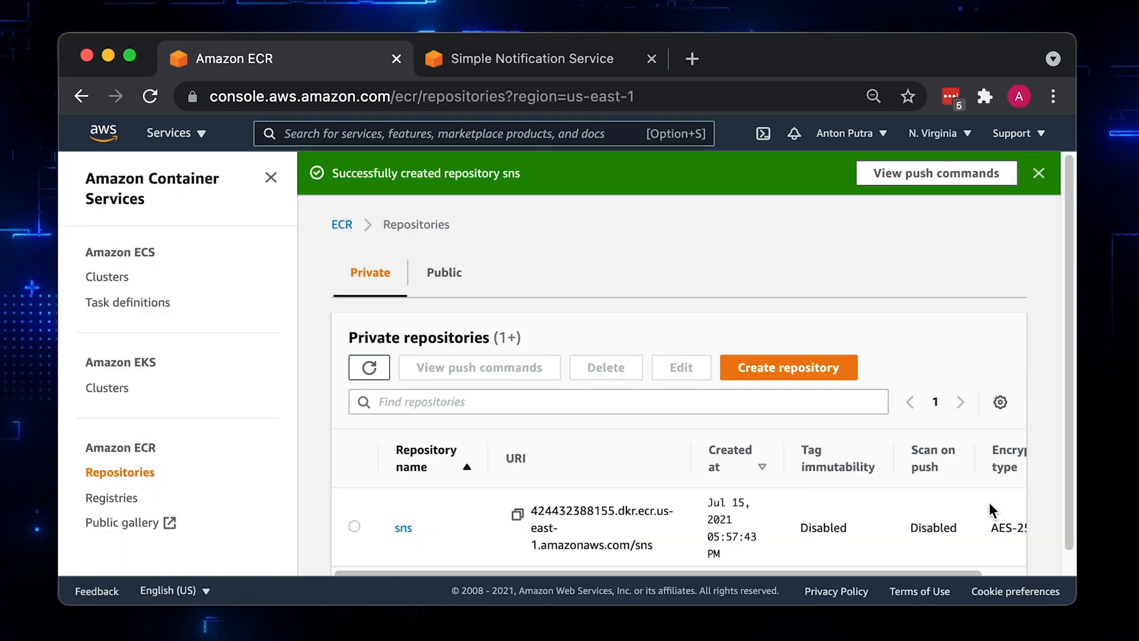
click(1038, 173)
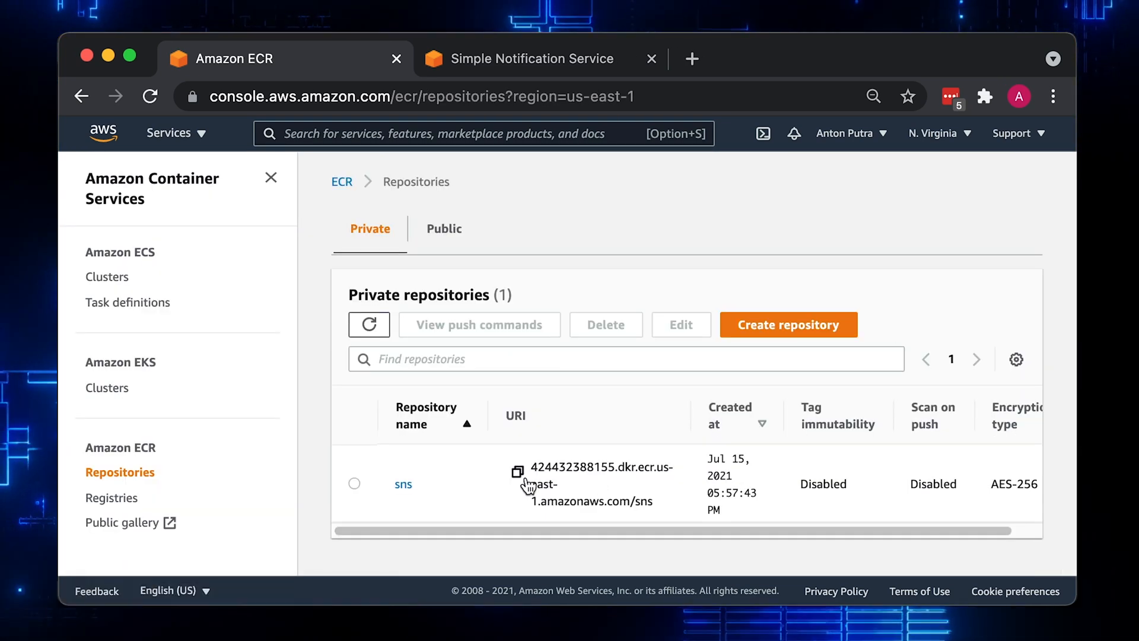
mouse_move(598, 593)
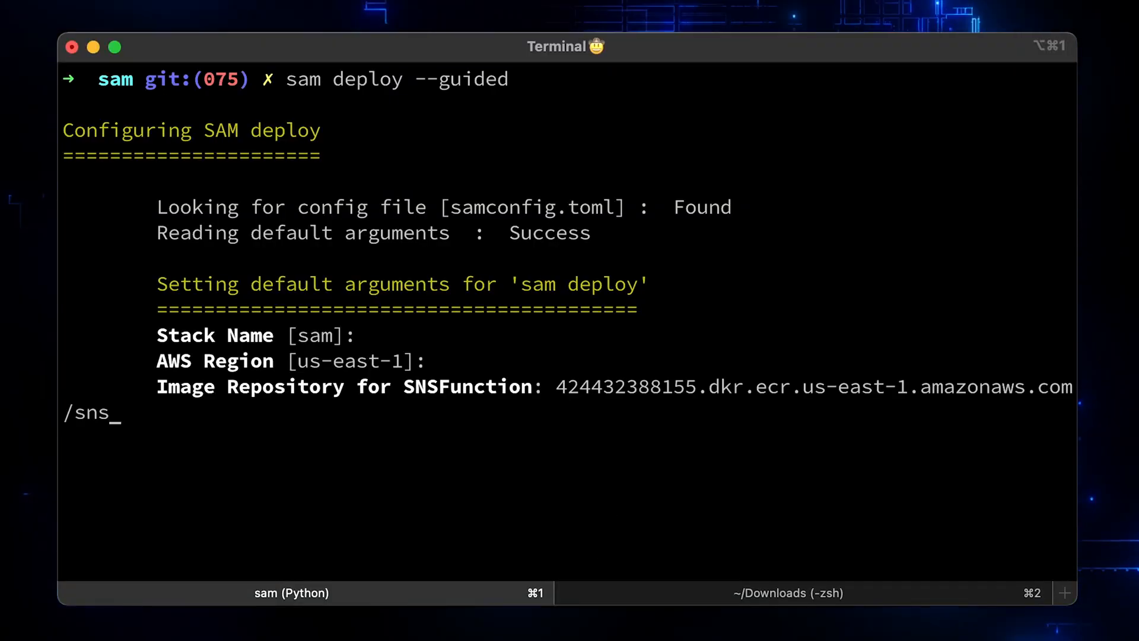
Use the sns image repository for SNSFunction, save the arguments, and approve the changeset
key(enter)
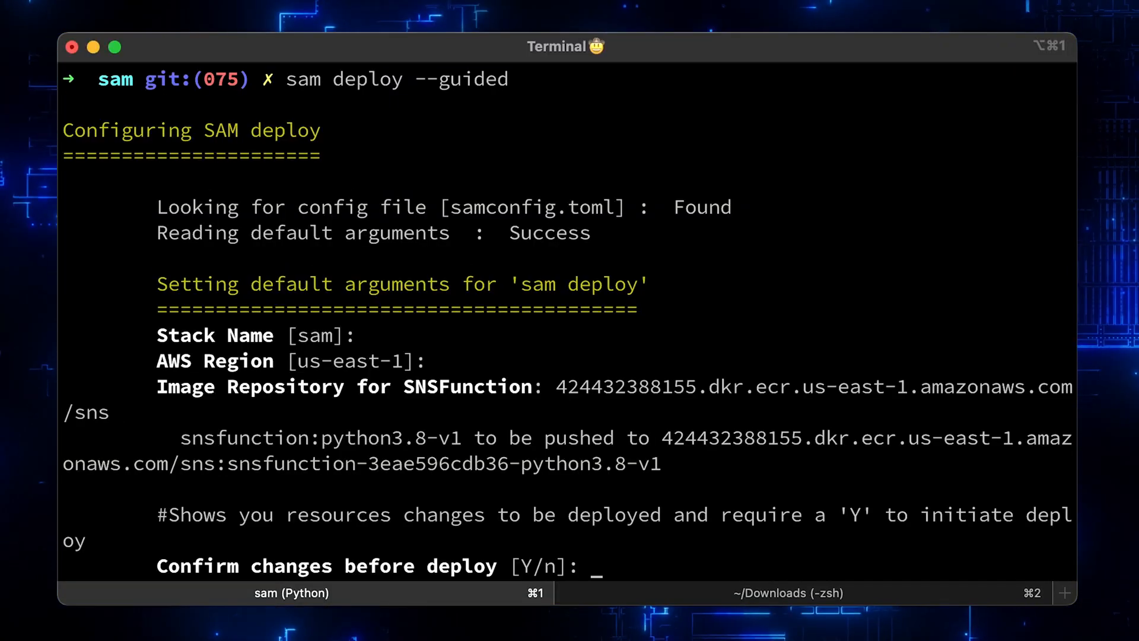
text(y)
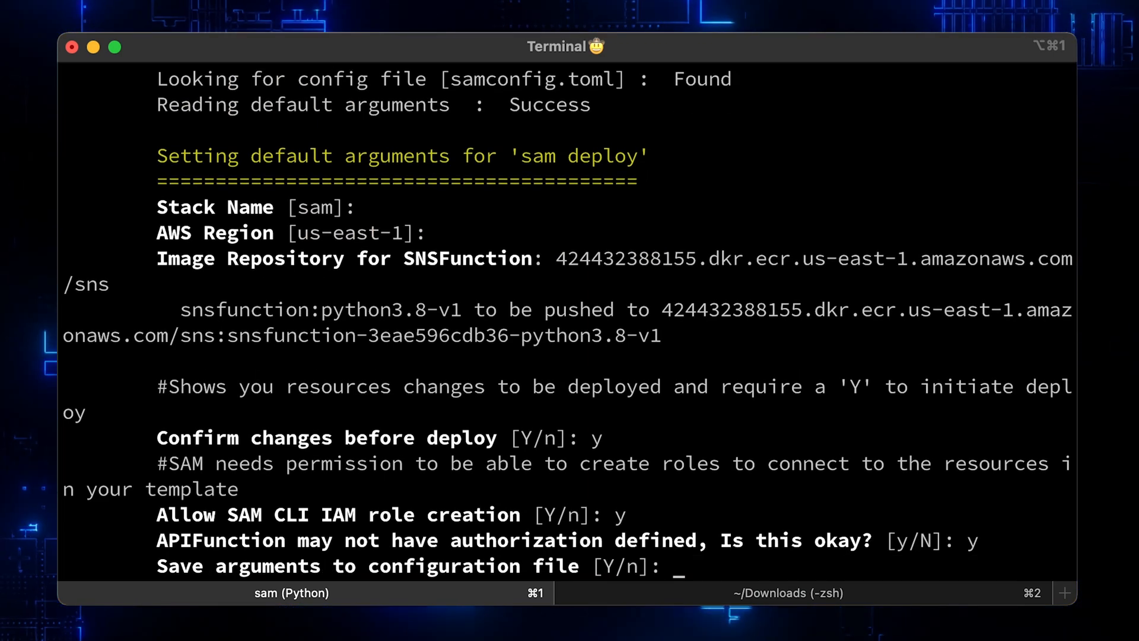
key(Enter)
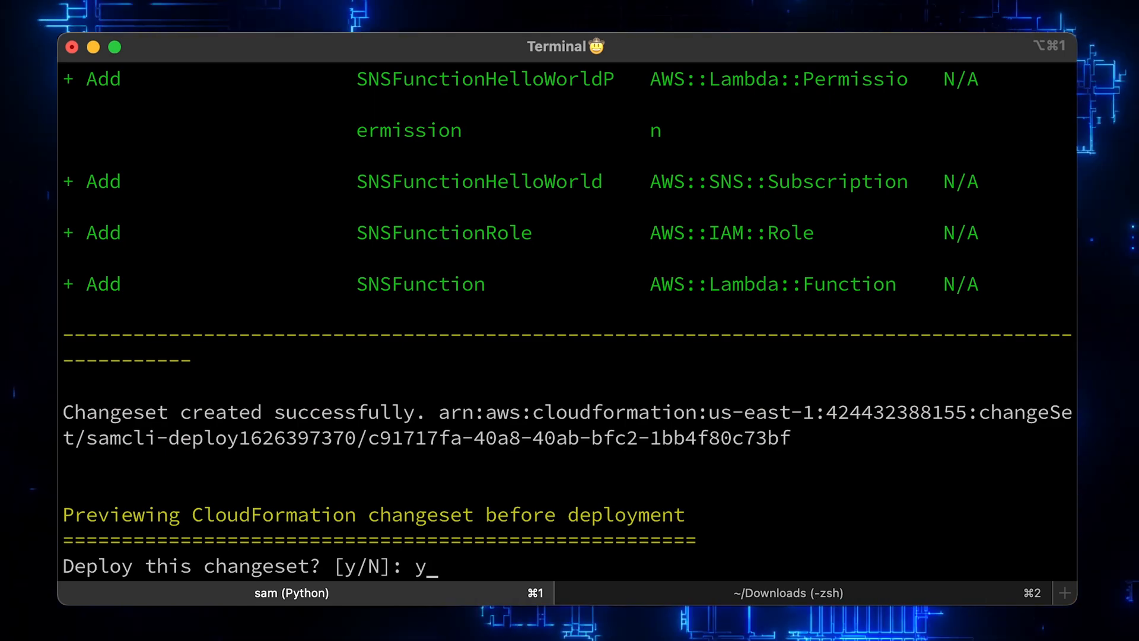
key(enter)
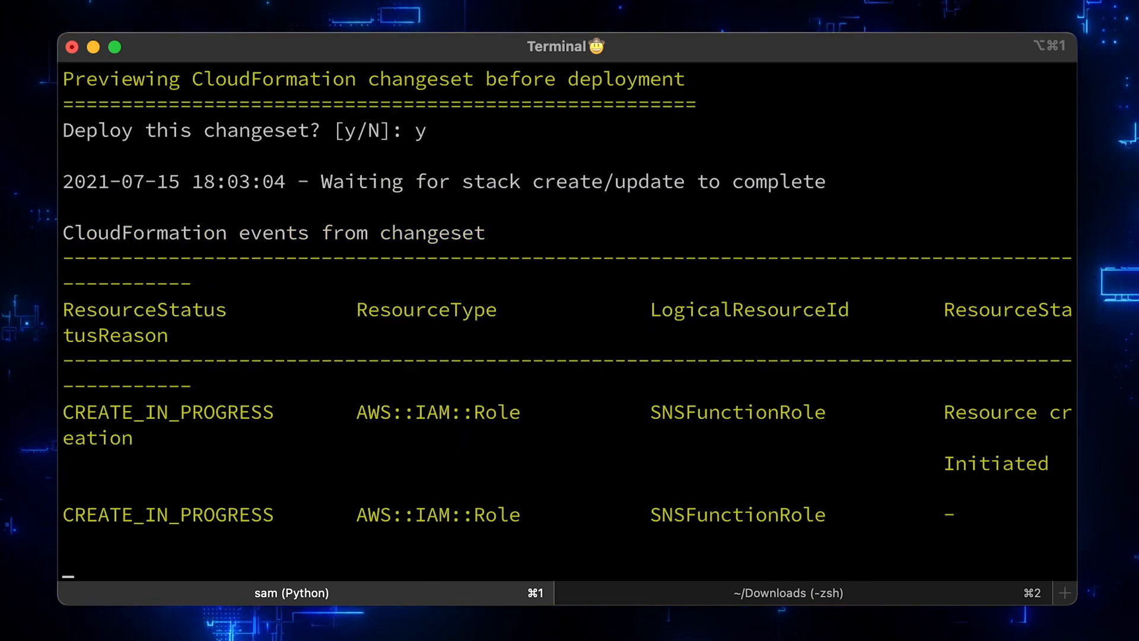
scroll(down, 3)
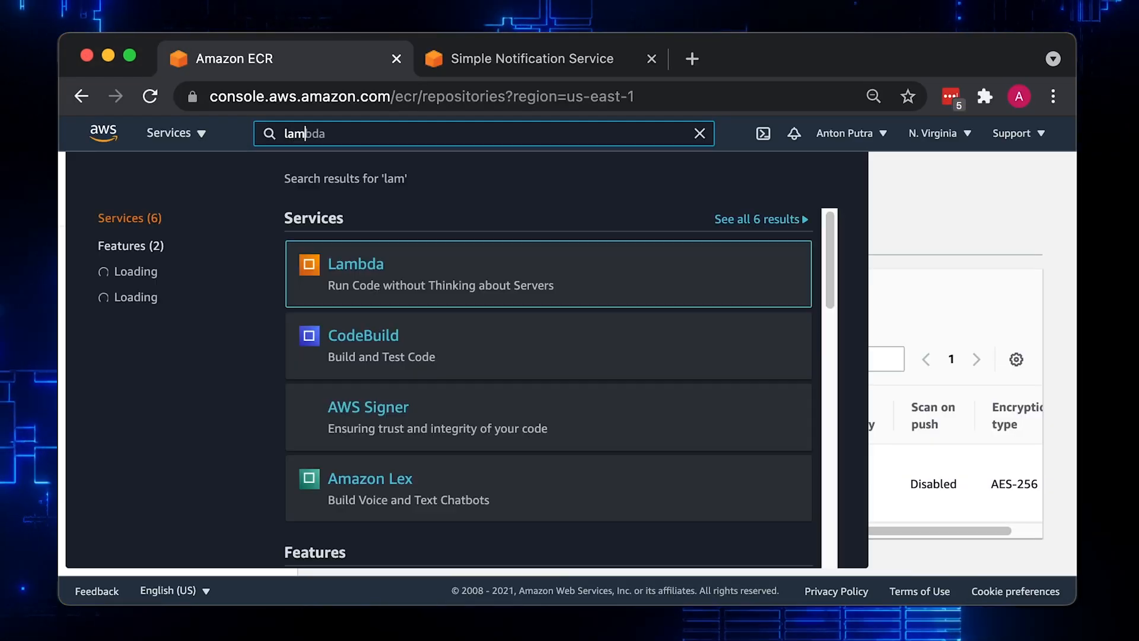
Open sam-SNSFunction from the Lambda functions list and view its SNS trigger
click(355, 264)
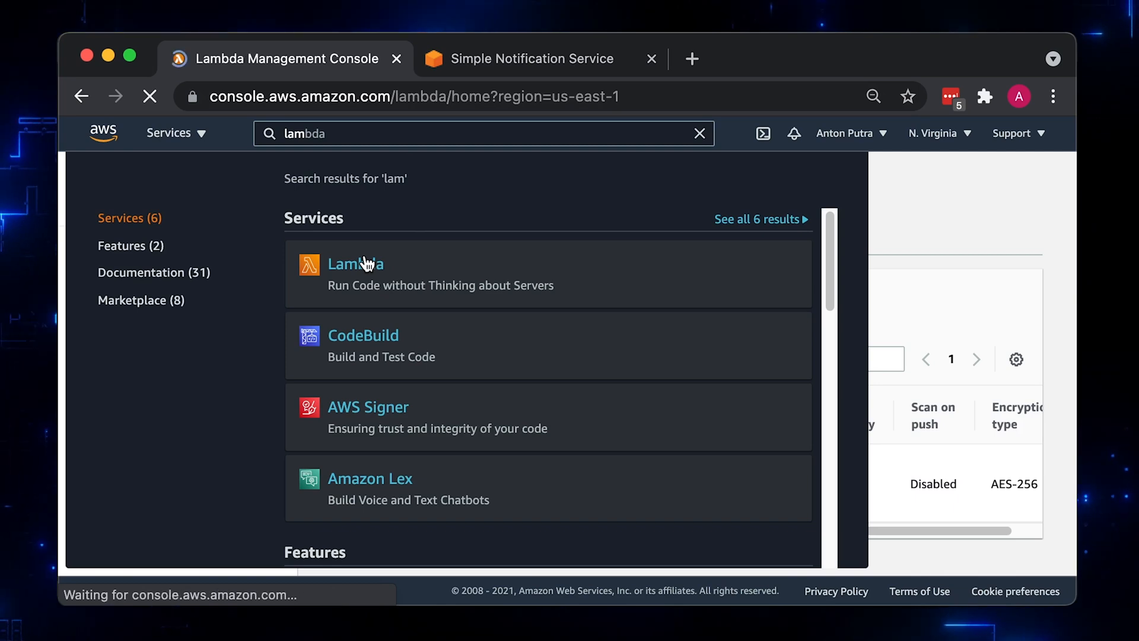
click(356, 263)
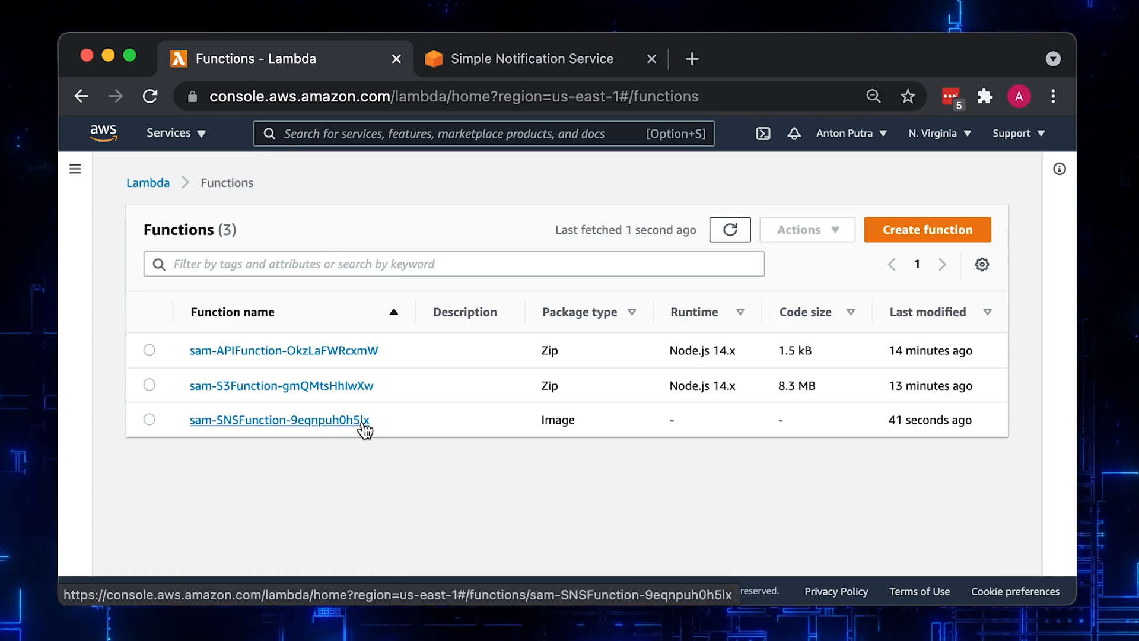
click(279, 420)
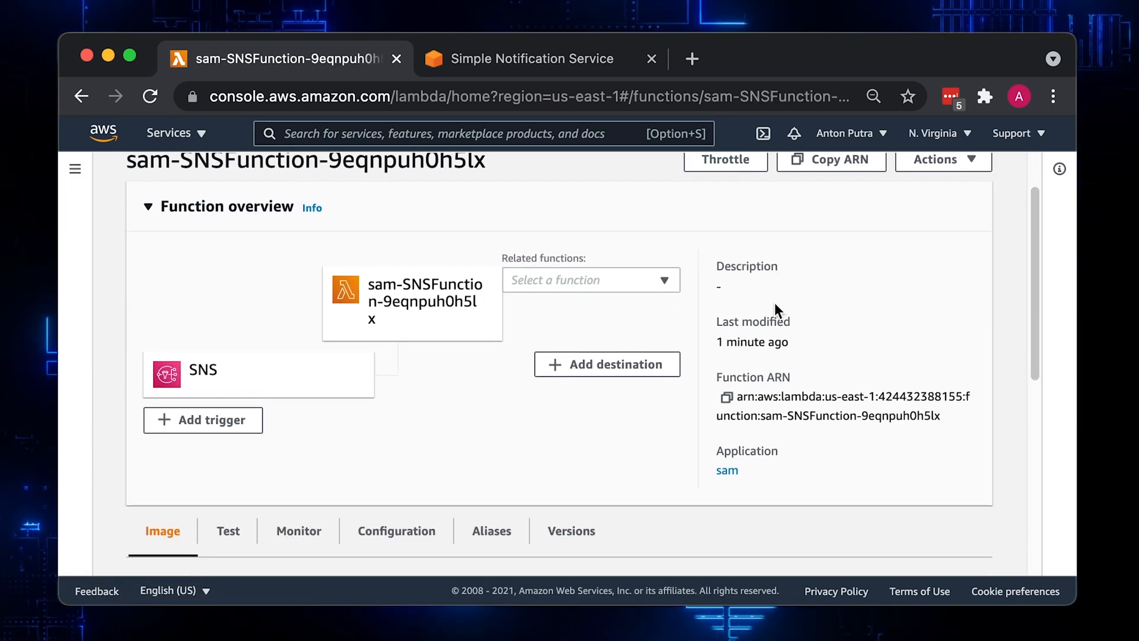
scroll(down, 3)
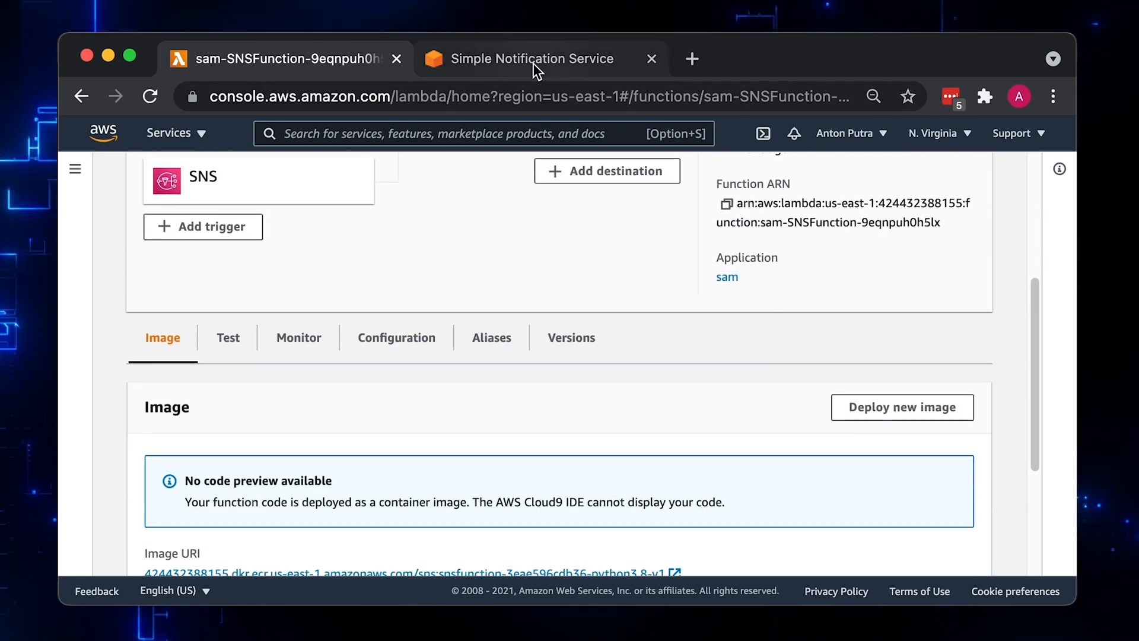
Publish 'Hello!!!!!!!' to sns-topic-for-lambda and dismiss the success notice
click(532, 58)
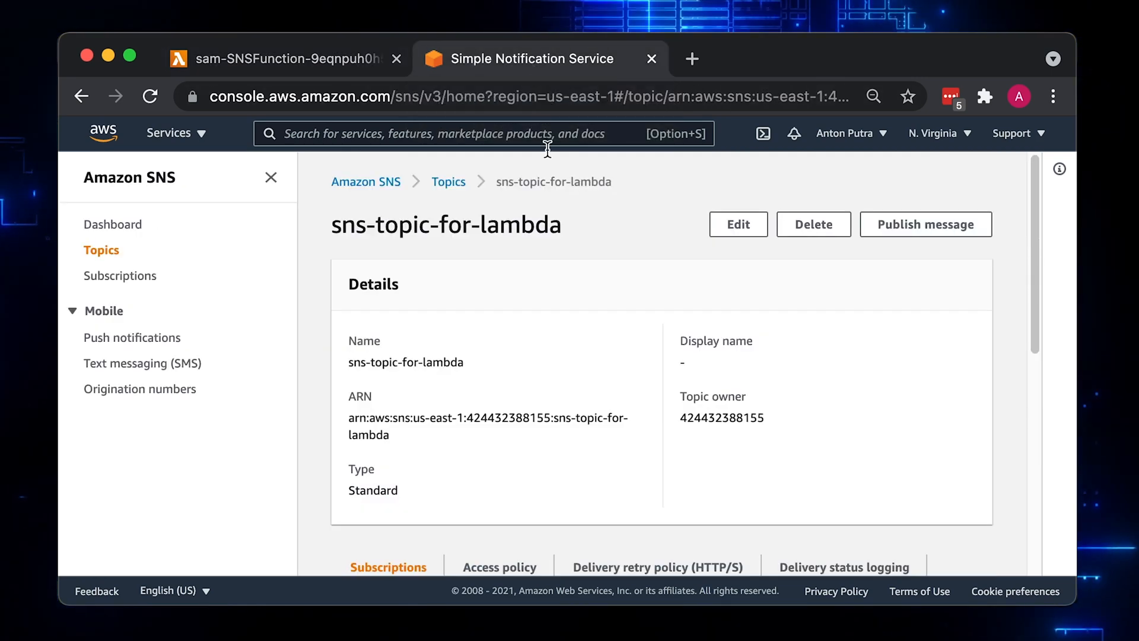
mouse_move(528, 224)
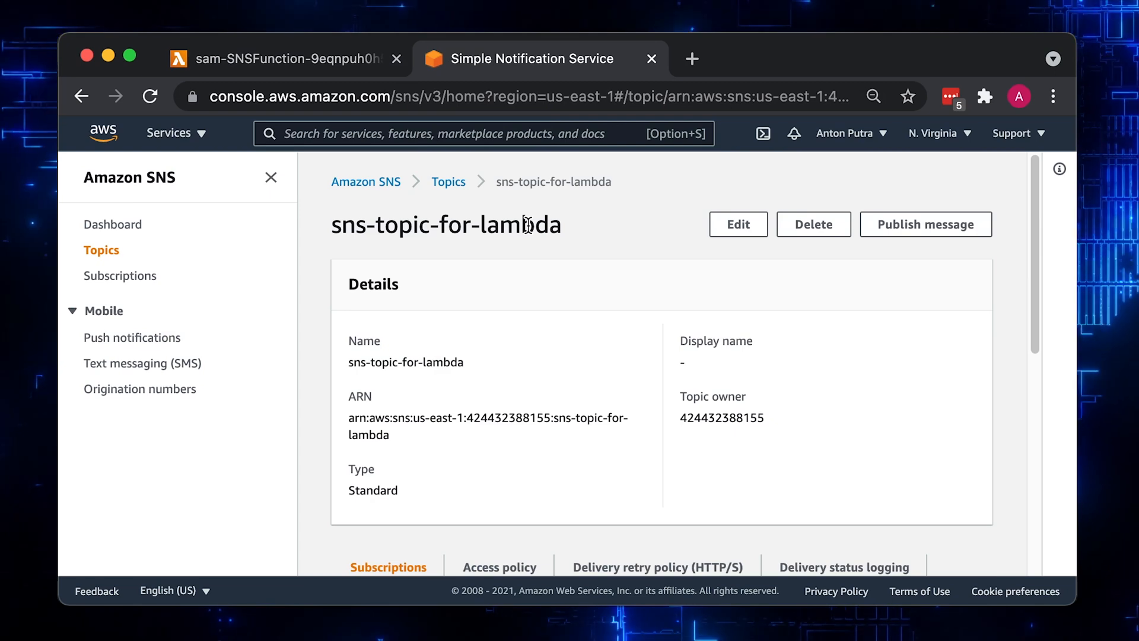
click(926, 224)
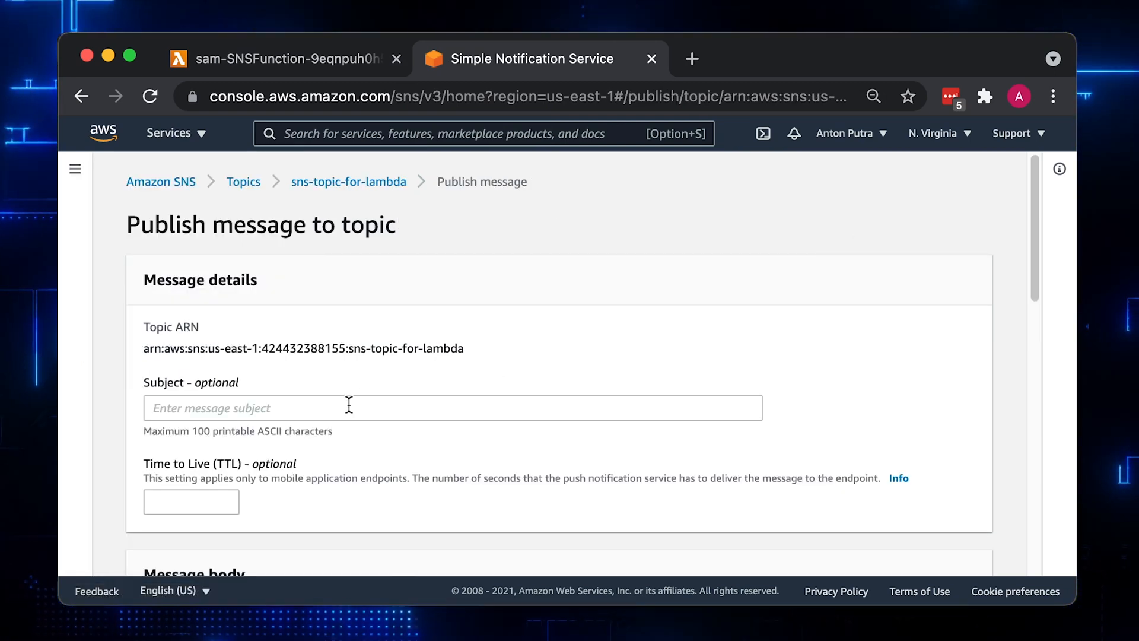
text(hell)
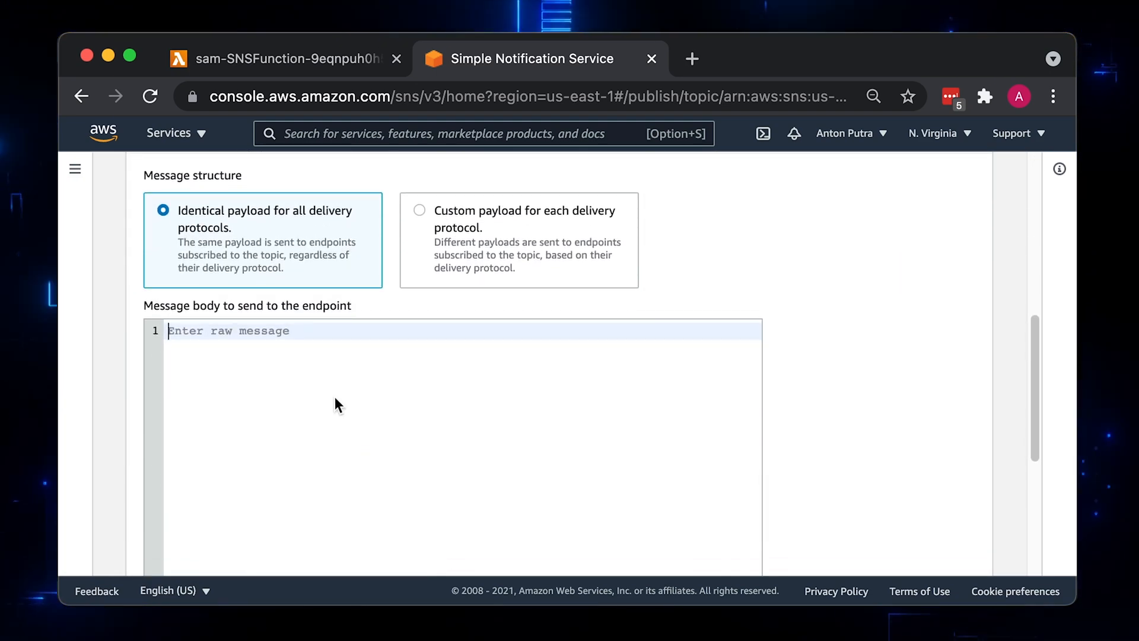
text(Hello!!!!!!!!)
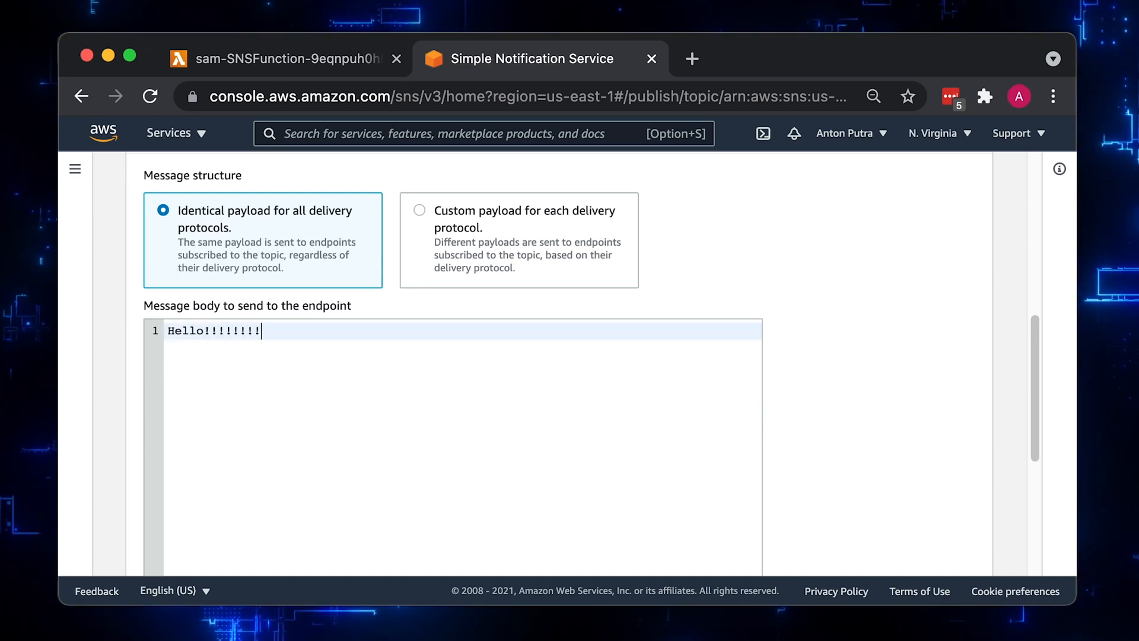
scroll(down, 3)
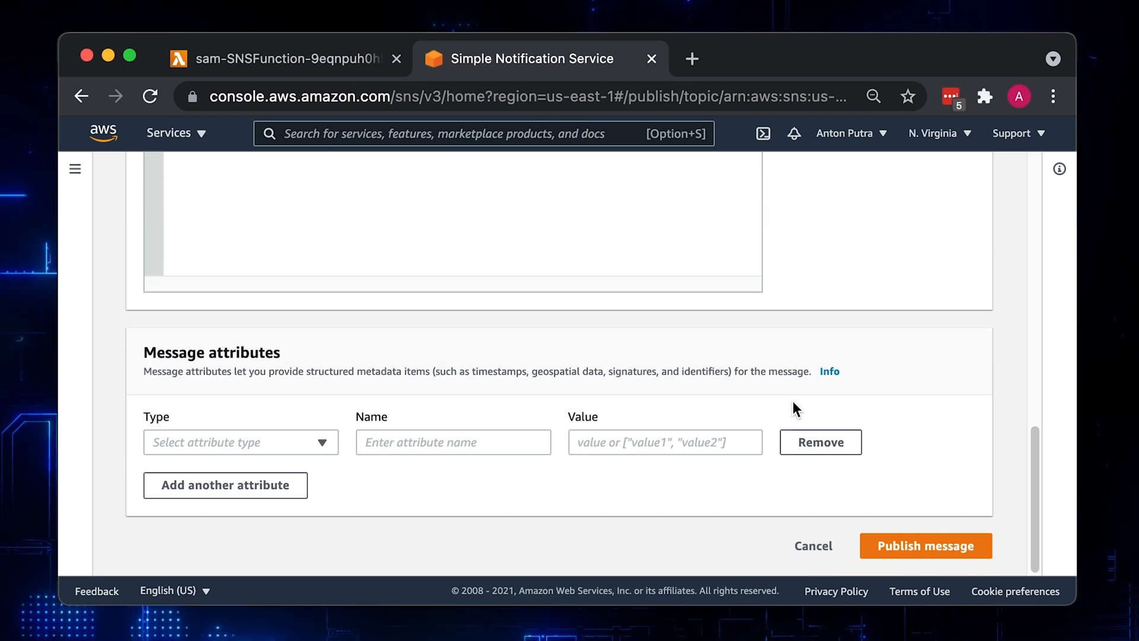
click(925, 545)
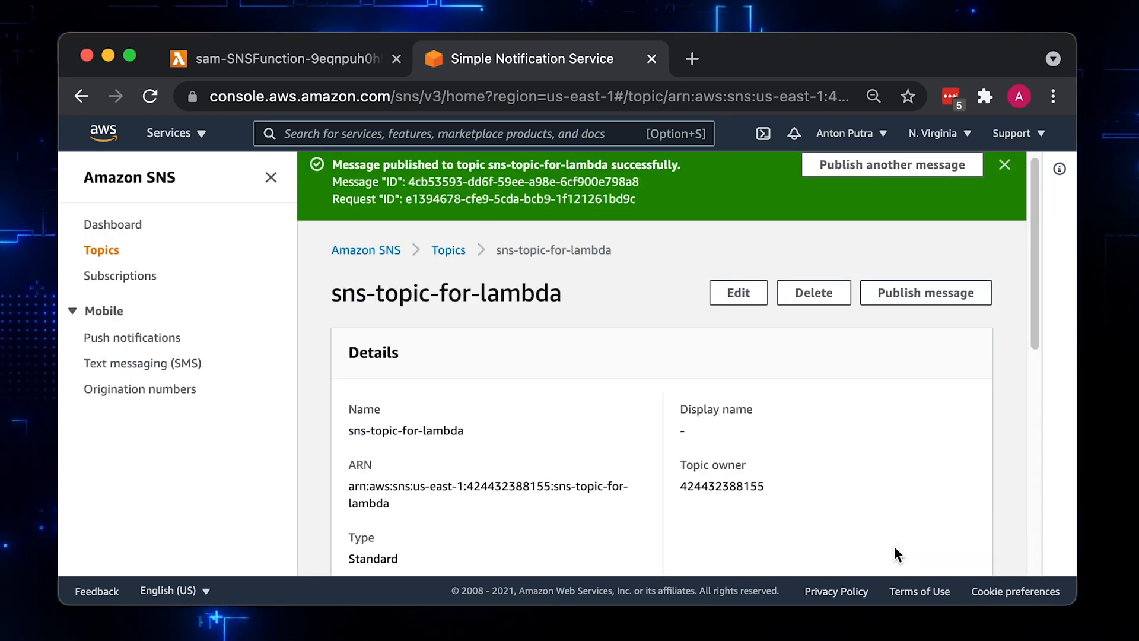
click(1004, 165)
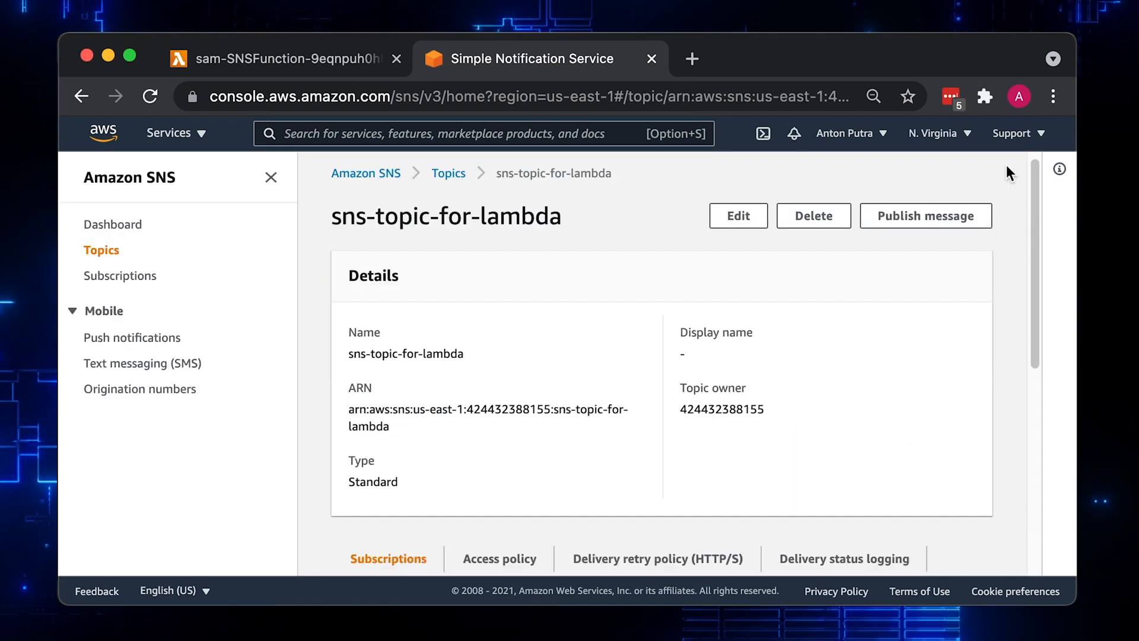
Open sam-SNSFunction's latest CloudWatch log stream and expand the 'From SNS: Hello' event
click(289, 58)
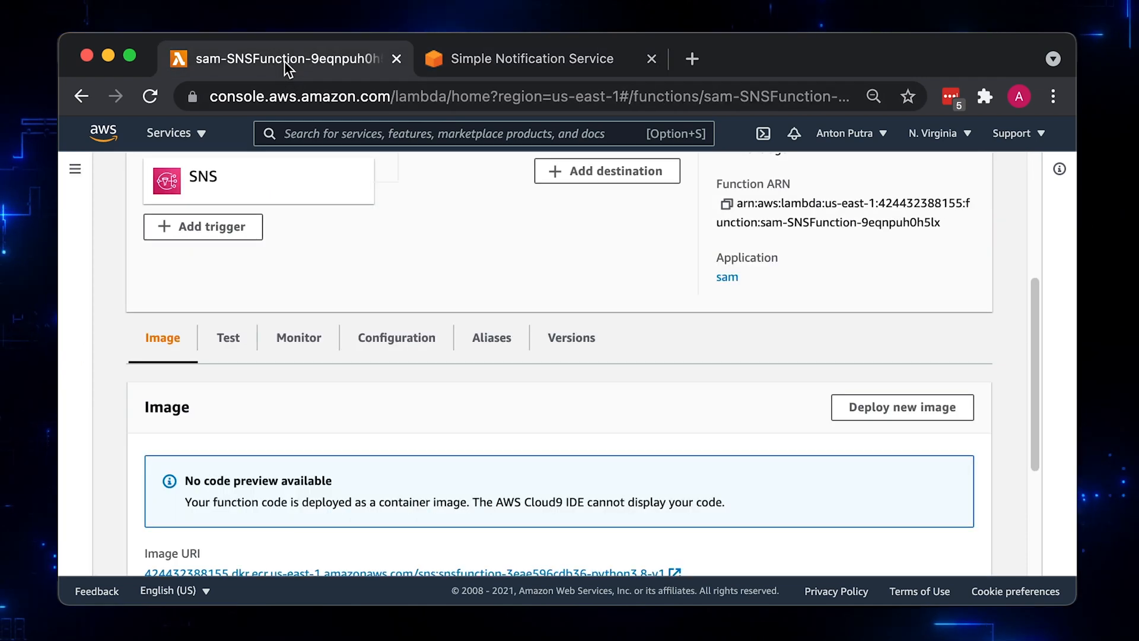
click(299, 338)
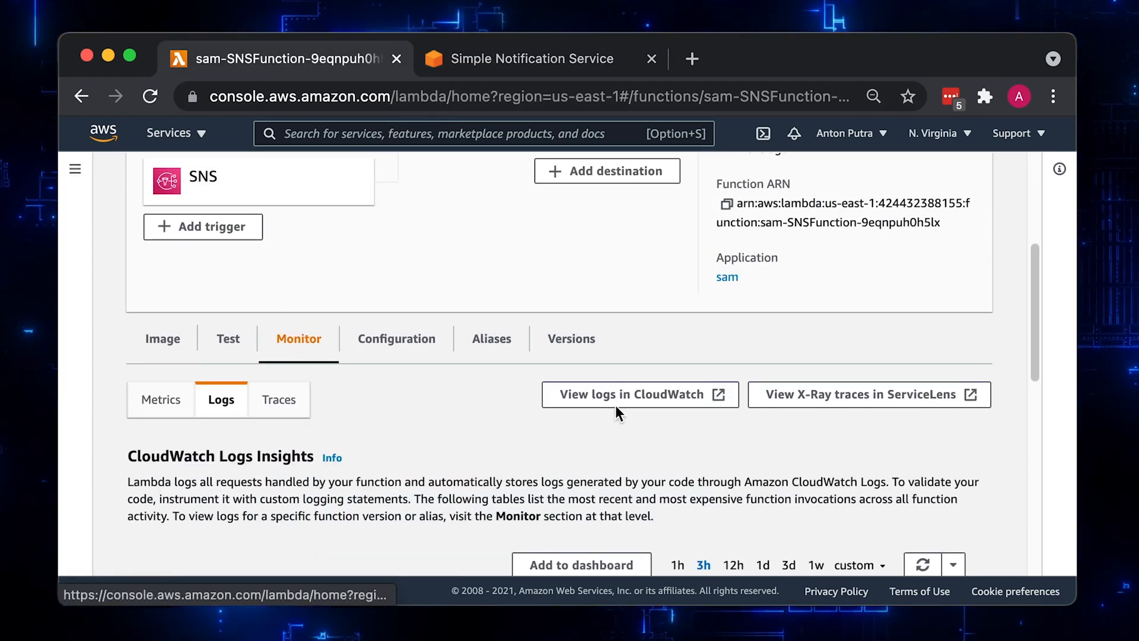
click(640, 395)
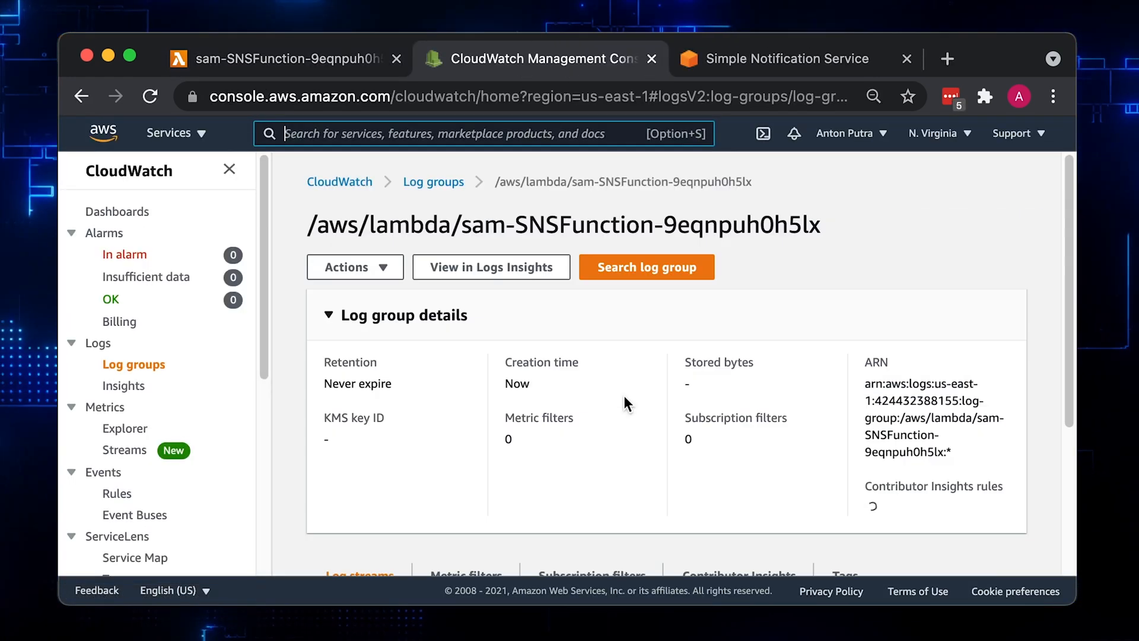
scroll(down, 3)
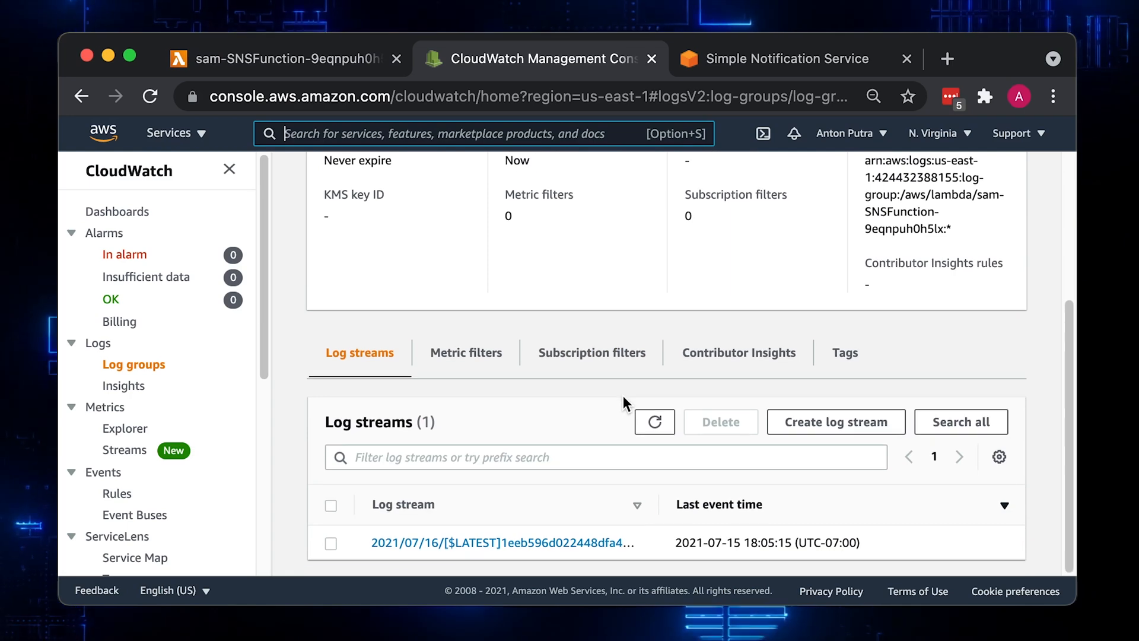
click(500, 543)
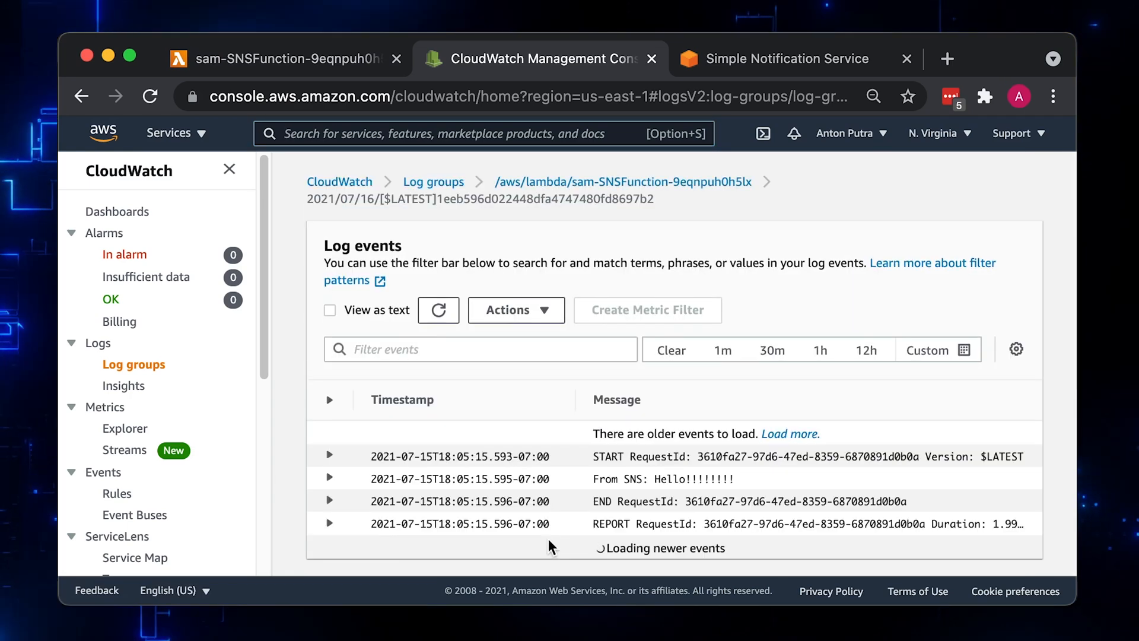
click(228, 169)
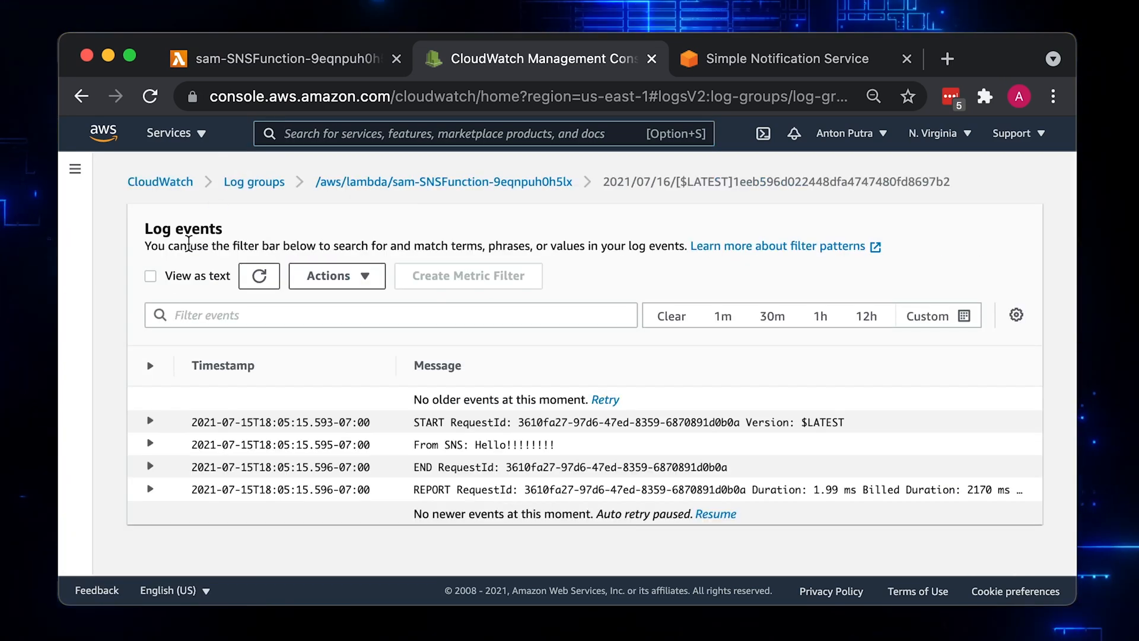
click(149, 444)
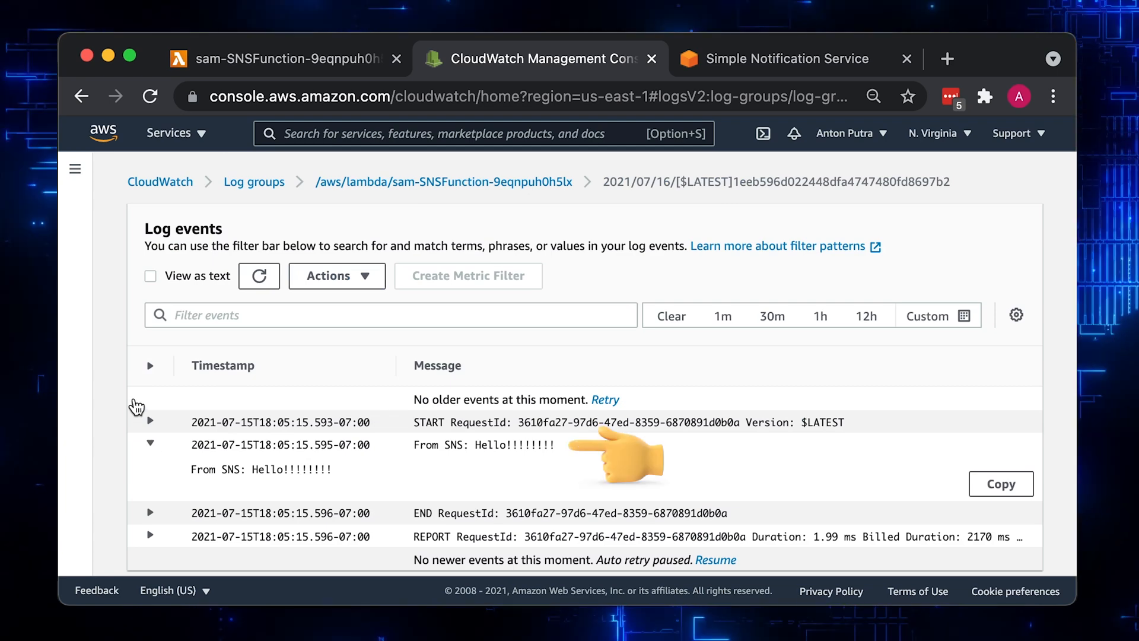